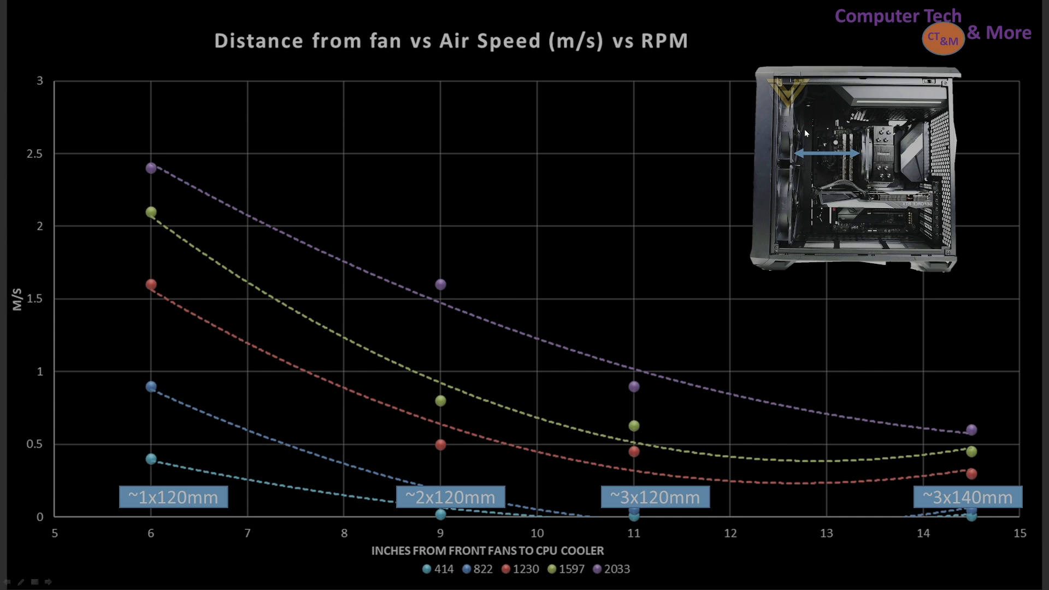
{"action": "mouse_move", "coordinate": [882, 148]}
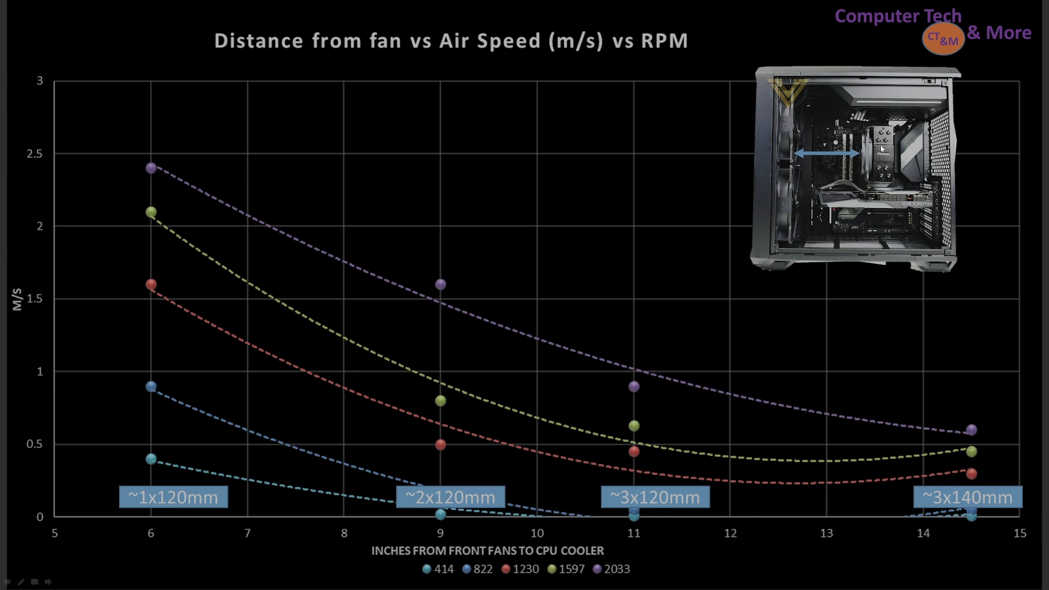
{"action": "mouse_move", "coordinate": [869, 110]}
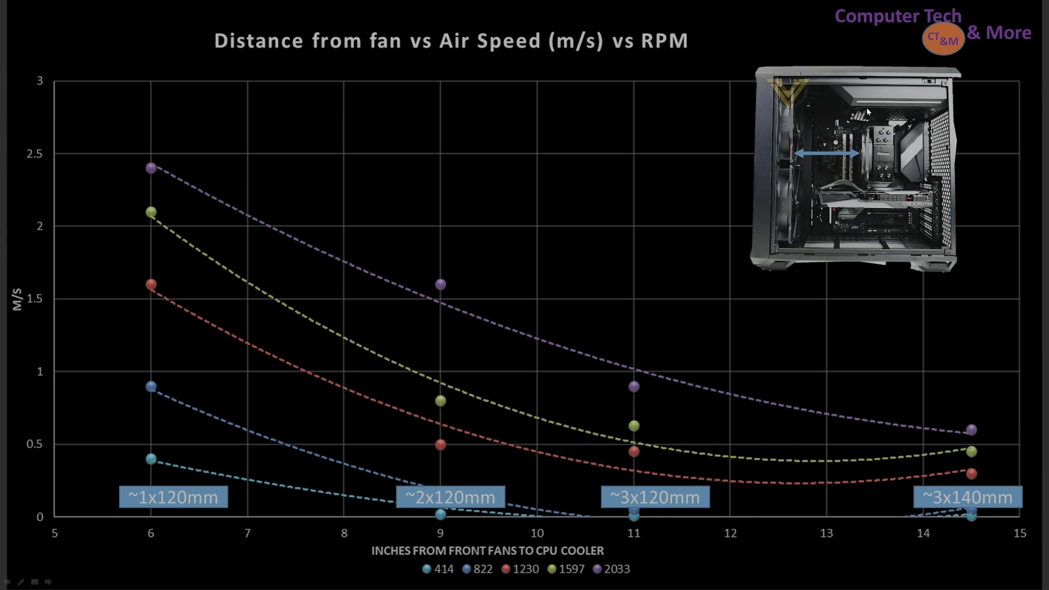
{"action": "mouse_move", "coordinate": [859, 201]}
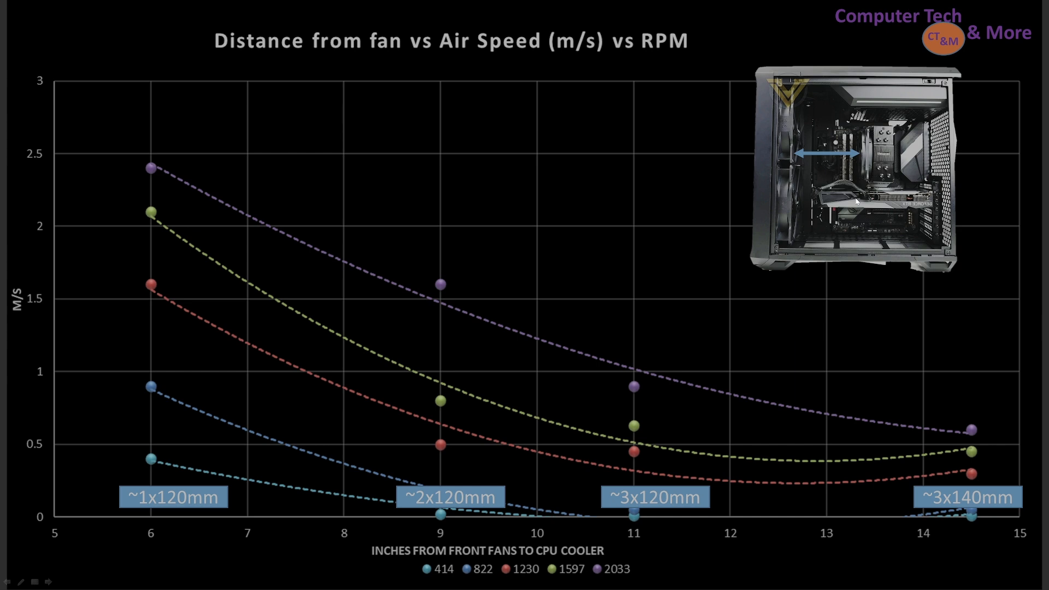
{"action": "mouse_move", "coordinate": [781, 166]}
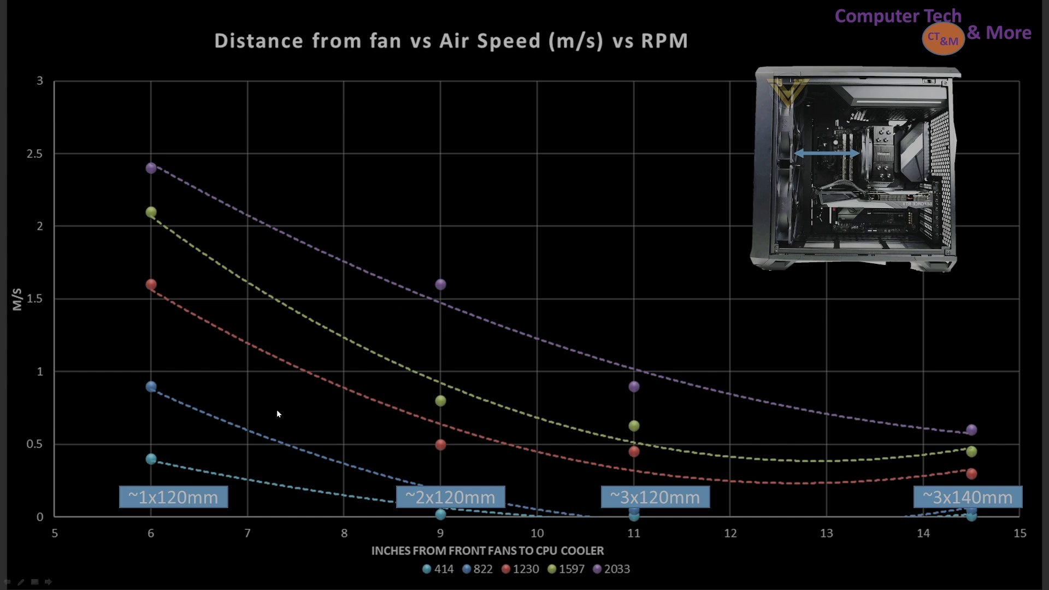
{"action": "mouse_move", "coordinate": [185, 544]}
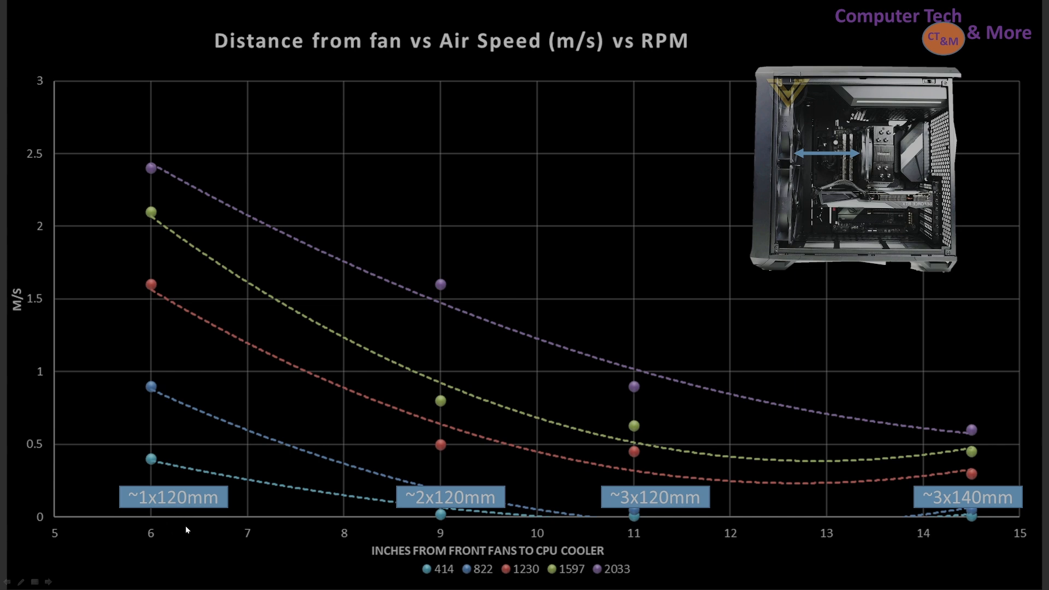
{"action": "mouse_move", "coordinate": [136, 534]}
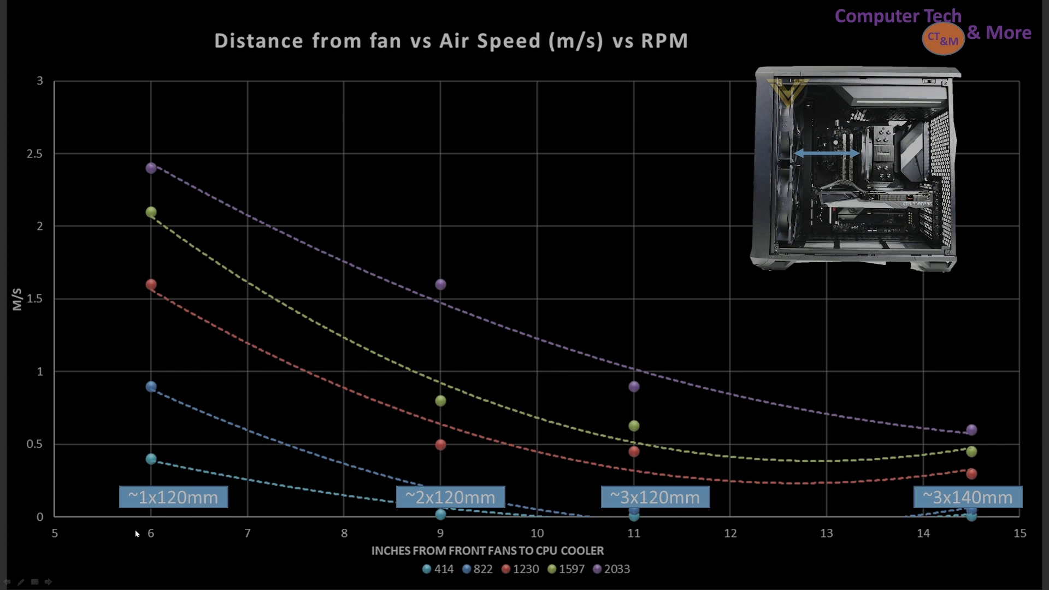
{"action": "mouse_move", "coordinate": [798, 345]}
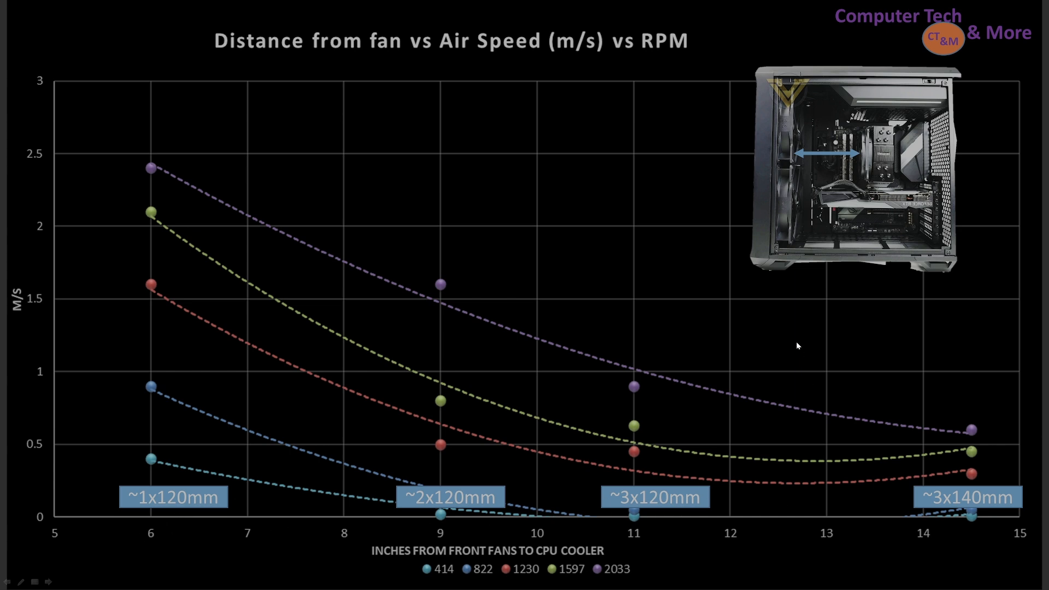
{"action": "mouse_move", "coordinate": [801, 266]}
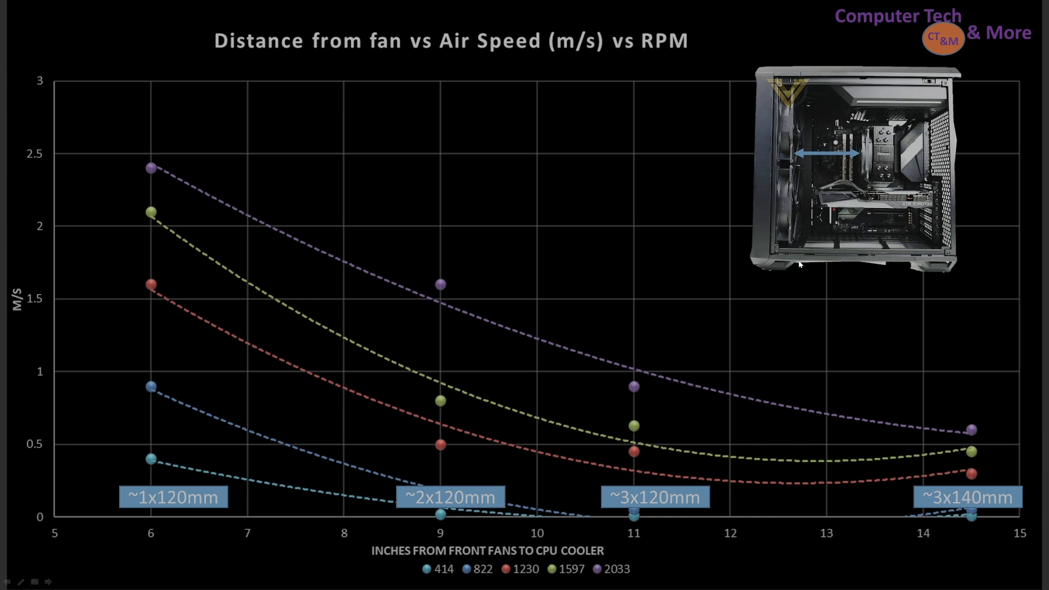
{"action": "mouse_move", "coordinate": [867, 255]}
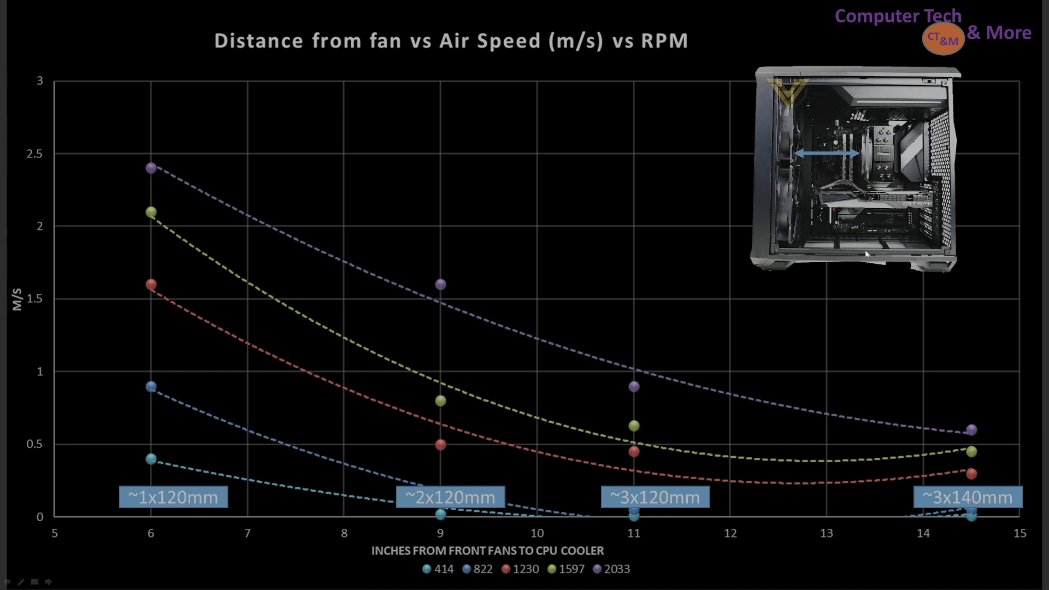
{"action": "mouse_move", "coordinate": [883, 223]}
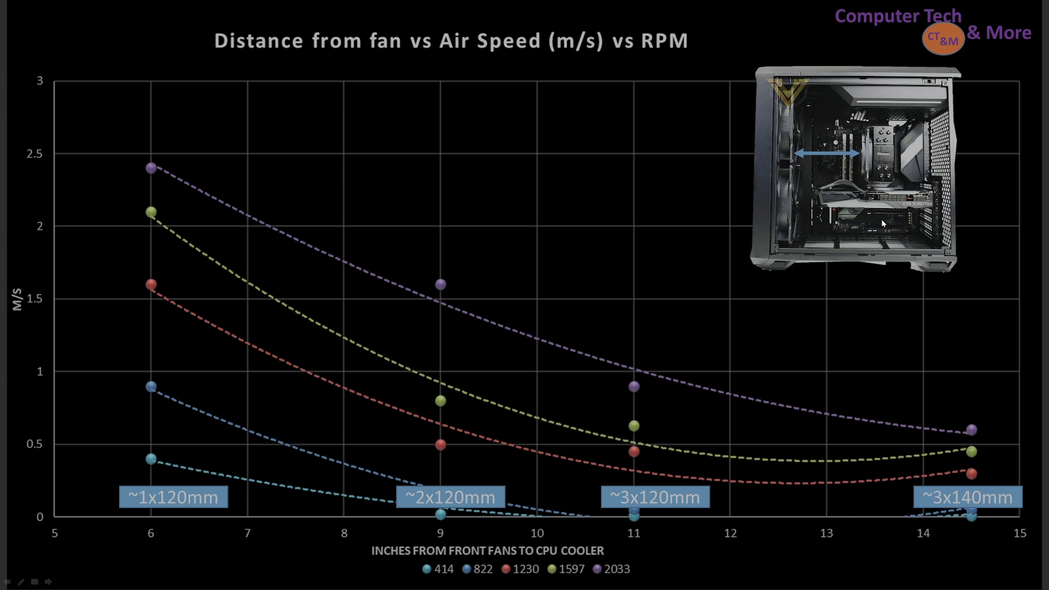
{"action": "mouse_move", "coordinate": [430, 549]}
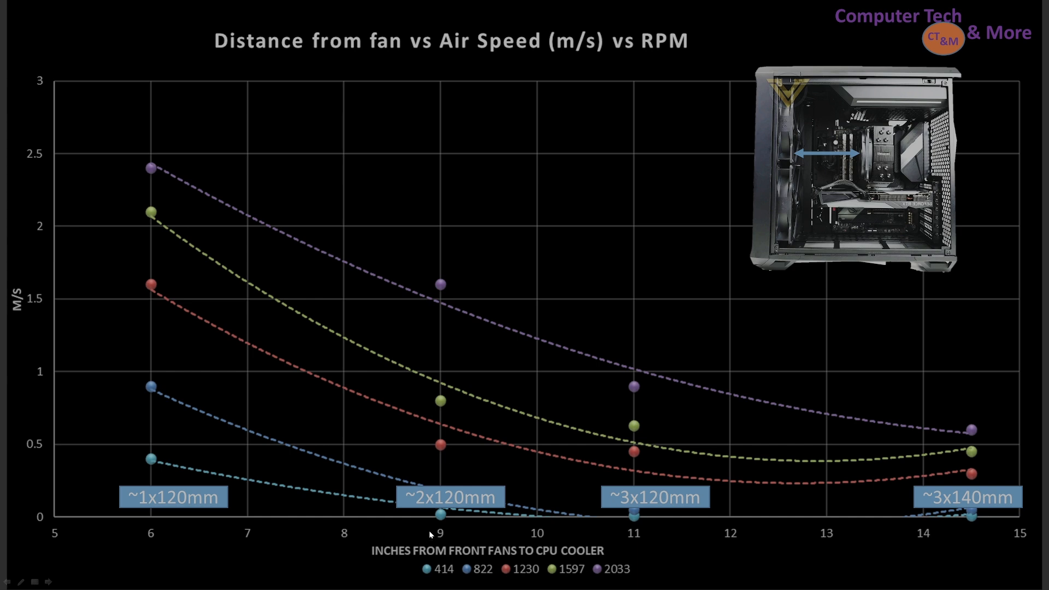
{"action": "mouse_move", "coordinate": [458, 533]}
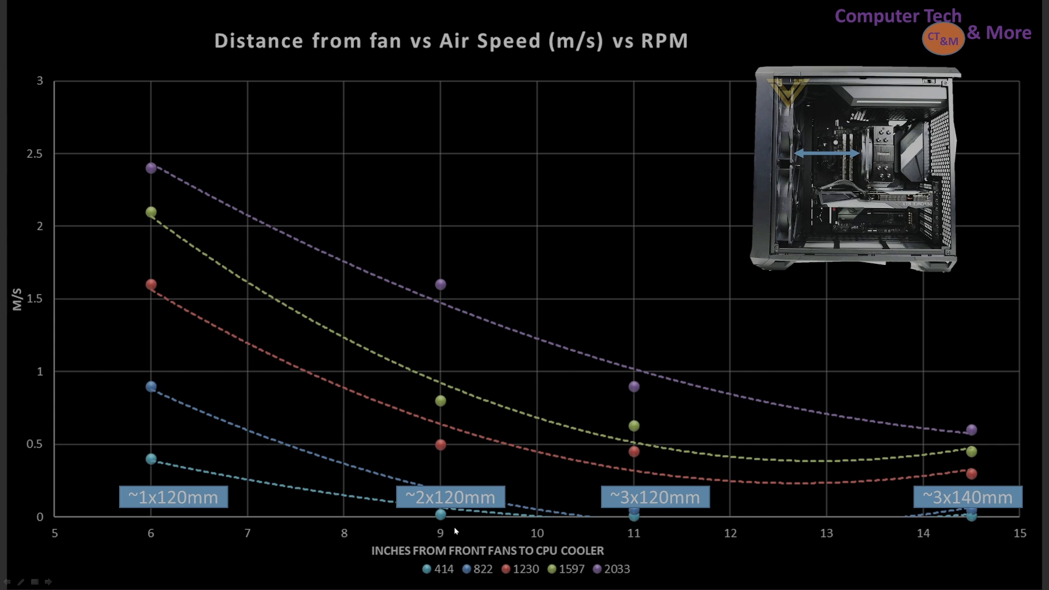
{"action": "mouse_move", "coordinate": [734, 445]}
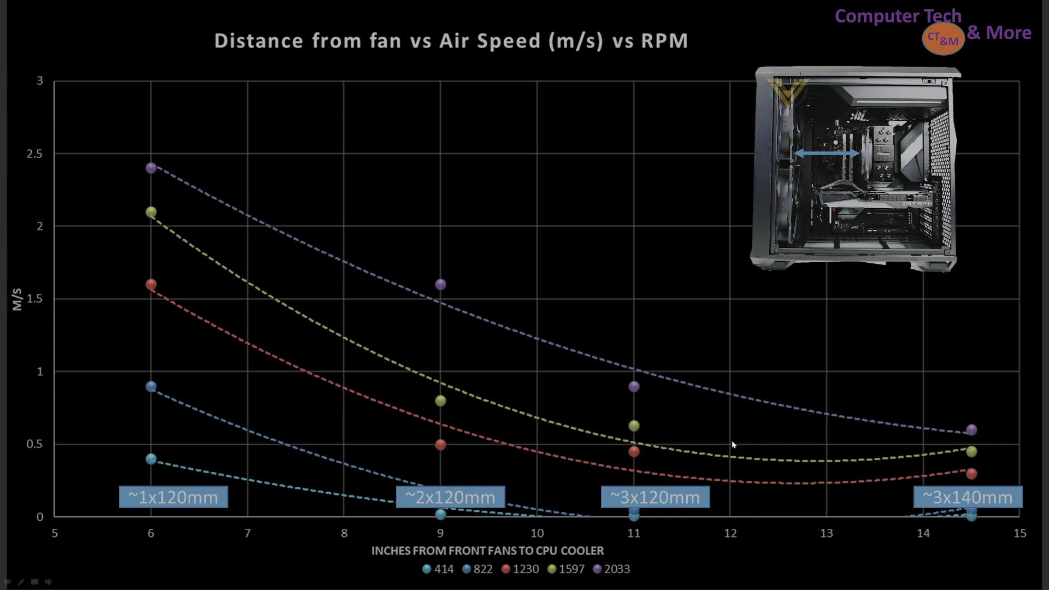
{"action": "mouse_move", "coordinate": [652, 544]}
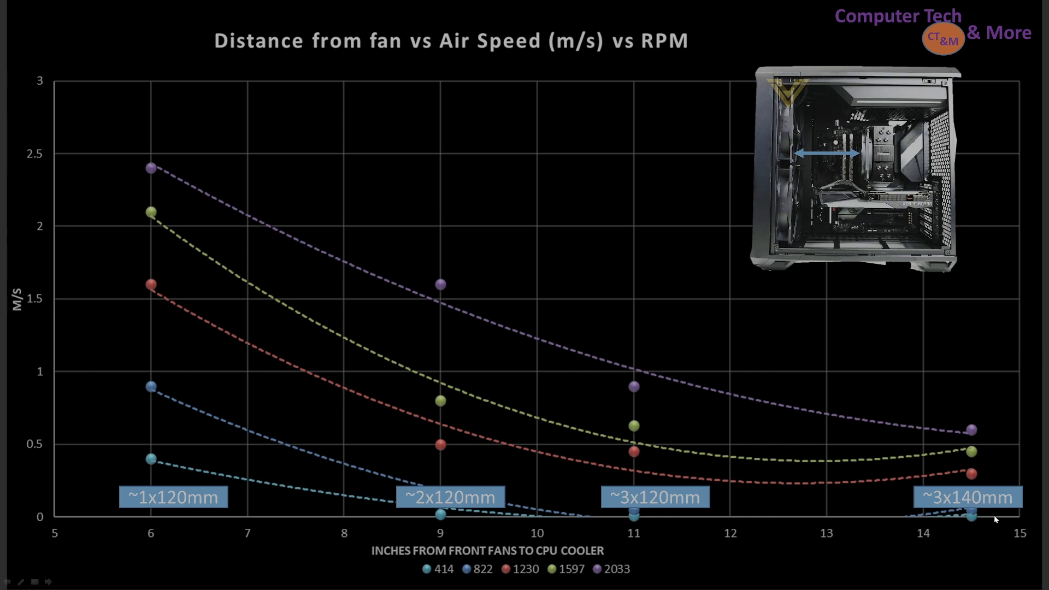
{"action": "mouse_move", "coordinate": [945, 431]}
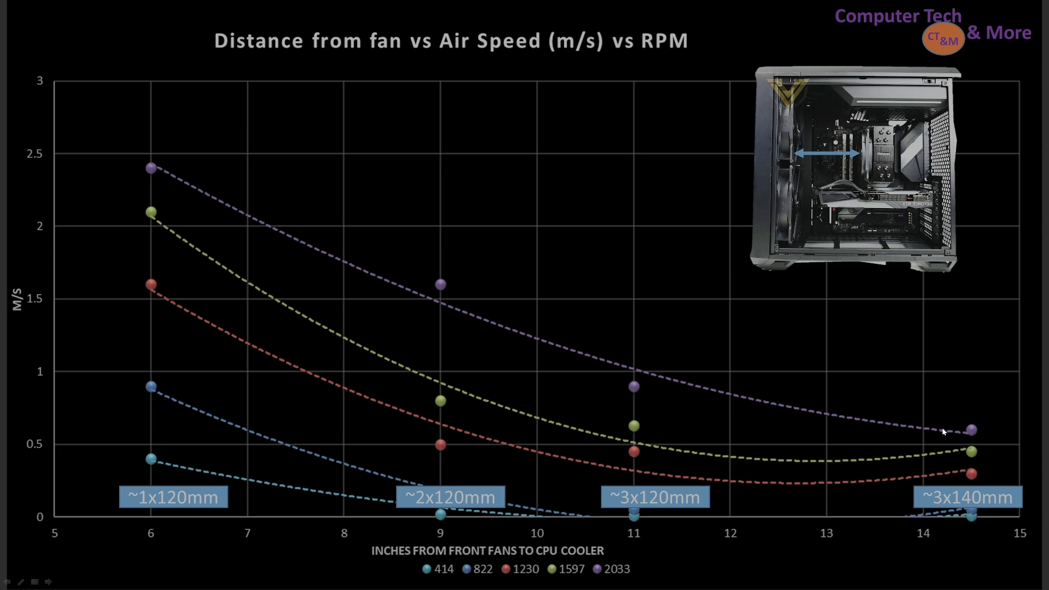
{"action": "mouse_move", "coordinate": [905, 397]}
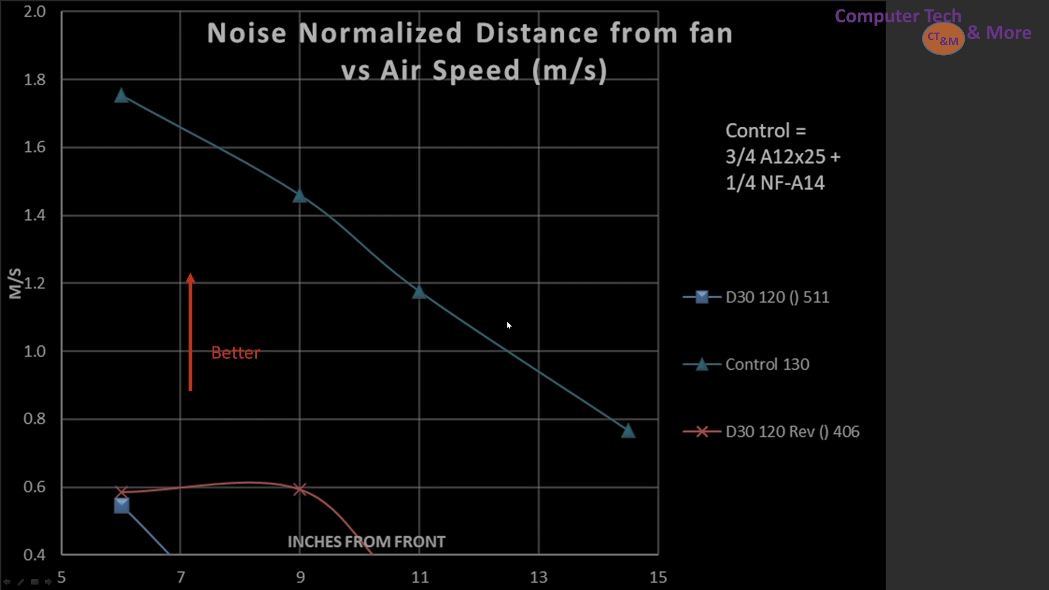
{"action": "mouse_move", "coordinate": [488, 558]}
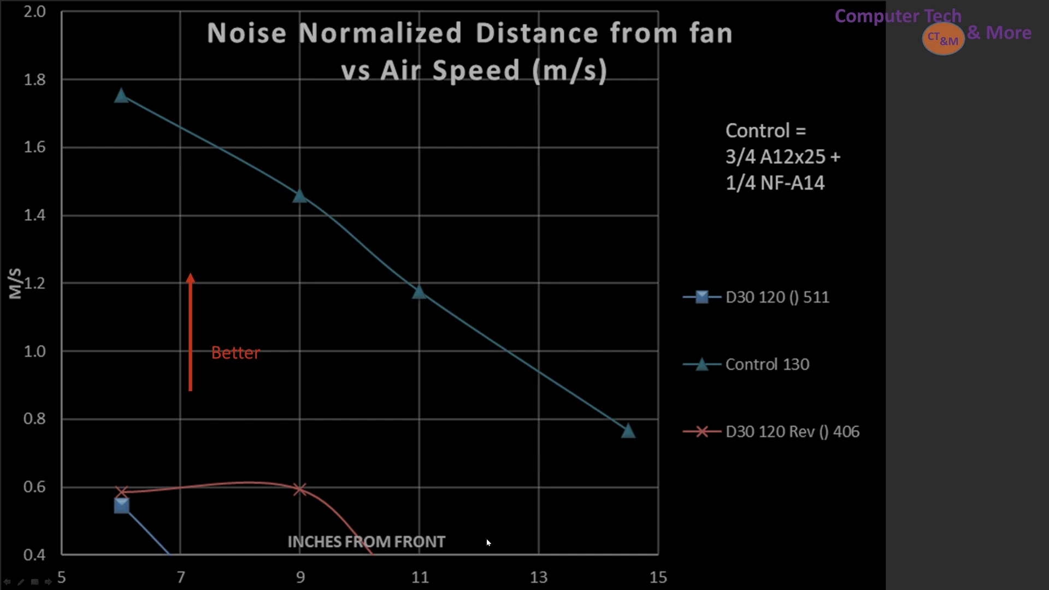
{"action": "mouse_move", "coordinate": [263, 555]}
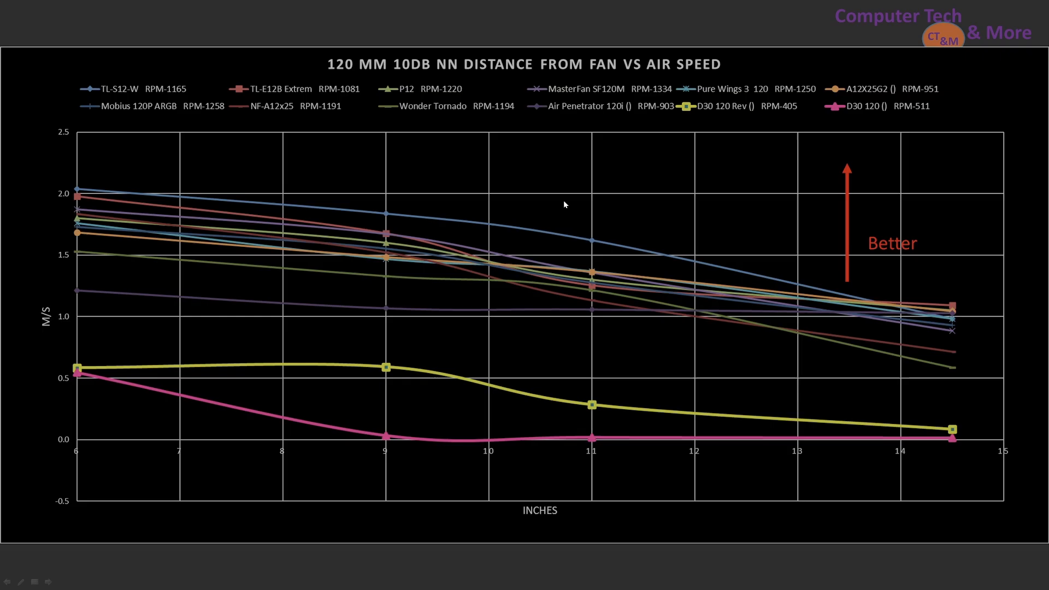
{"action": "mouse_move", "coordinate": [558, 205]}
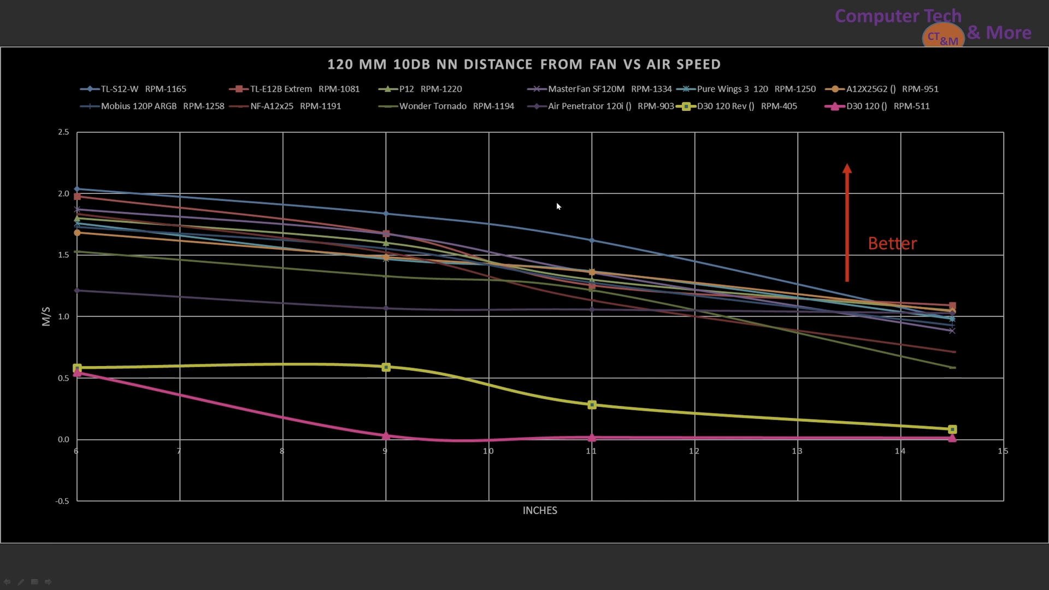
{"action": "mouse_move", "coordinate": [373, 324]}
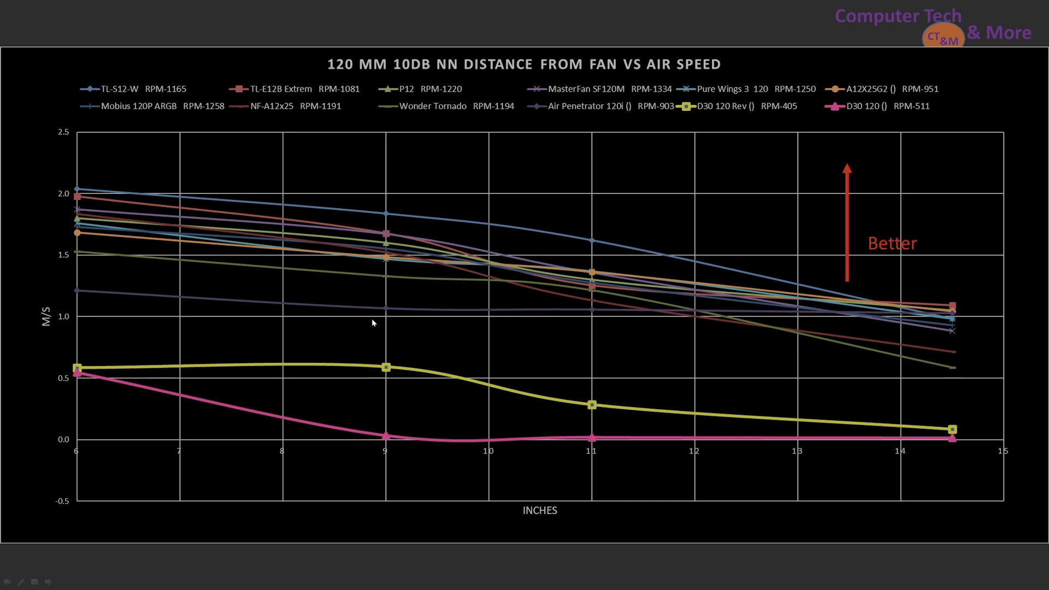
{"action": "mouse_move", "coordinate": [706, 336]}
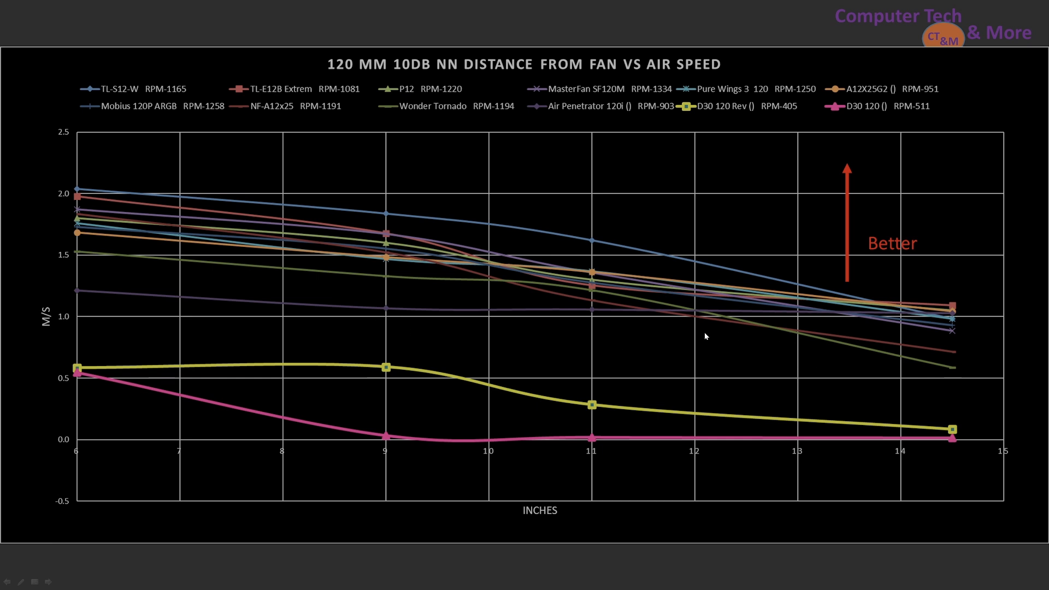
{"action": "mouse_move", "coordinate": [662, 339]}
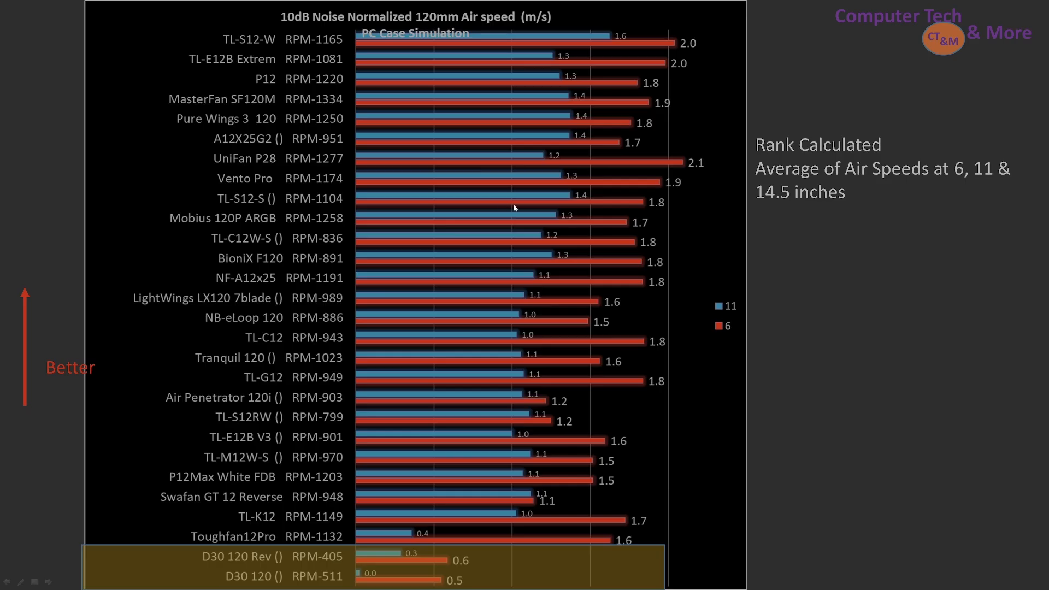
{"action": "mouse_move", "coordinate": [498, 204]}
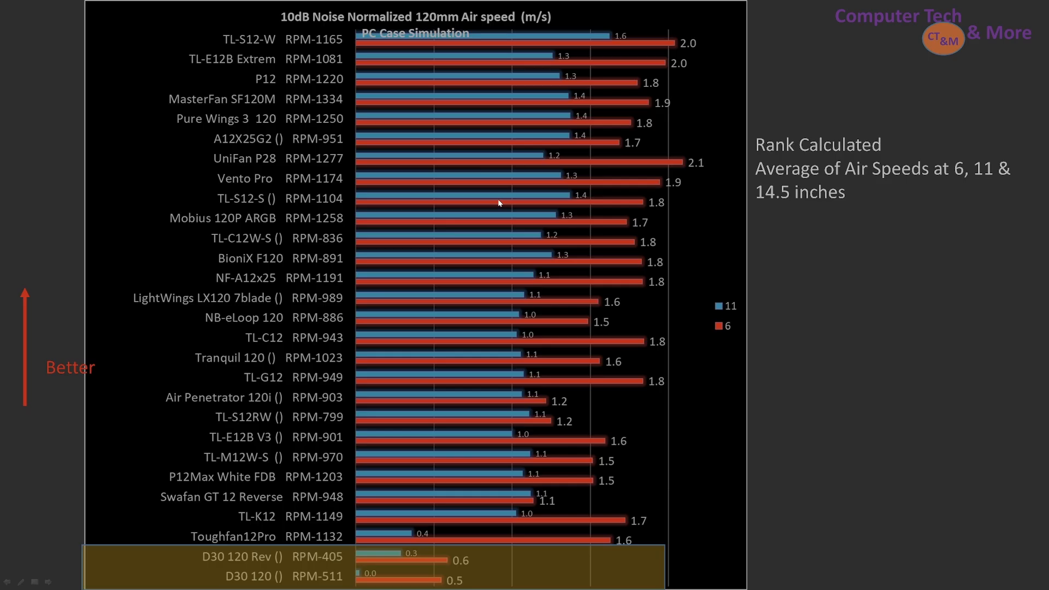
{"action": "mouse_move", "coordinate": [672, 196]}
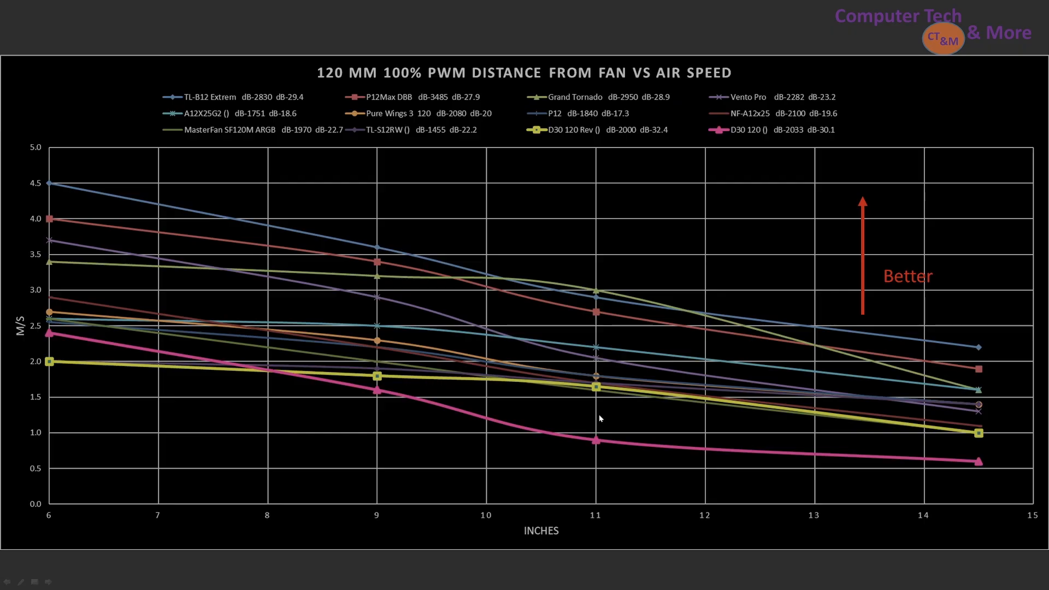
{"action": "mouse_move", "coordinate": [226, 399]}
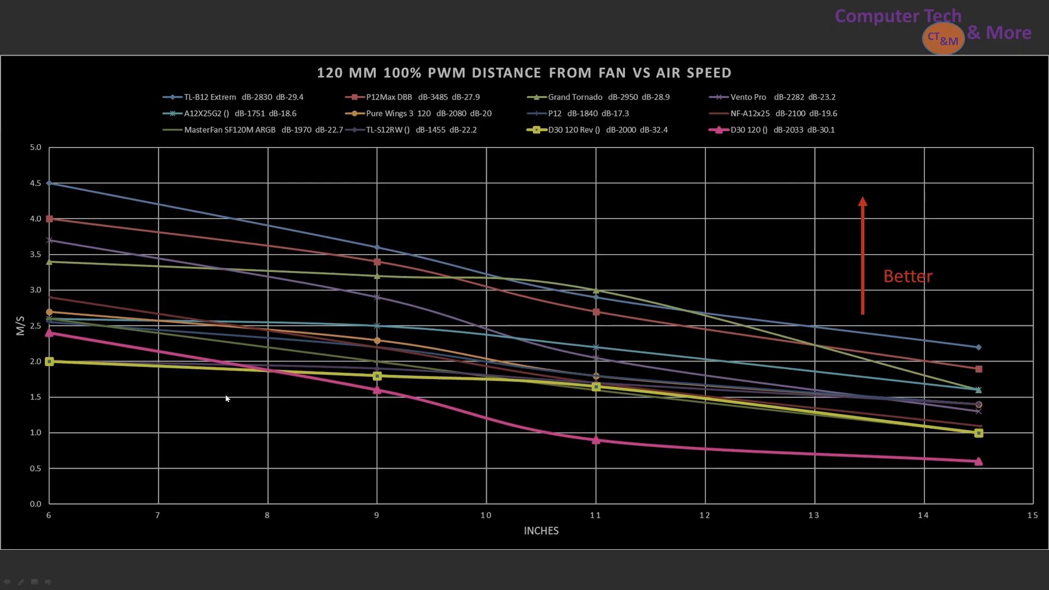
{"action": "mouse_move", "coordinate": [956, 457]}
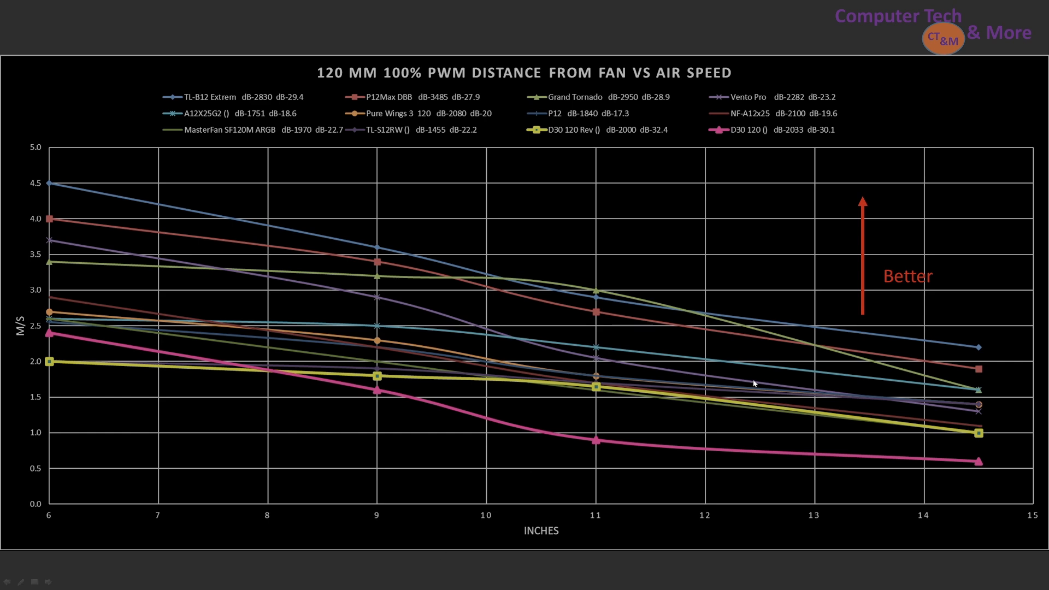
{"action": "mouse_move", "coordinate": [715, 327]}
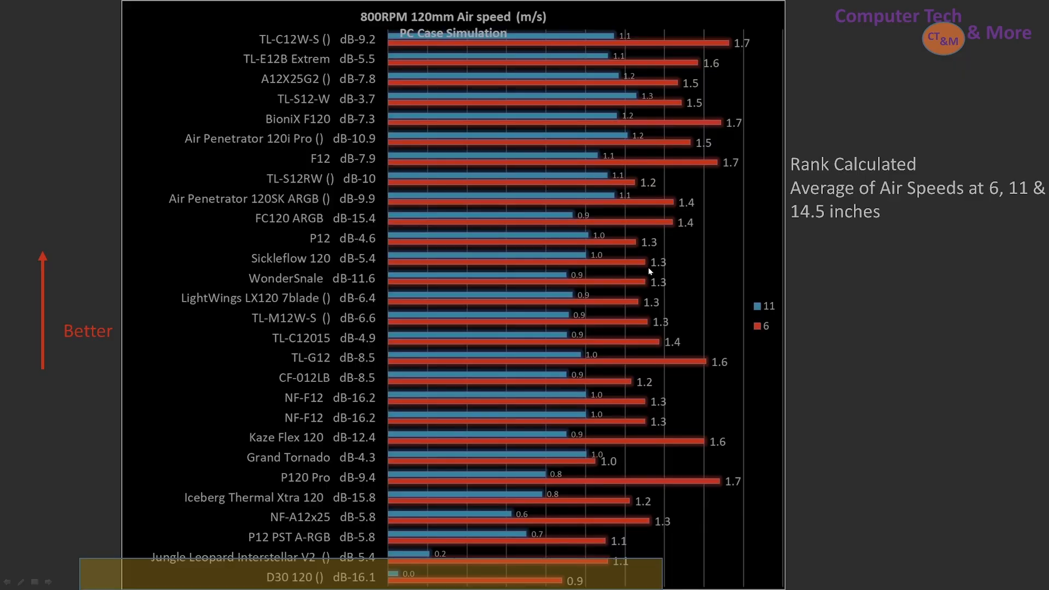
{"action": "mouse_move", "coordinate": [521, 519]}
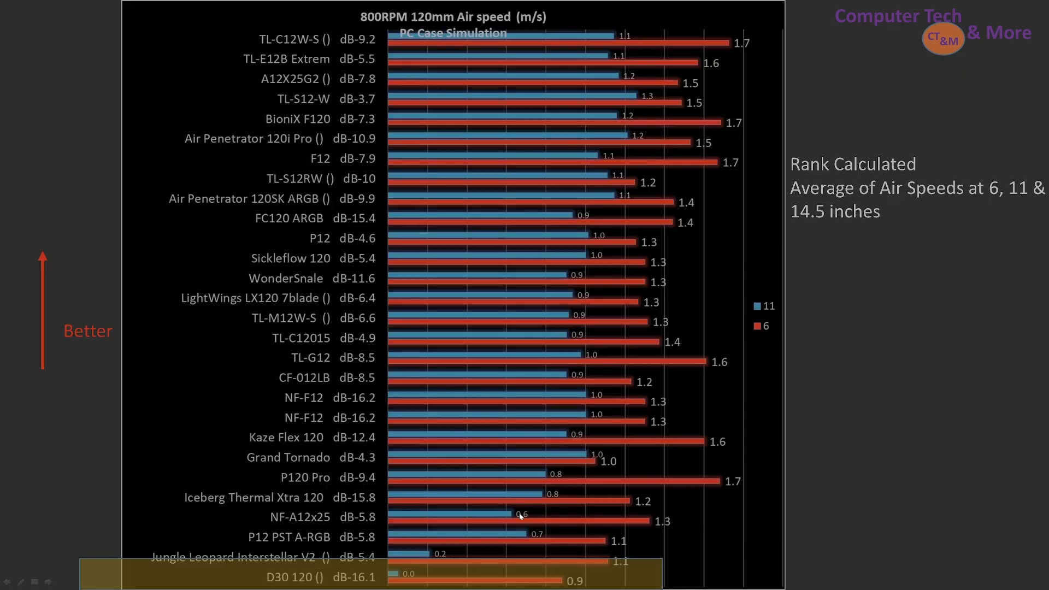
{"action": "mouse_move", "coordinate": [588, 307]}
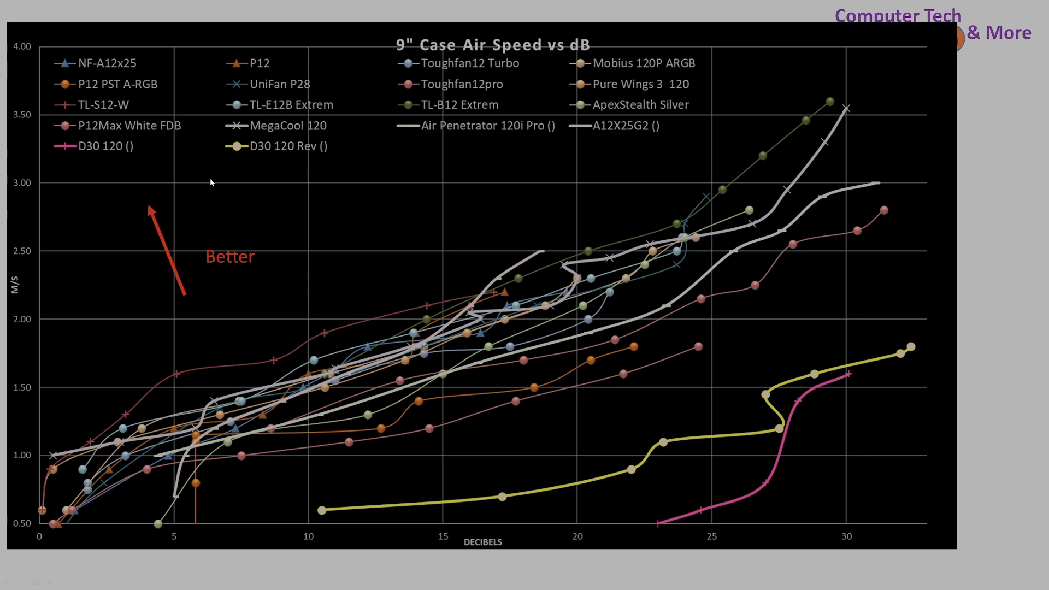
{"action": "mouse_move", "coordinate": [776, 489]}
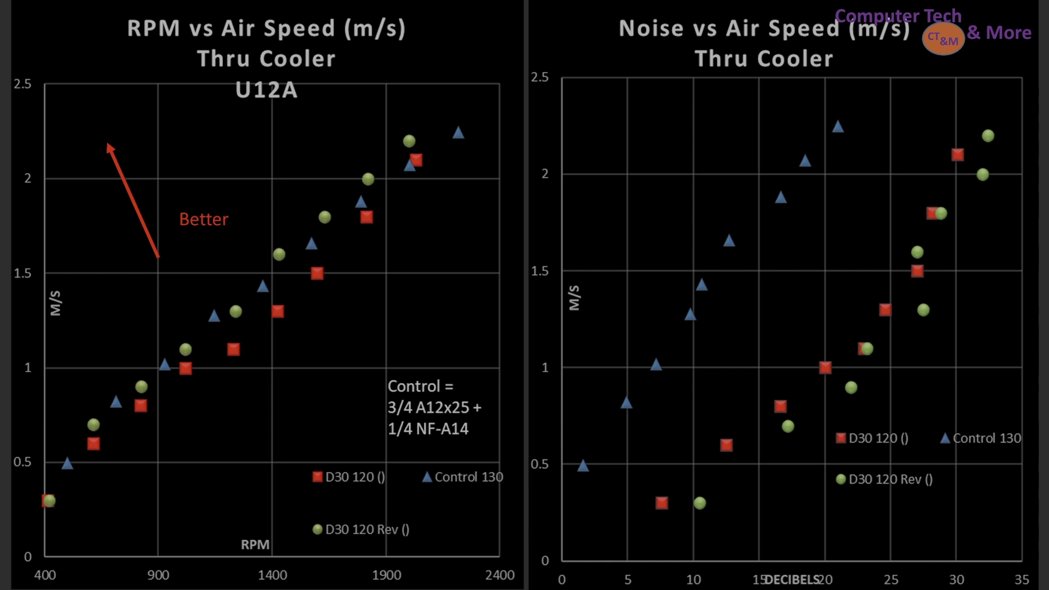
{"action": "mouse_move", "coordinate": [665, 527]}
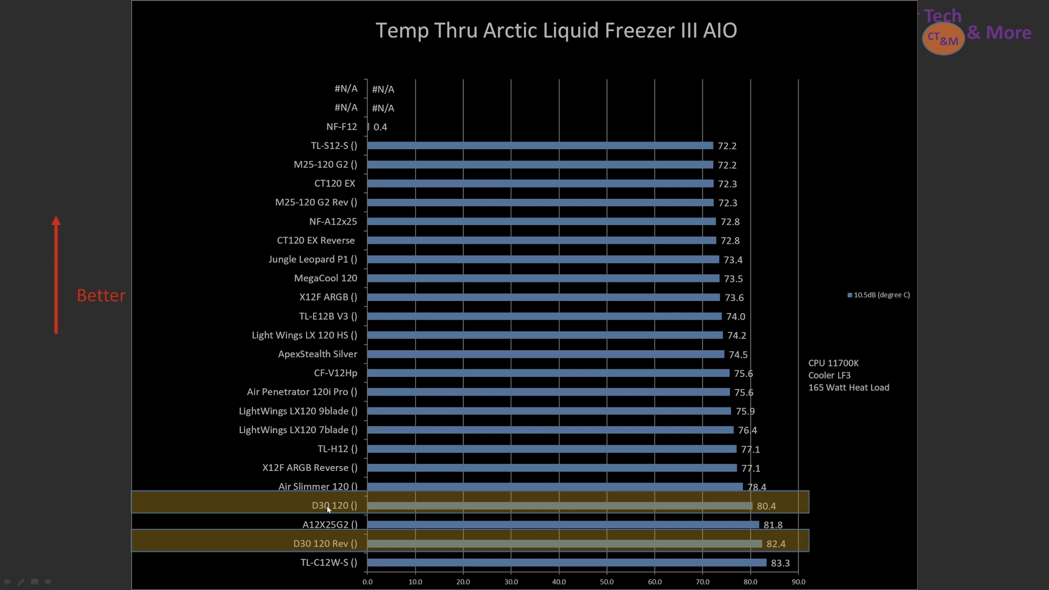
{"action": "mouse_move", "coordinate": [400, 135]}
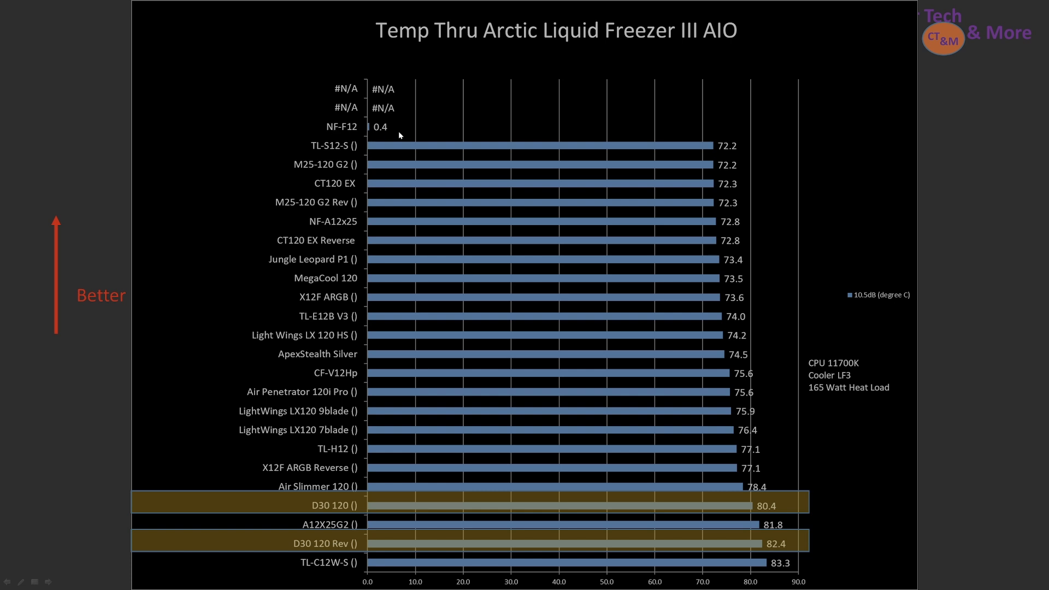
{"action": "mouse_move", "coordinate": [362, 127]}
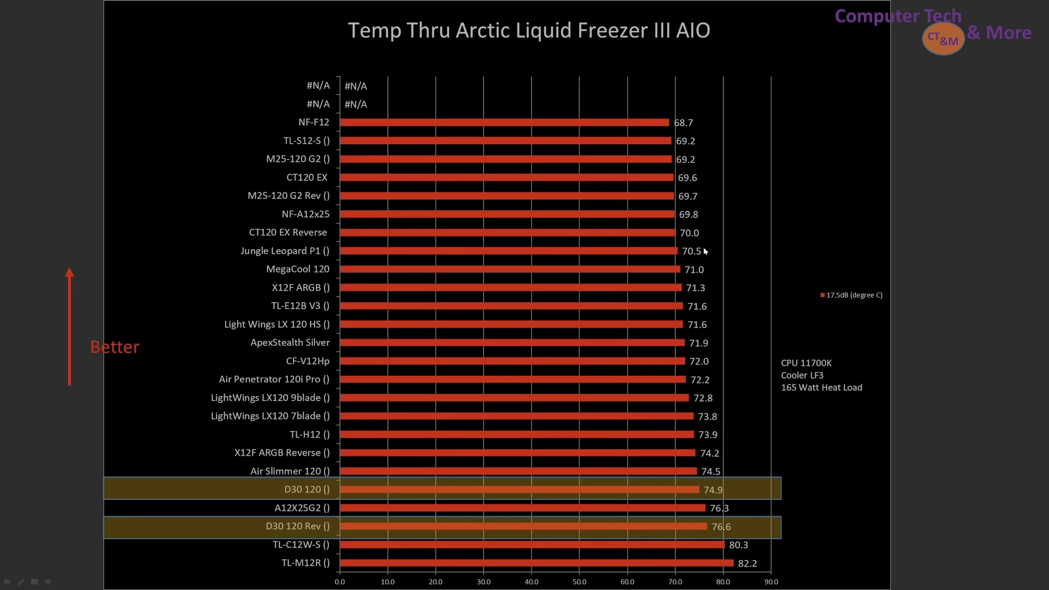
{"action": "mouse_move", "coordinate": [868, 306]}
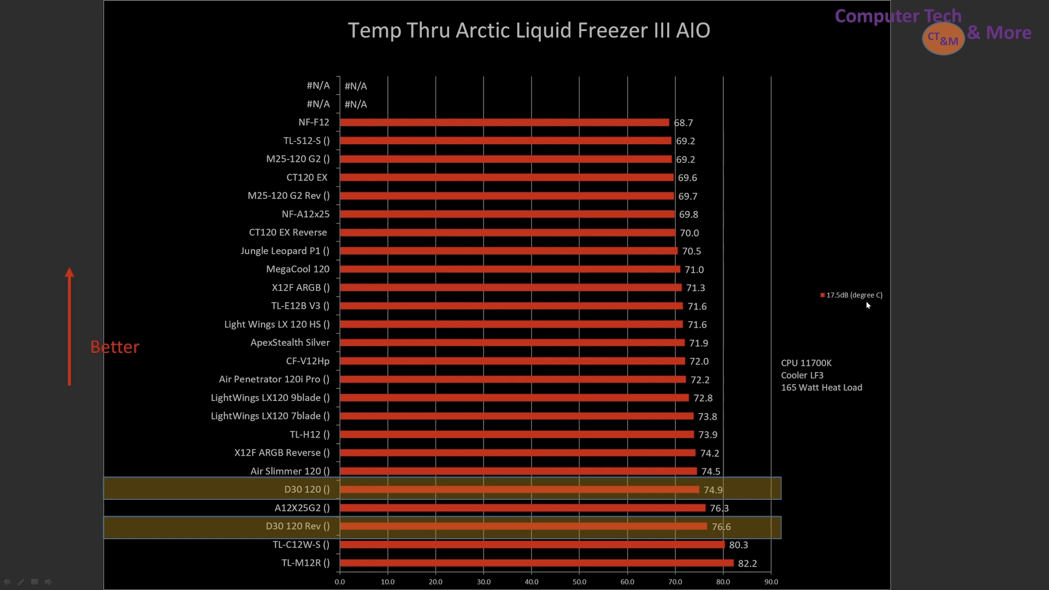
{"action": "mouse_move", "coordinate": [829, 358]}
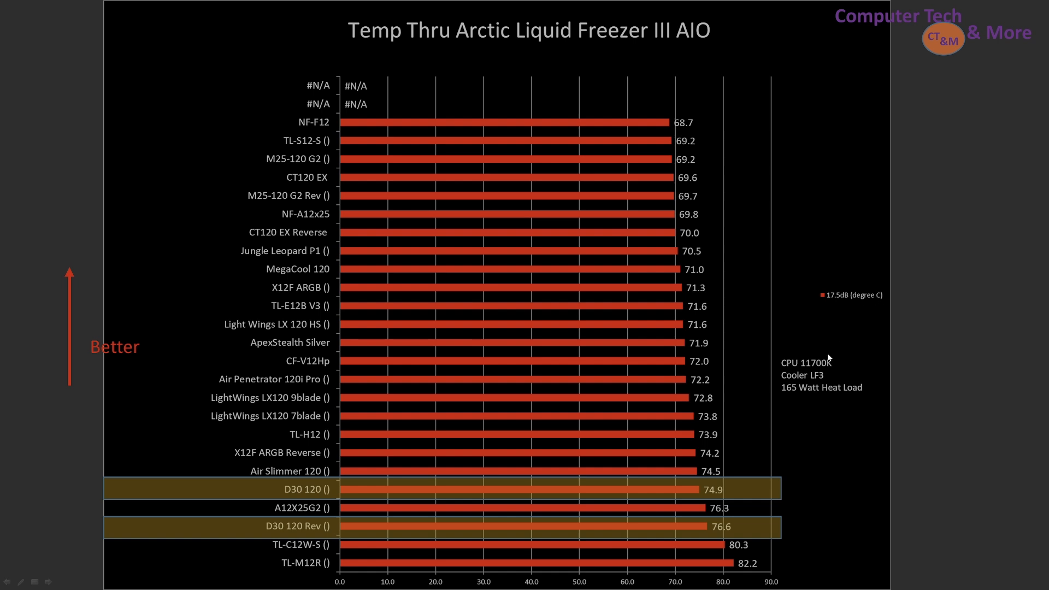
{"action": "mouse_move", "coordinate": [310, 496]}
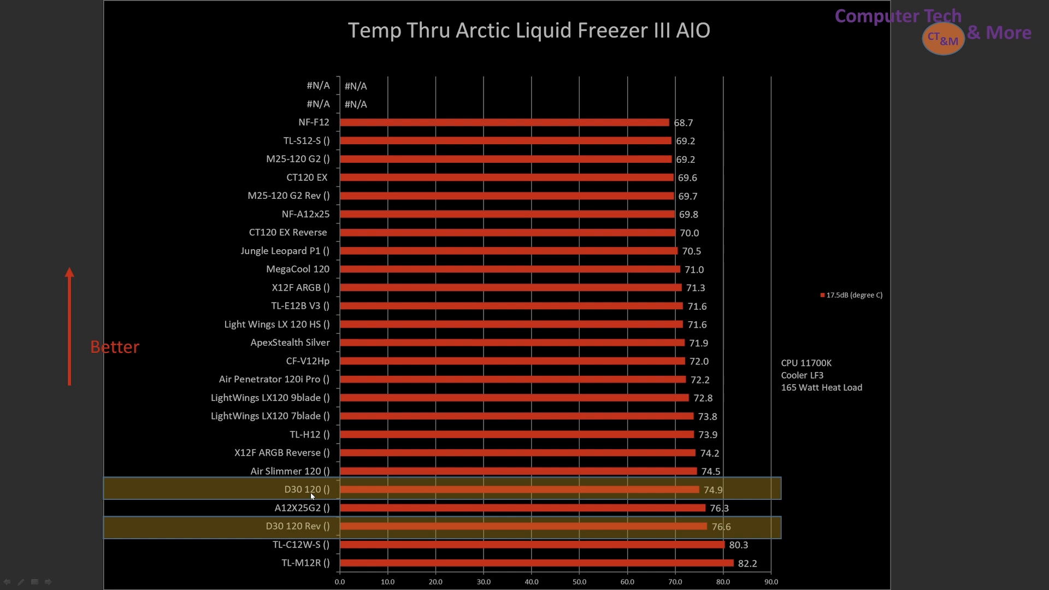
{"action": "mouse_move", "coordinate": [533, 461]}
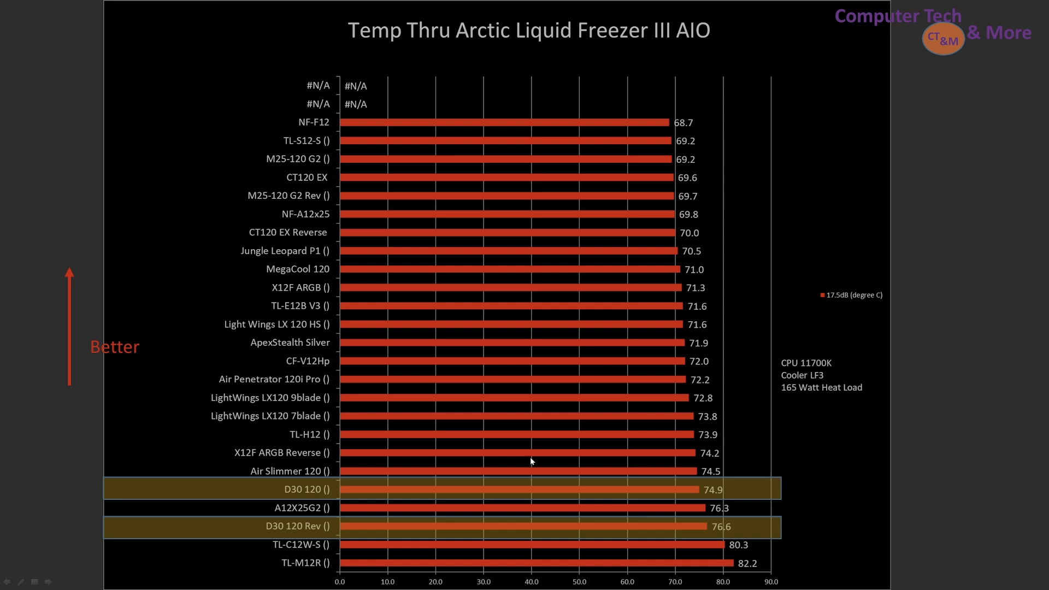
{"action": "mouse_move", "coordinate": [291, 169]}
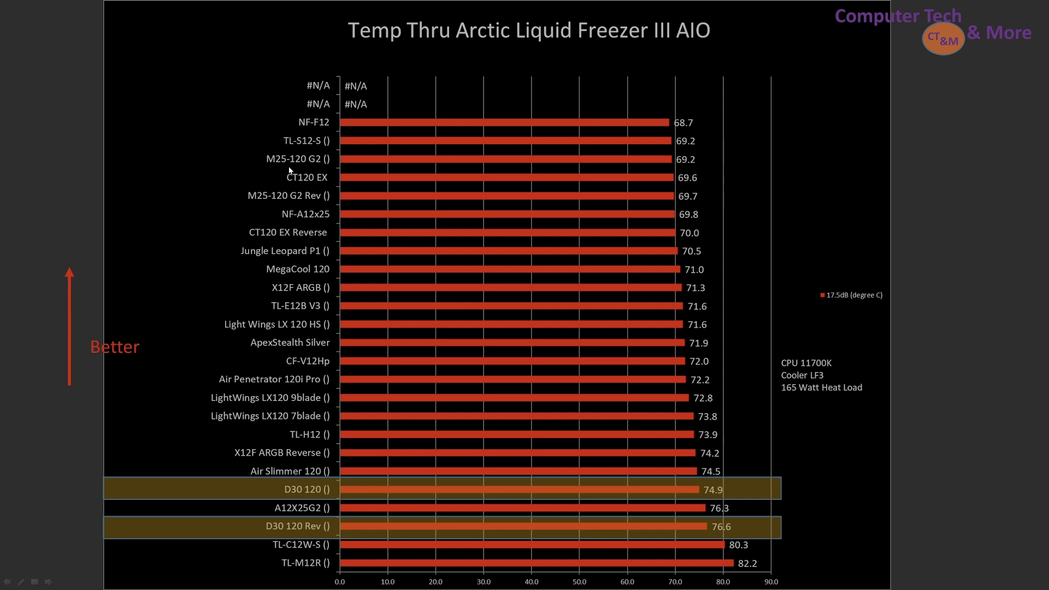
{"action": "mouse_move", "coordinate": [329, 127]}
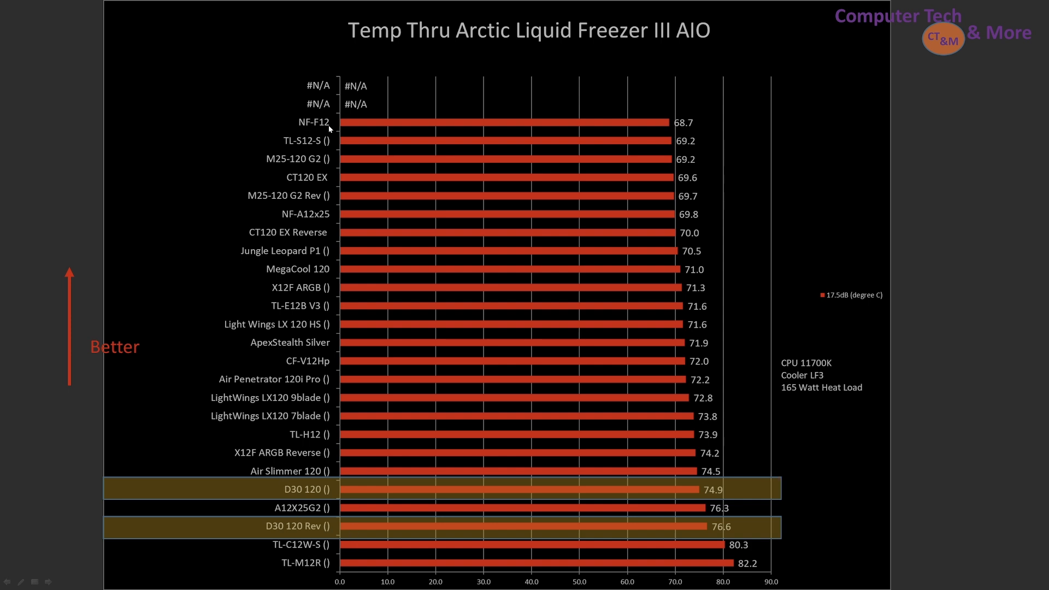
{"action": "mouse_move", "coordinate": [278, 206]}
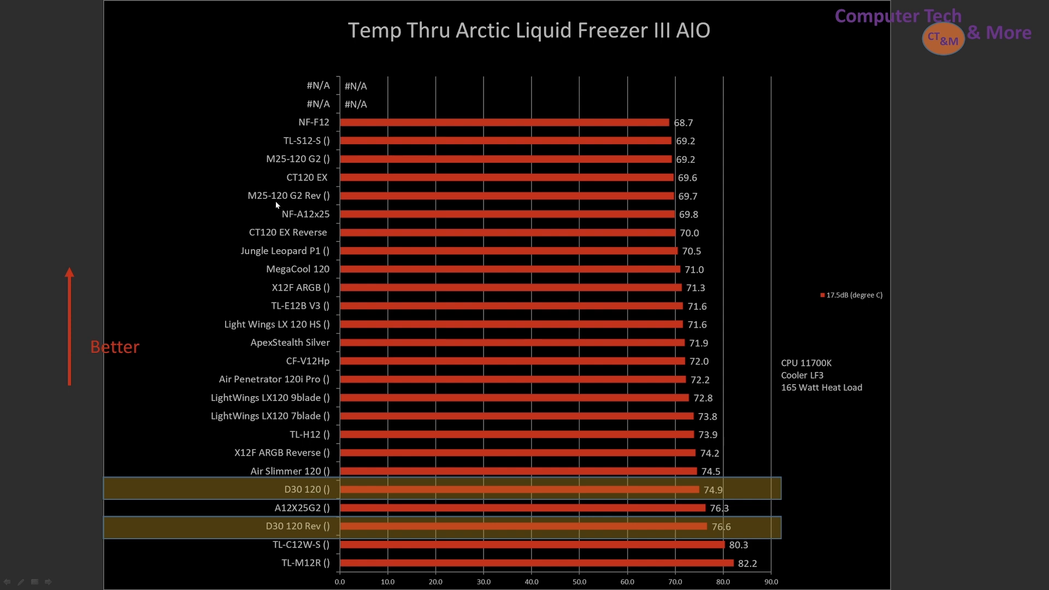
{"action": "mouse_move", "coordinate": [287, 225]}
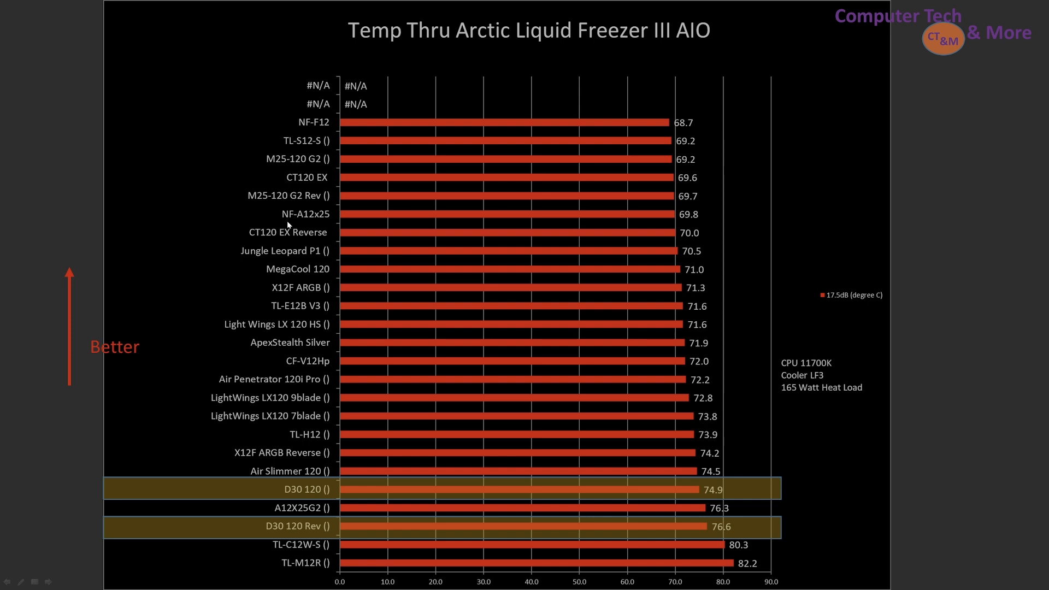
{"action": "mouse_move", "coordinate": [701, 221]}
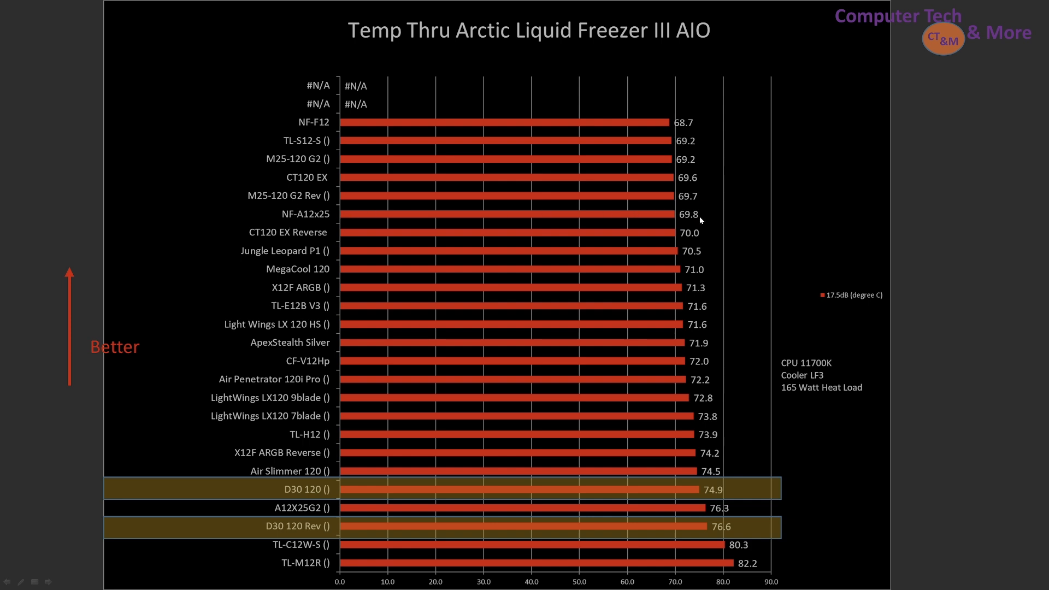
{"action": "mouse_move", "coordinate": [774, 393]}
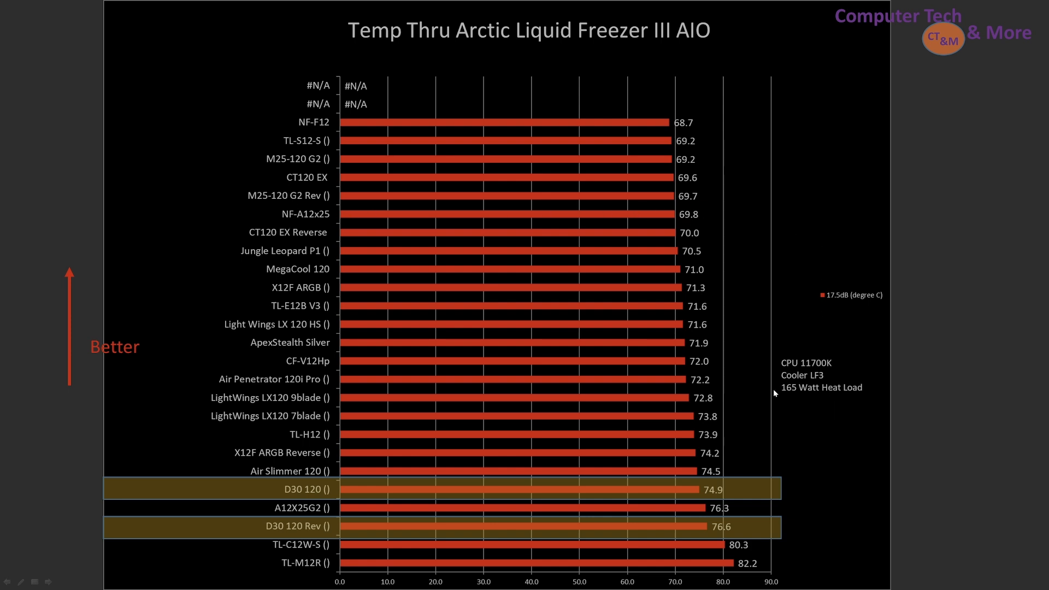
{"action": "mouse_move", "coordinate": [813, 380]}
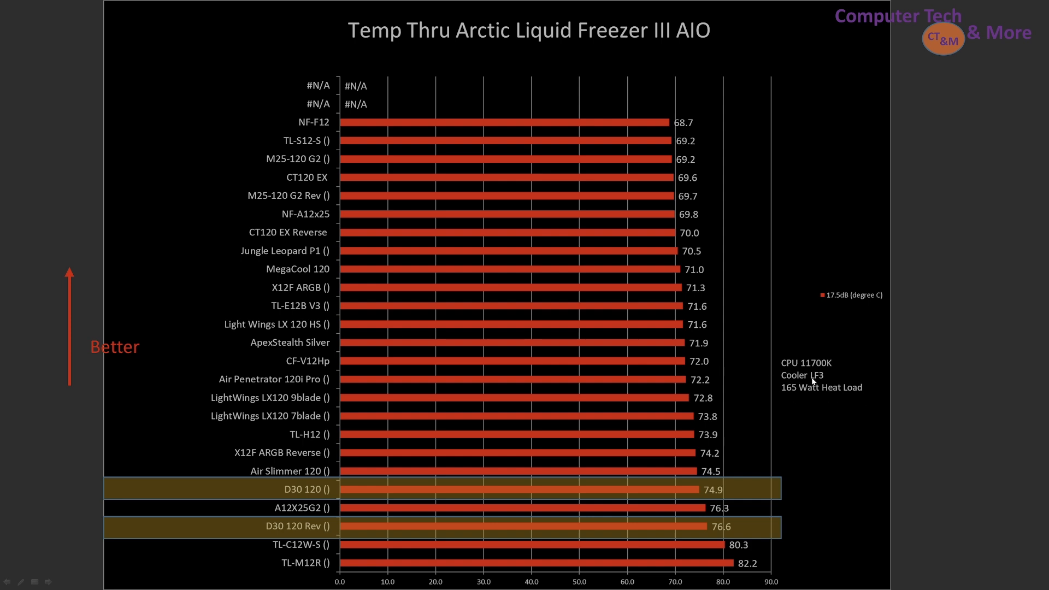
{"action": "mouse_move", "coordinate": [824, 420]}
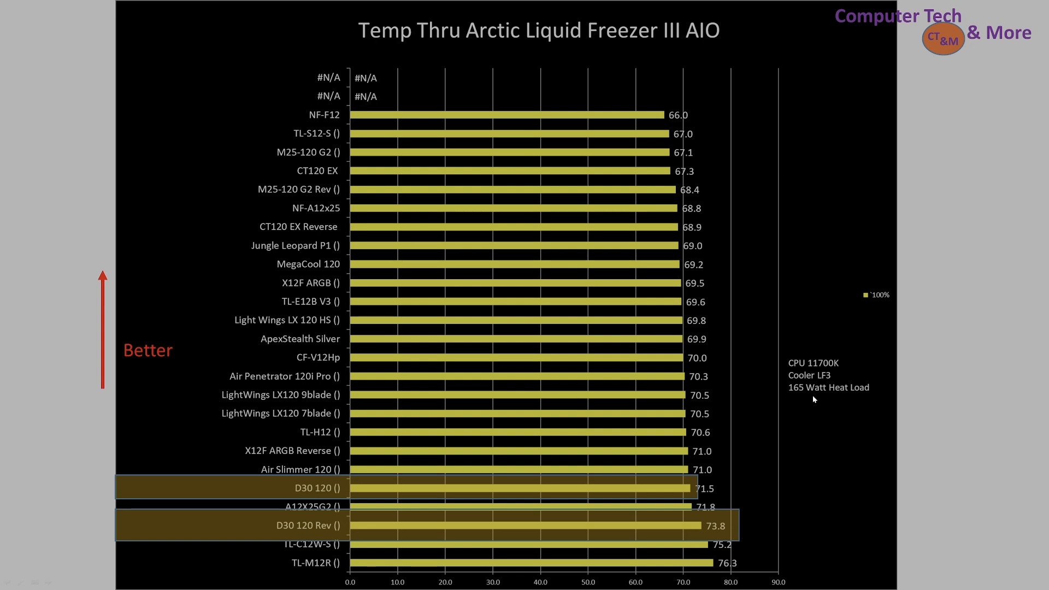
{"action": "mouse_move", "coordinate": [356, 494]}
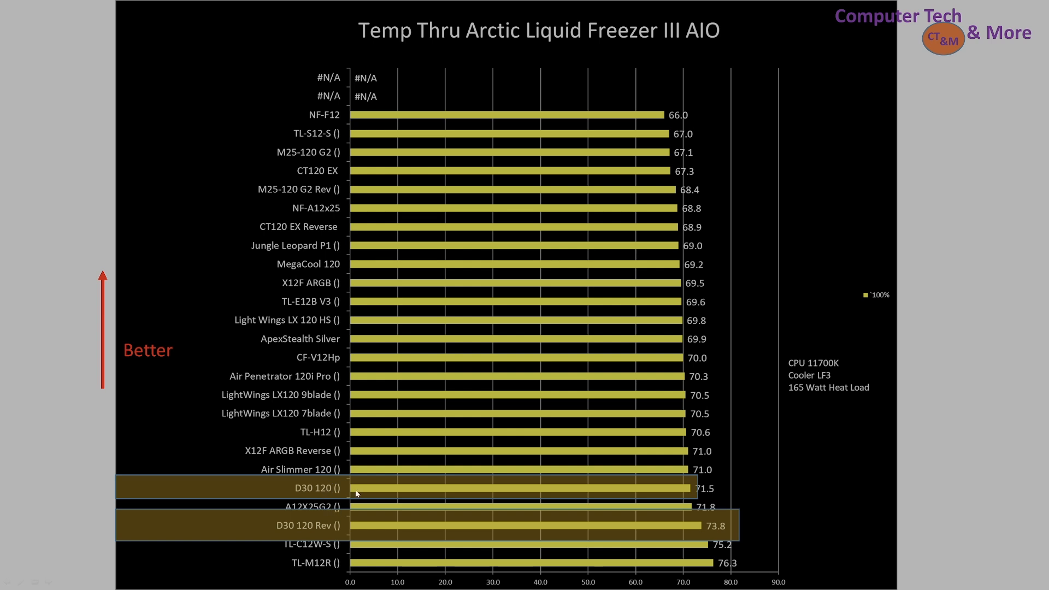
{"action": "mouse_move", "coordinate": [250, 519]}
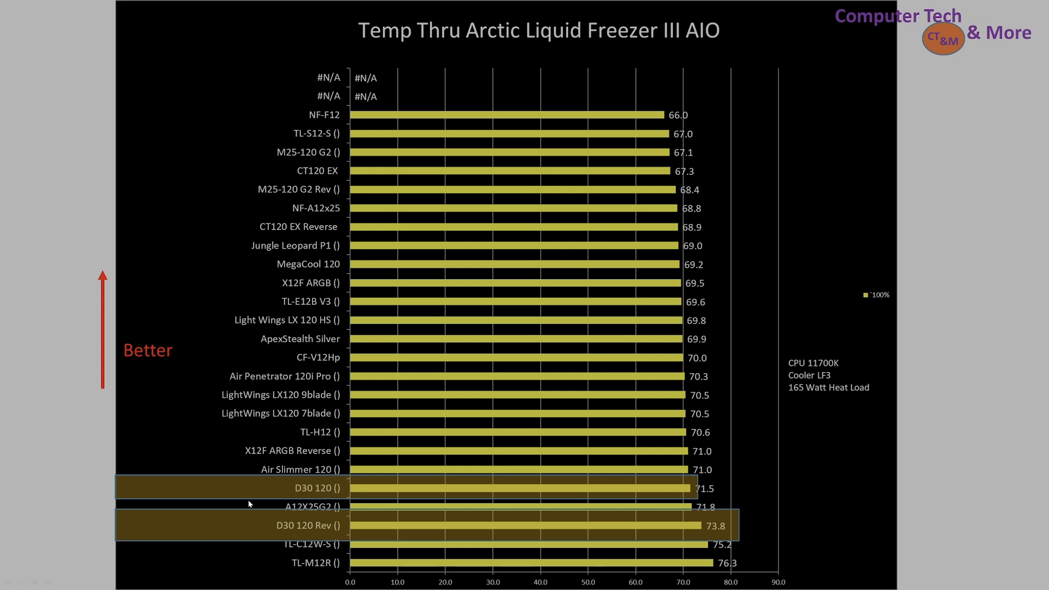
{"action": "mouse_move", "coordinate": [409, 488]}
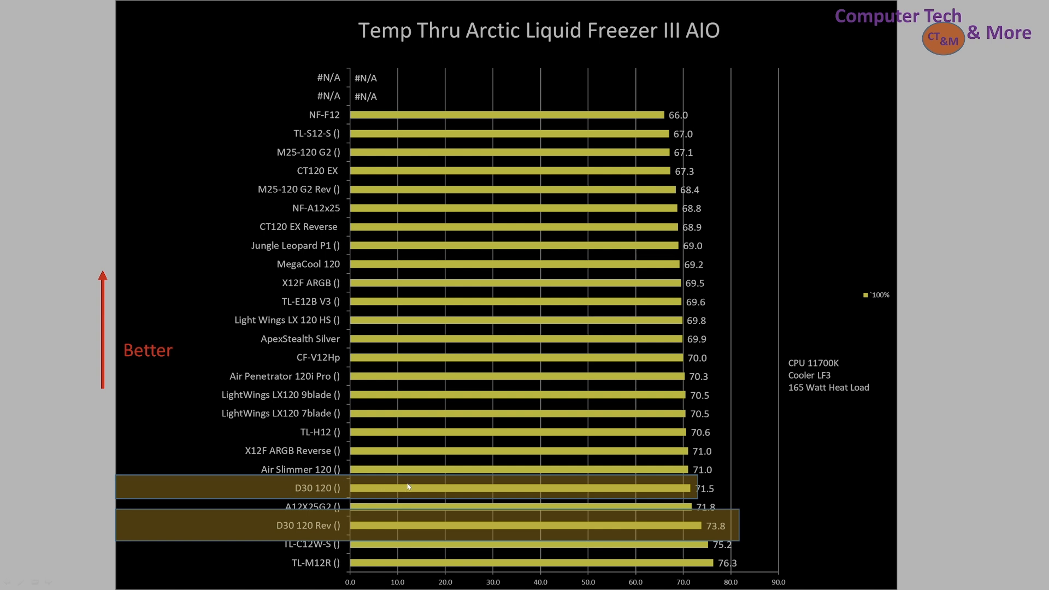
{"action": "mouse_move", "coordinate": [528, 503]}
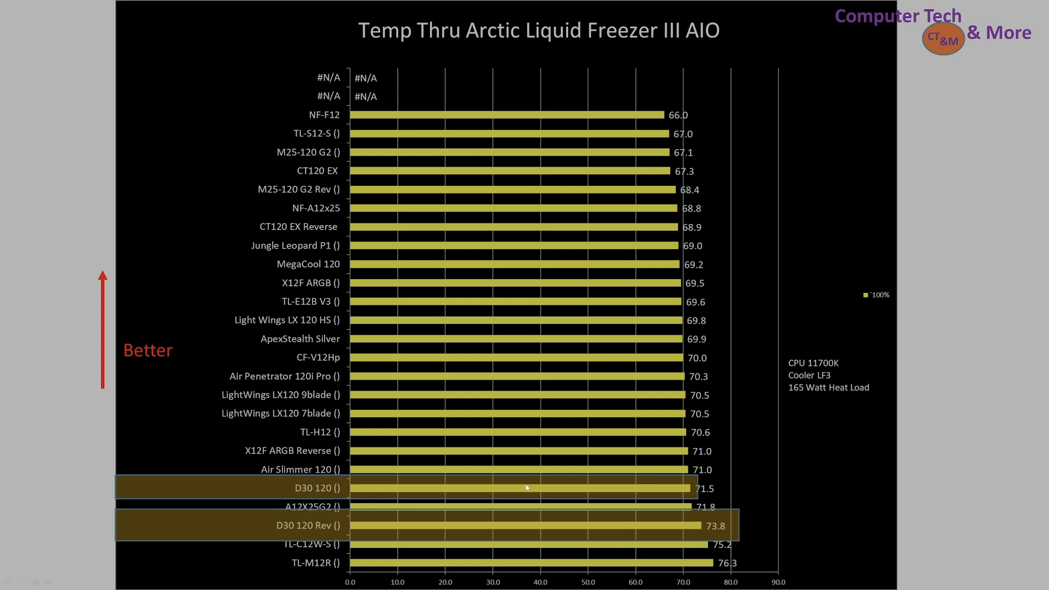
{"action": "mouse_move", "coordinate": [643, 552]}
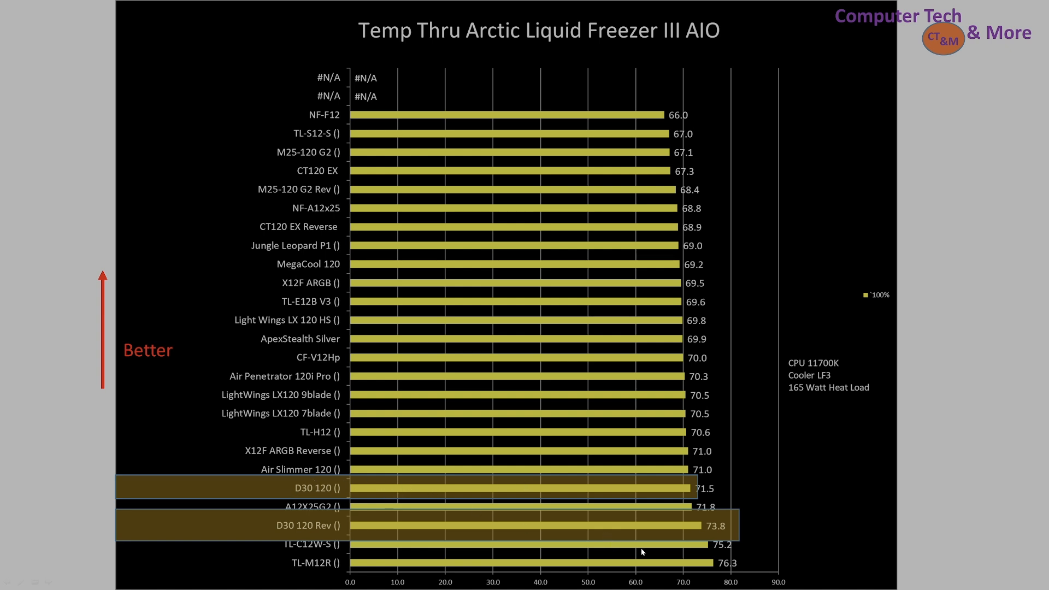
{"action": "mouse_move", "coordinate": [656, 550]}
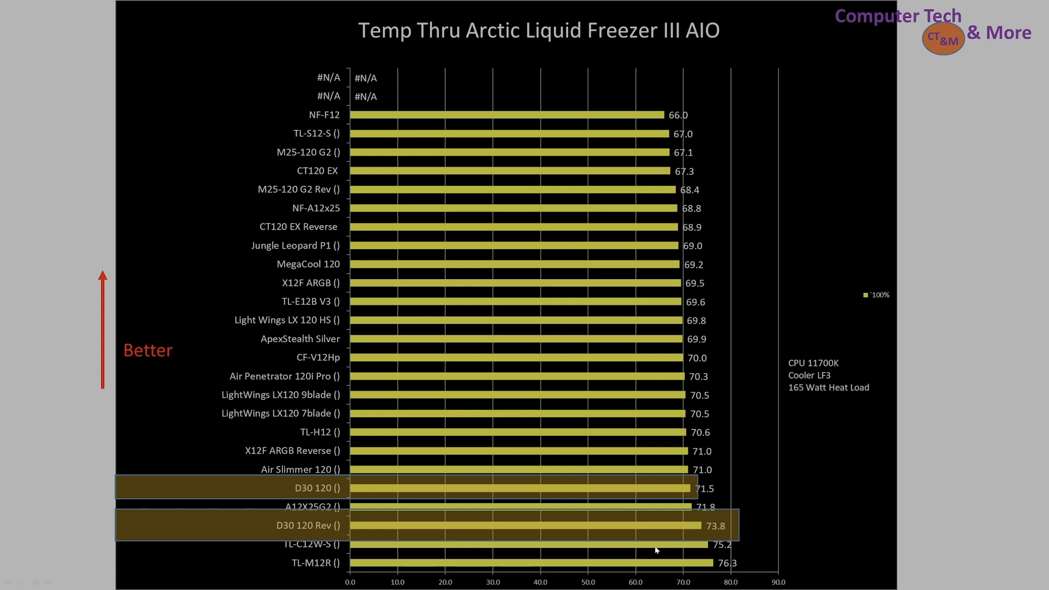
{"action": "mouse_move", "coordinate": [745, 313]}
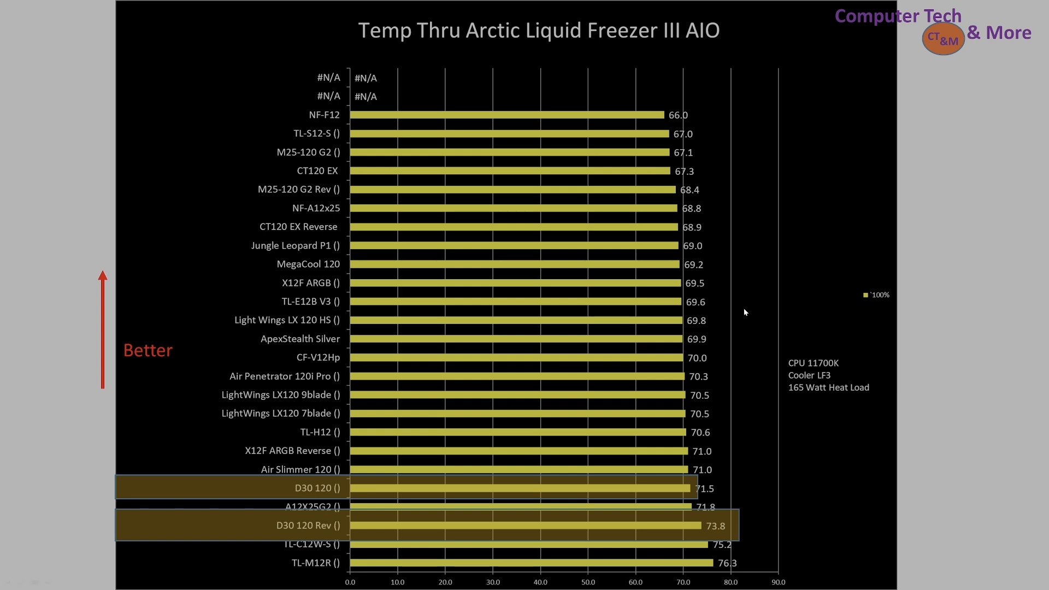
{"action": "mouse_move", "coordinate": [637, 162]}
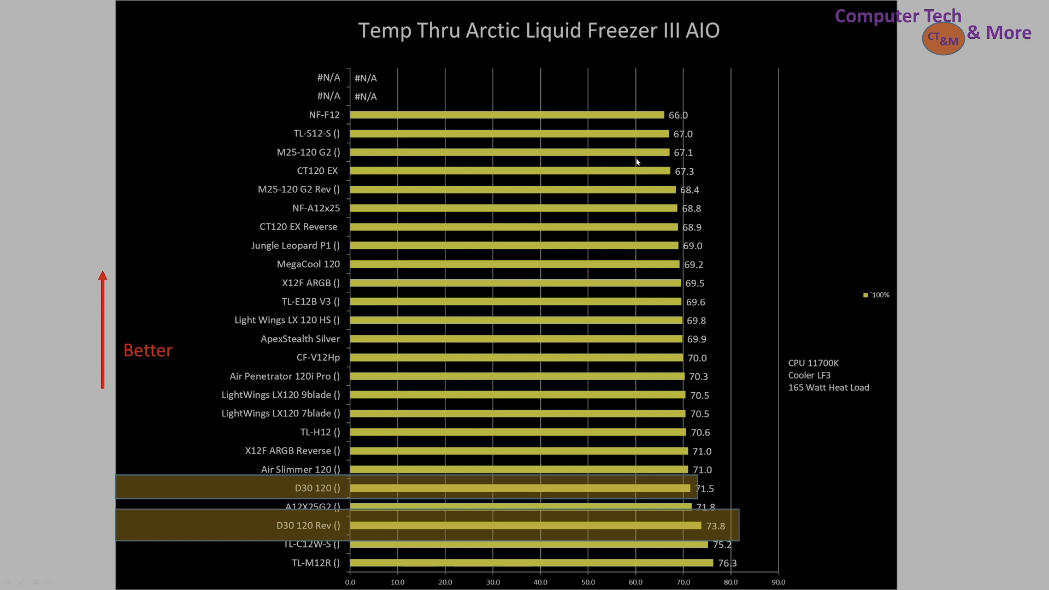
{"action": "mouse_move", "coordinate": [667, 138]}
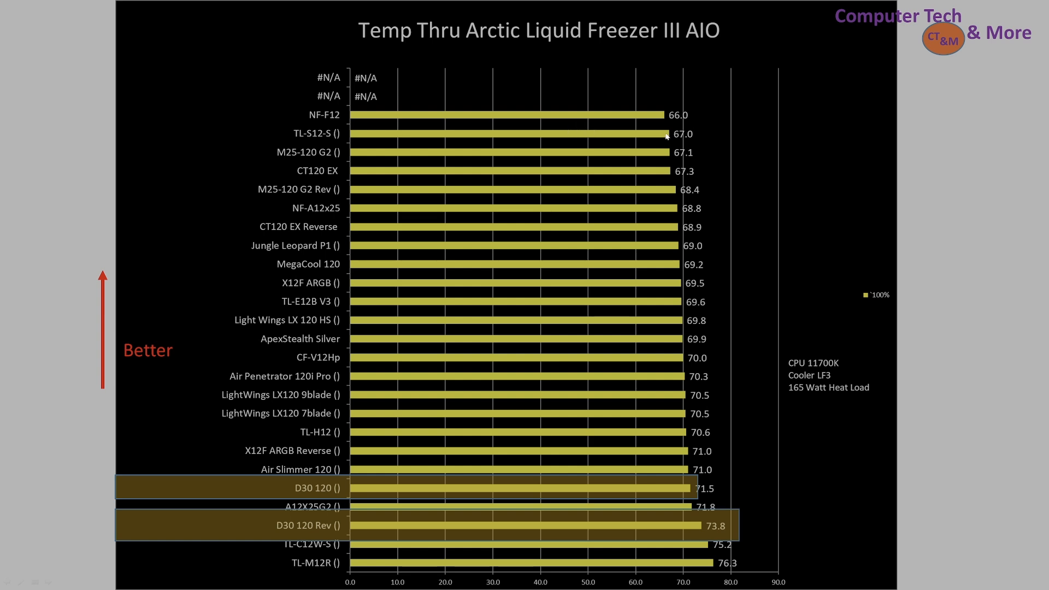
{"action": "mouse_move", "coordinate": [483, 179]}
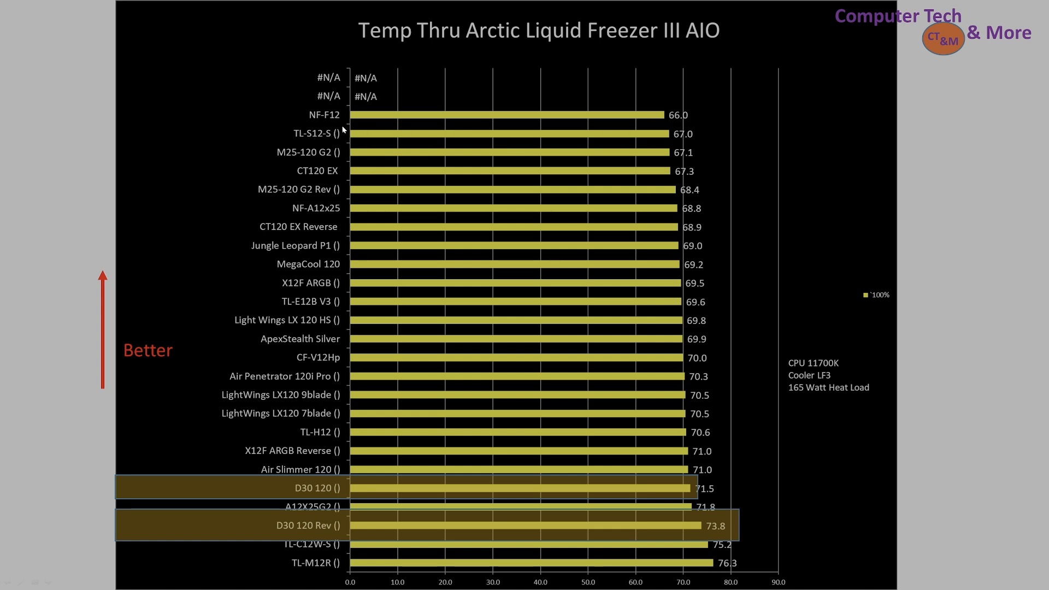
{"action": "mouse_move", "coordinate": [437, 141]}
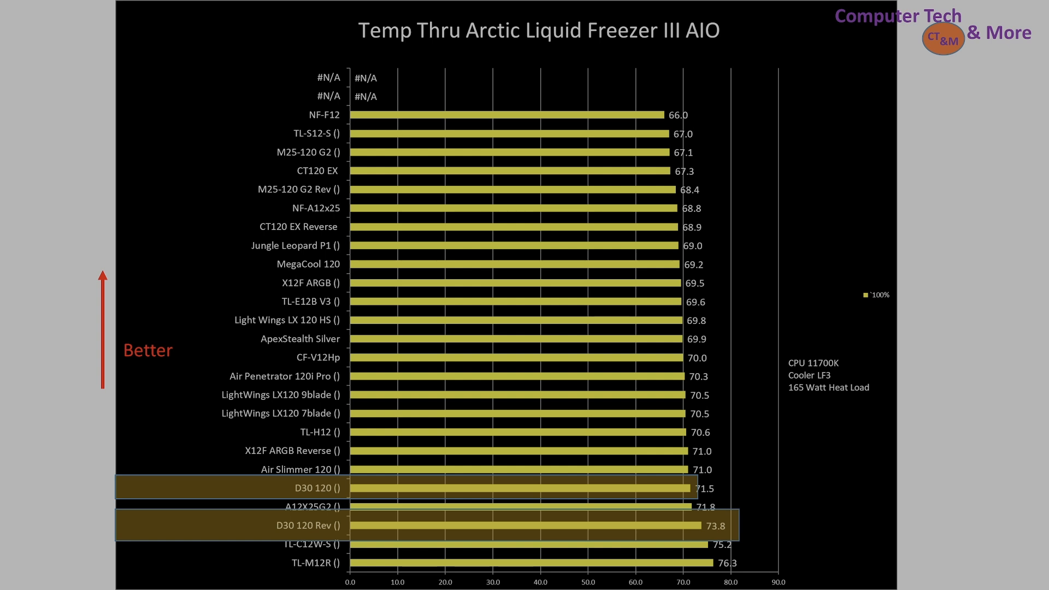
{"action": "mouse_move", "coordinate": [717, 238]}
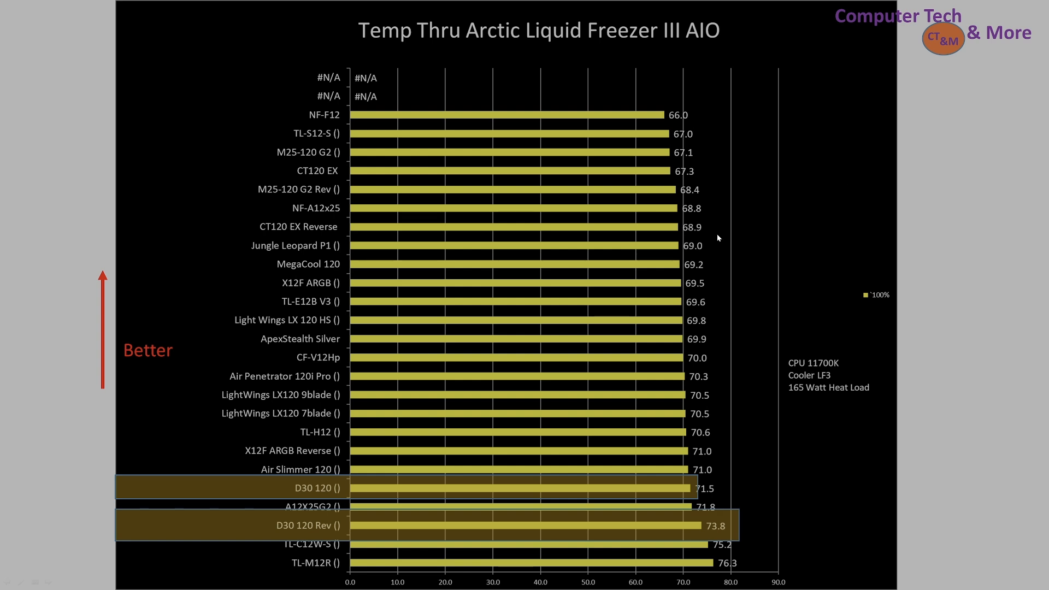
{"action": "mouse_move", "coordinate": [865, 289]}
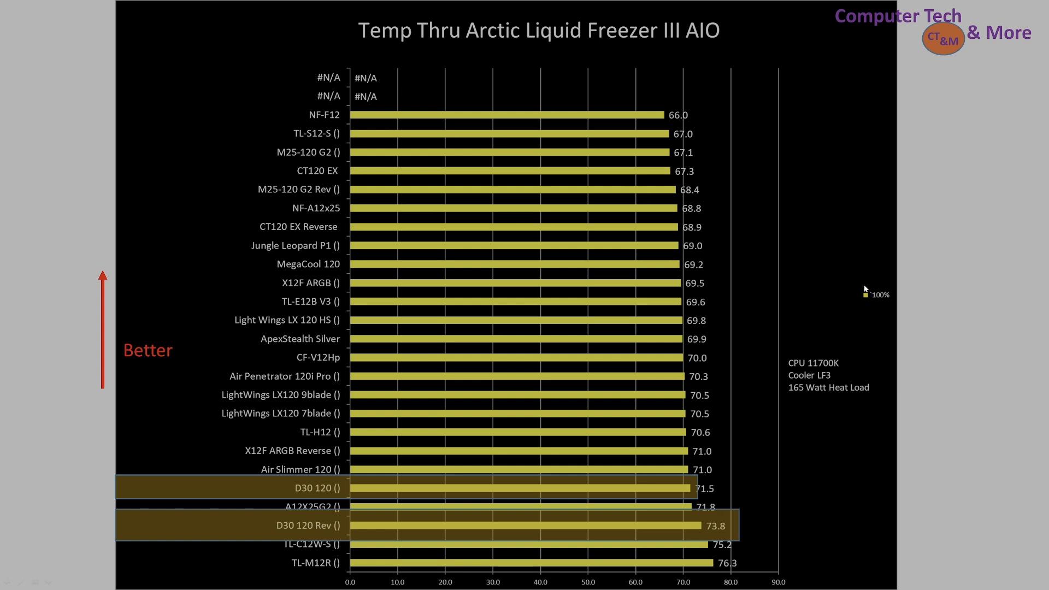
{"action": "mouse_move", "coordinate": [821, 361]}
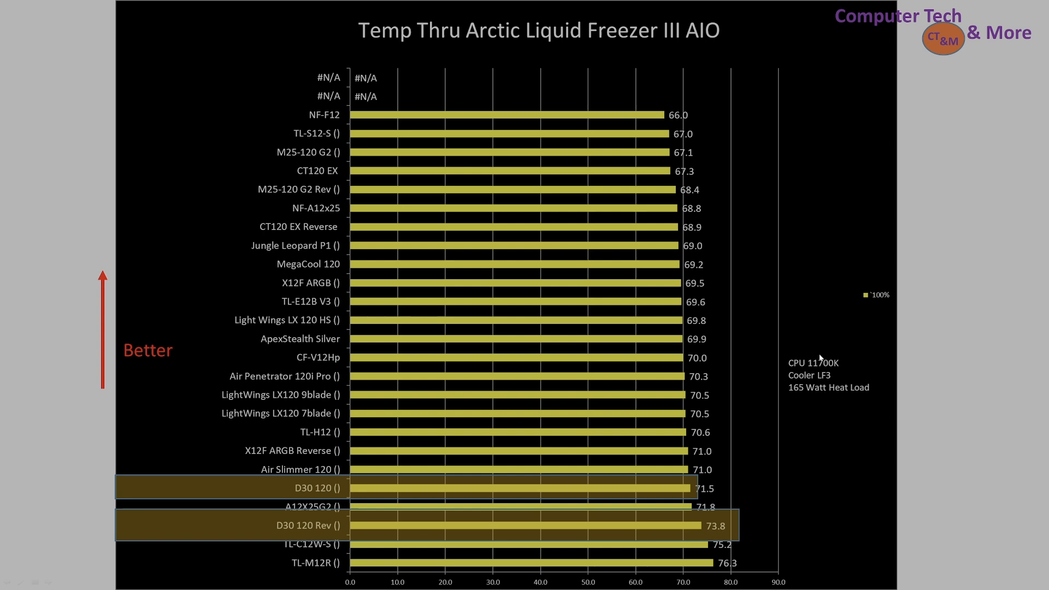
{"action": "mouse_move", "coordinate": [346, 159]}
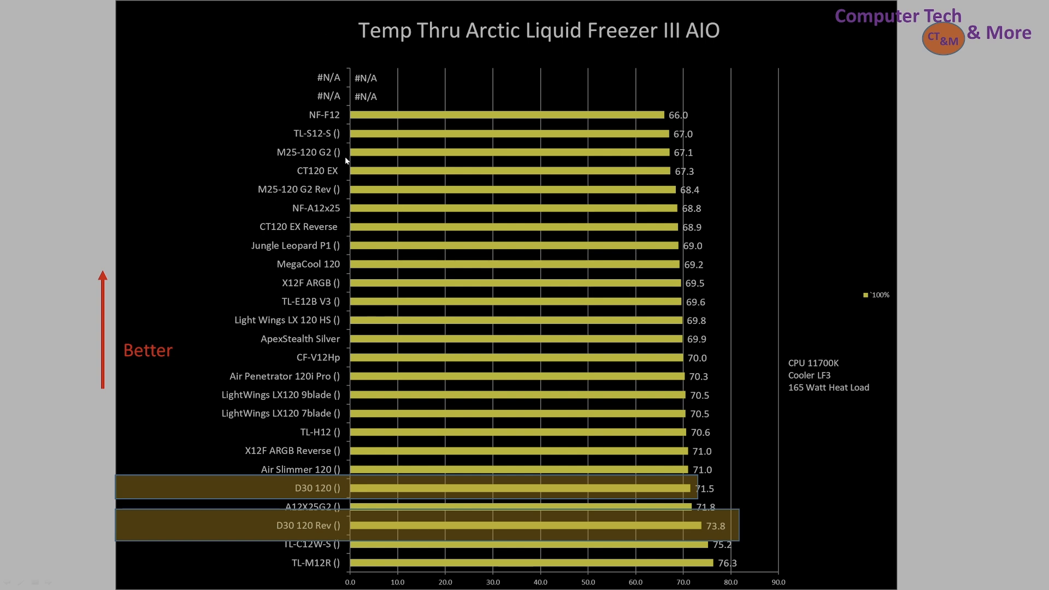
{"action": "mouse_move", "coordinate": [329, 118]}
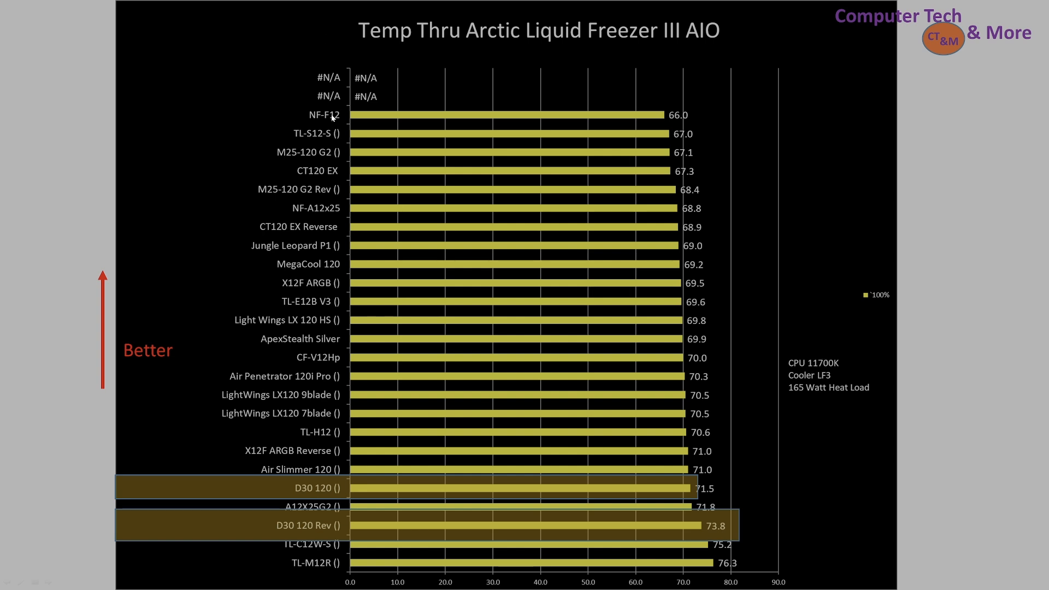
{"action": "mouse_move", "coordinate": [314, 257]}
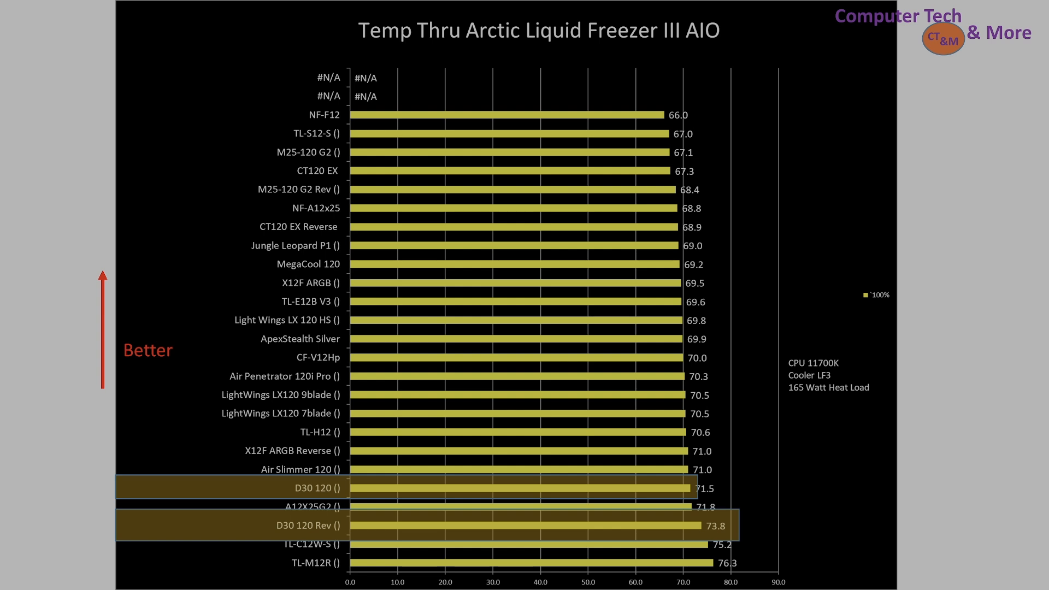
{"action": "mouse_move", "coordinate": [872, 227]}
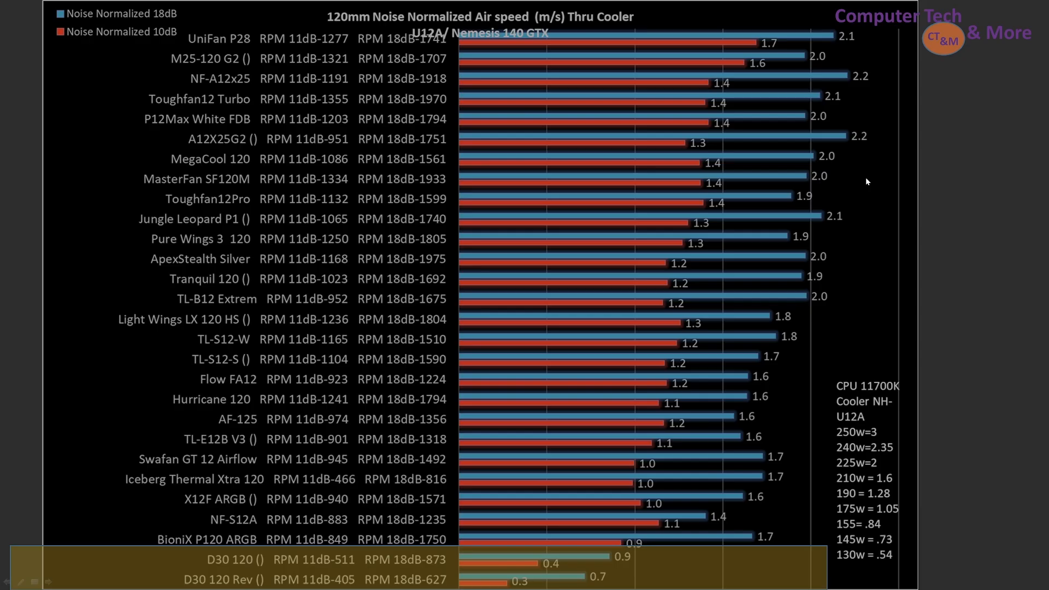
{"action": "mouse_move", "coordinate": [526, 333]}
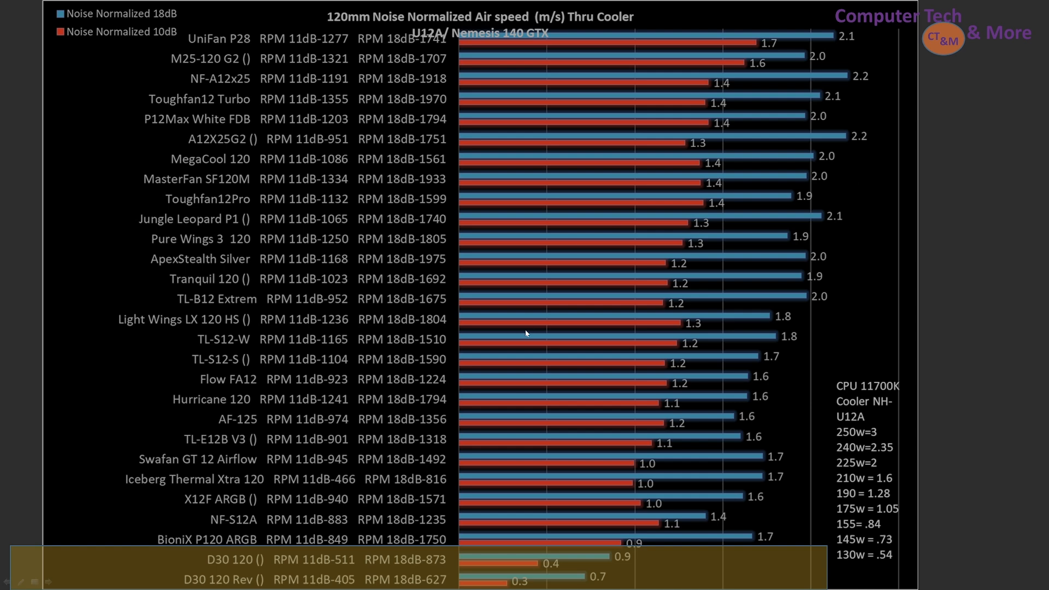
{"action": "mouse_move", "coordinate": [137, 46]}
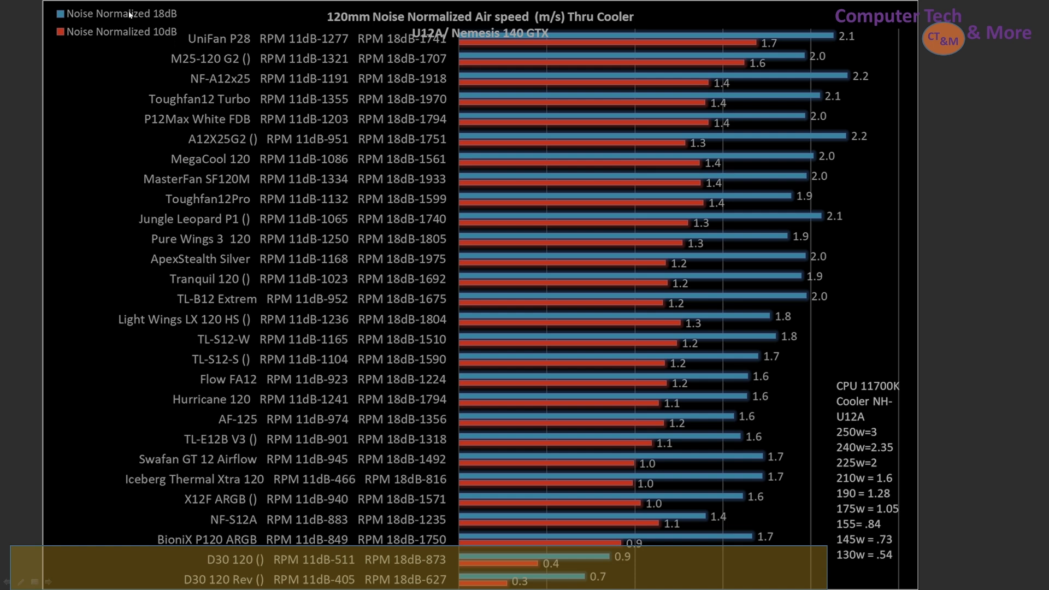
{"action": "mouse_move", "coordinate": [165, 20]}
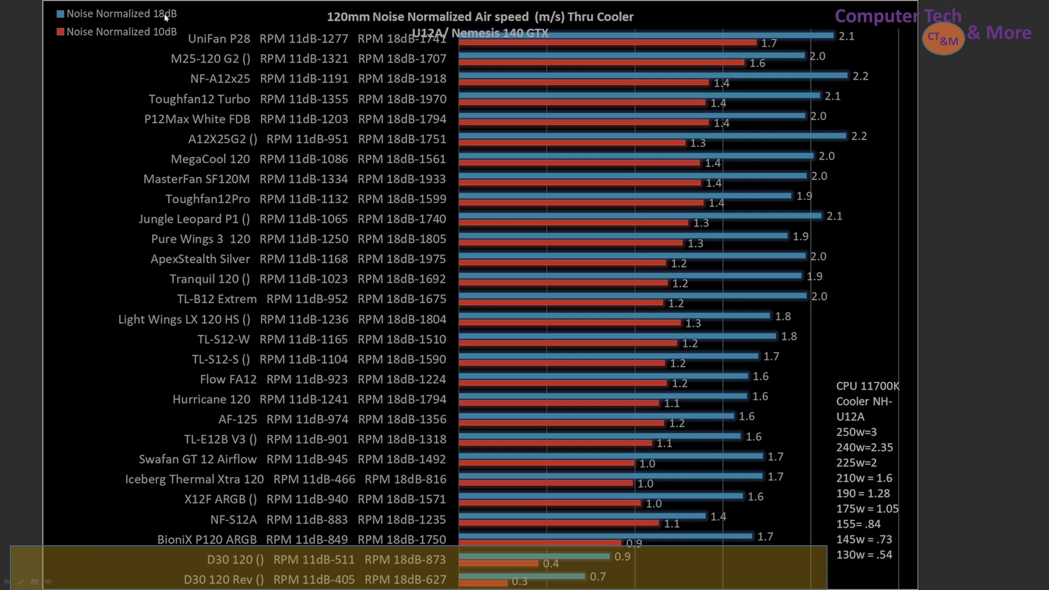
{"action": "mouse_move", "coordinate": [379, 546]}
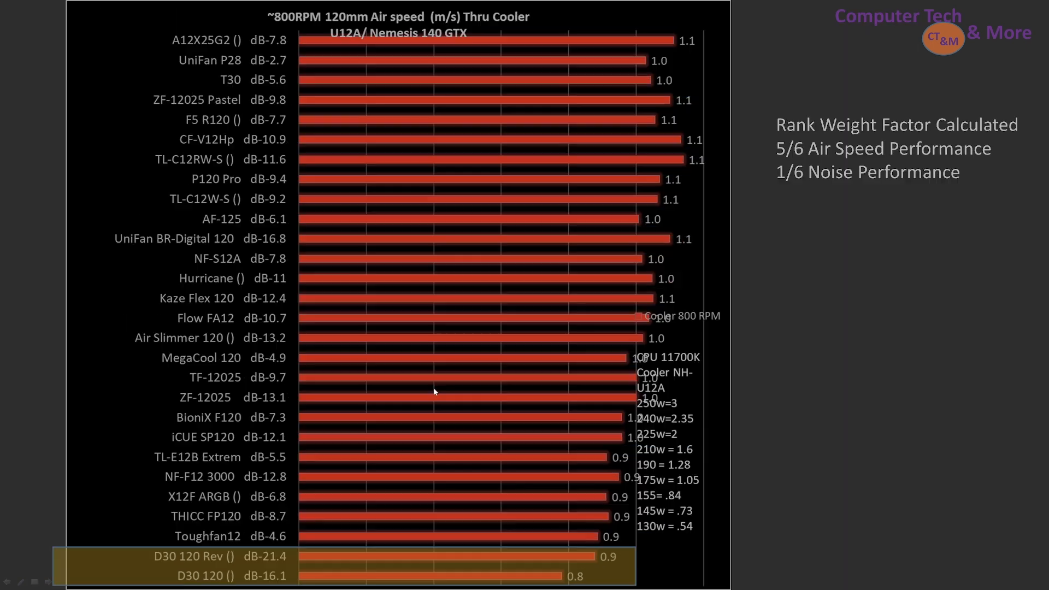
{"action": "mouse_move", "coordinate": [395, 120]}
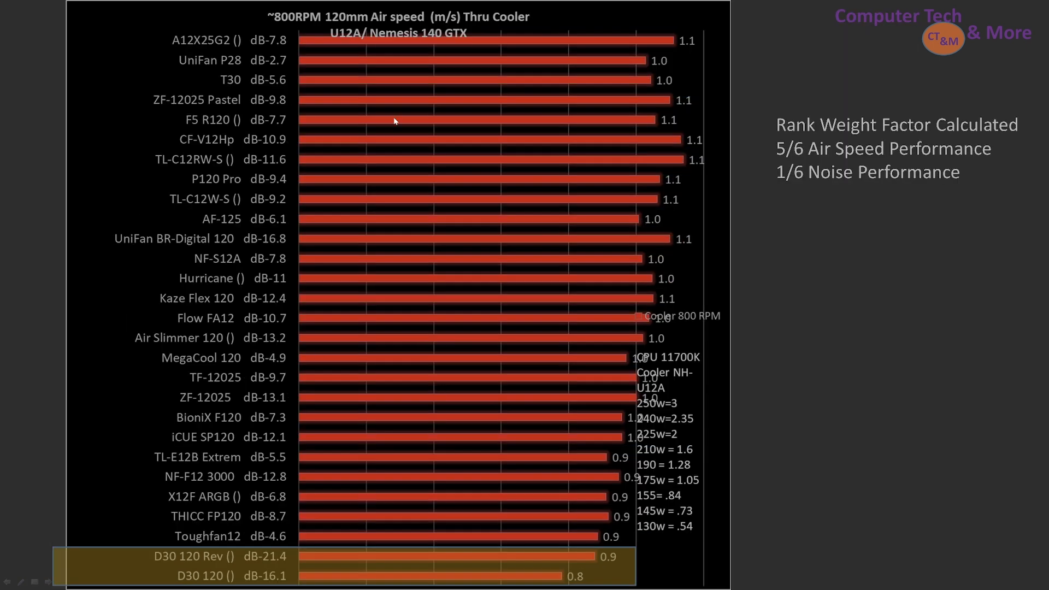
{"action": "mouse_move", "coordinate": [483, 417]}
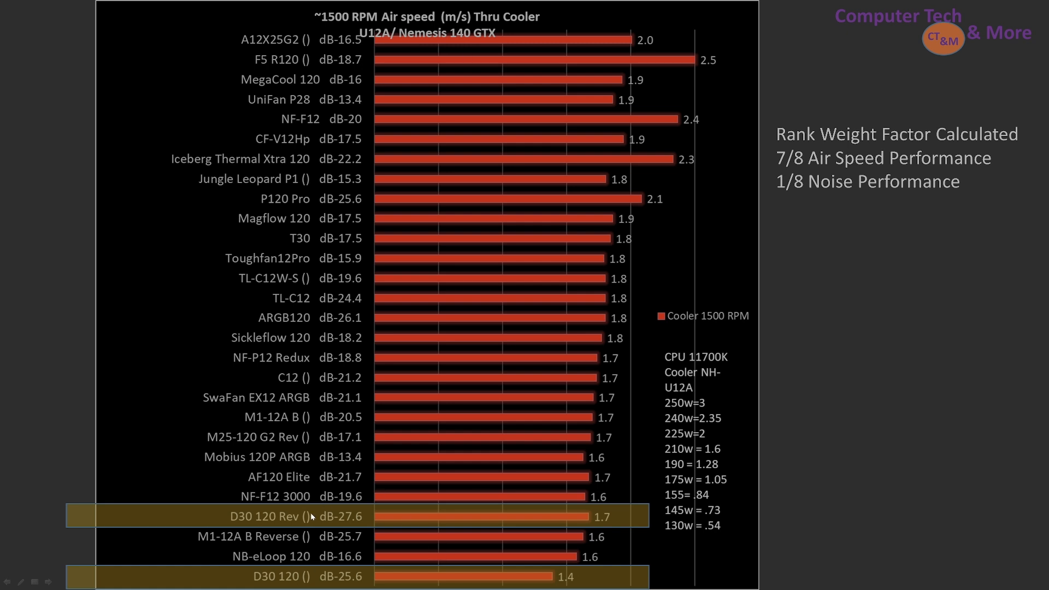
{"action": "mouse_move", "coordinate": [370, 70]}
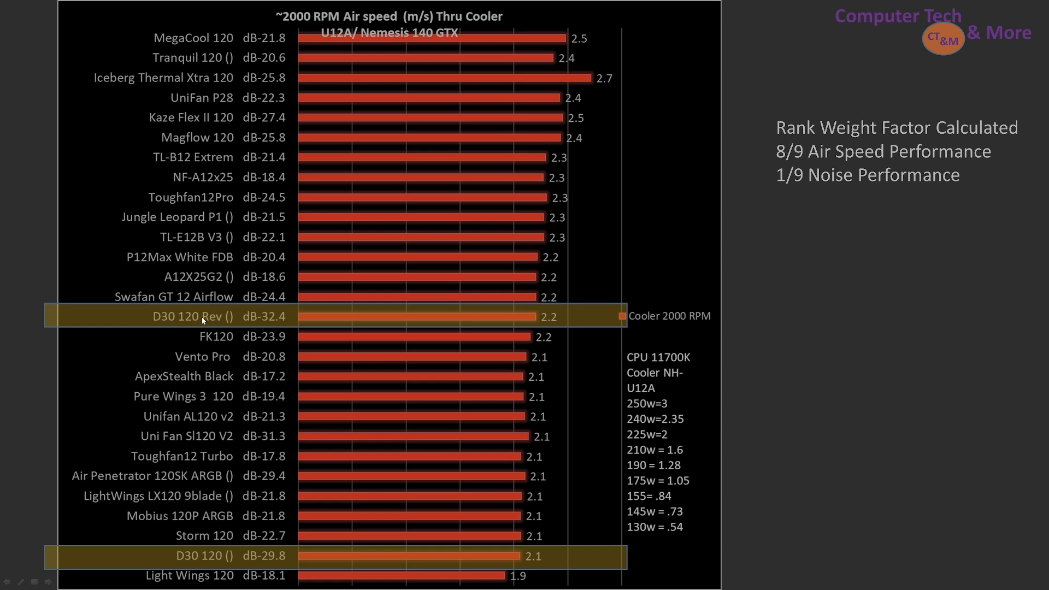
{"action": "mouse_move", "coordinate": [314, 570]}
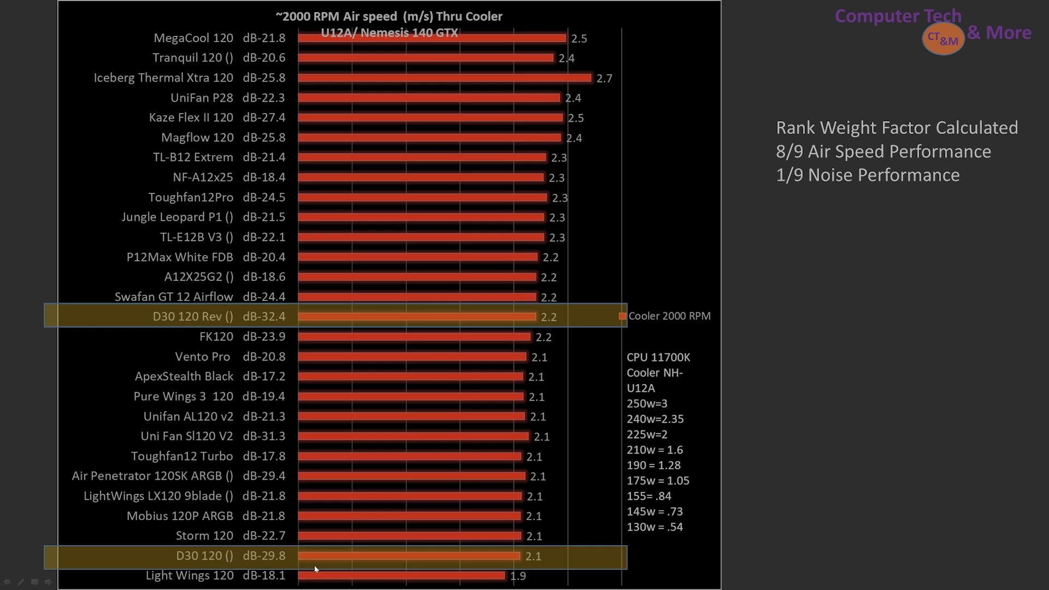
{"action": "mouse_move", "coordinate": [295, 564]}
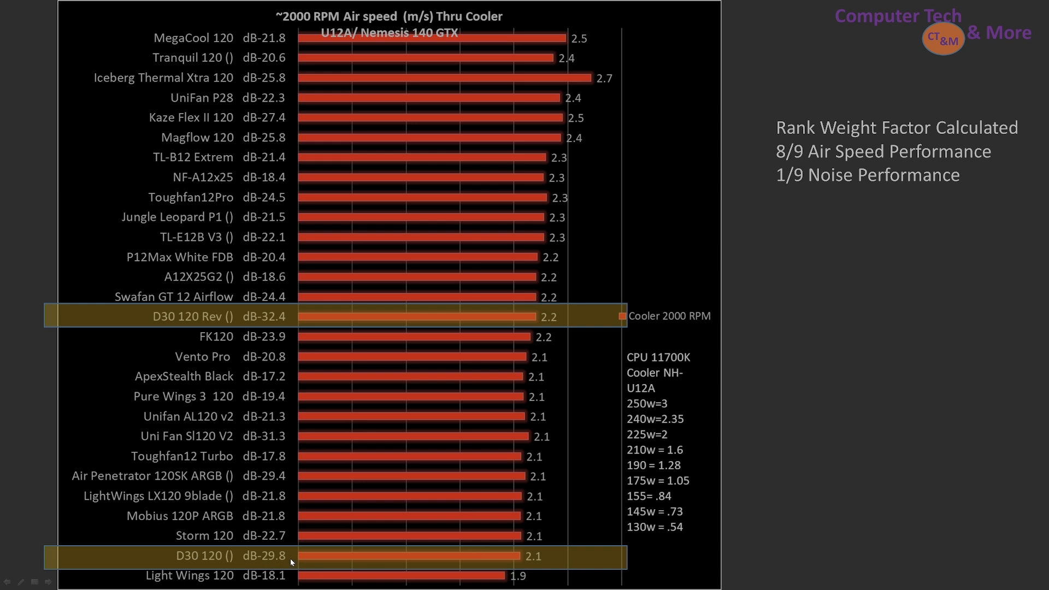
{"action": "mouse_move", "coordinate": [262, 265]}
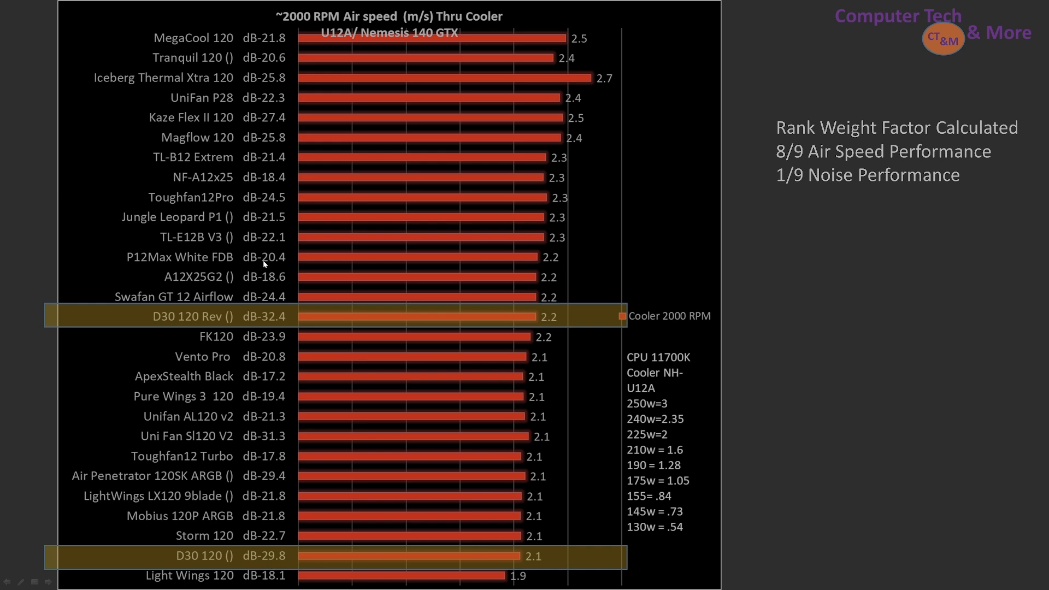
{"action": "mouse_move", "coordinate": [204, 176]}
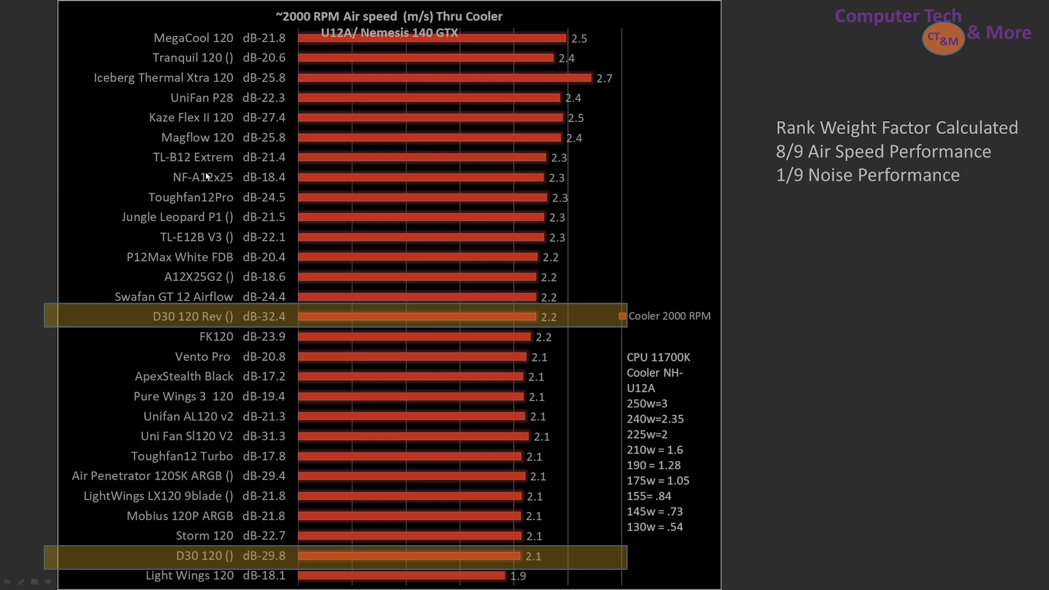
{"action": "mouse_move", "coordinate": [258, 184]}
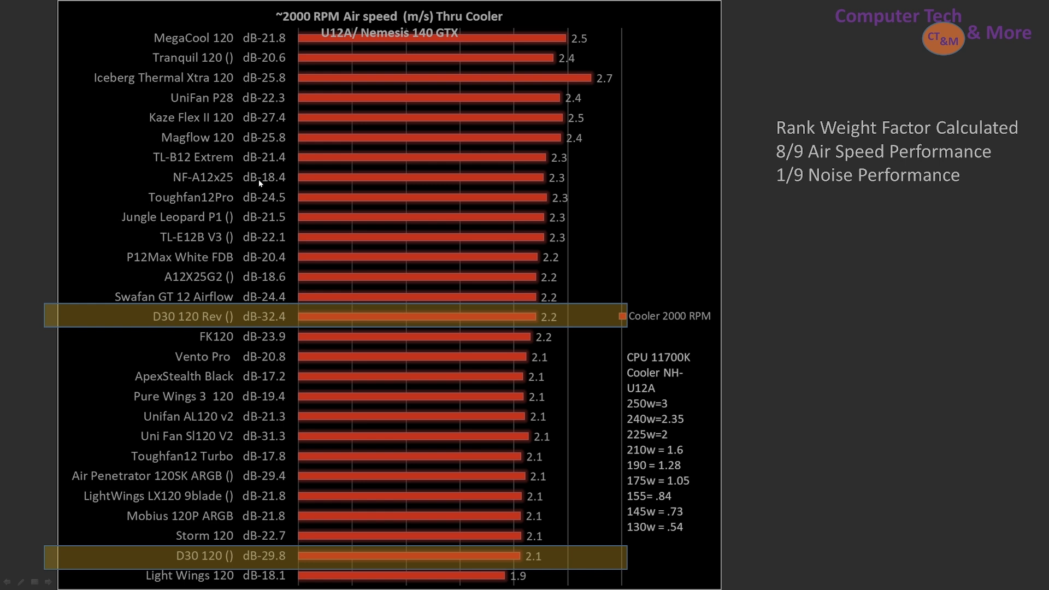
{"action": "mouse_move", "coordinate": [815, 362]}
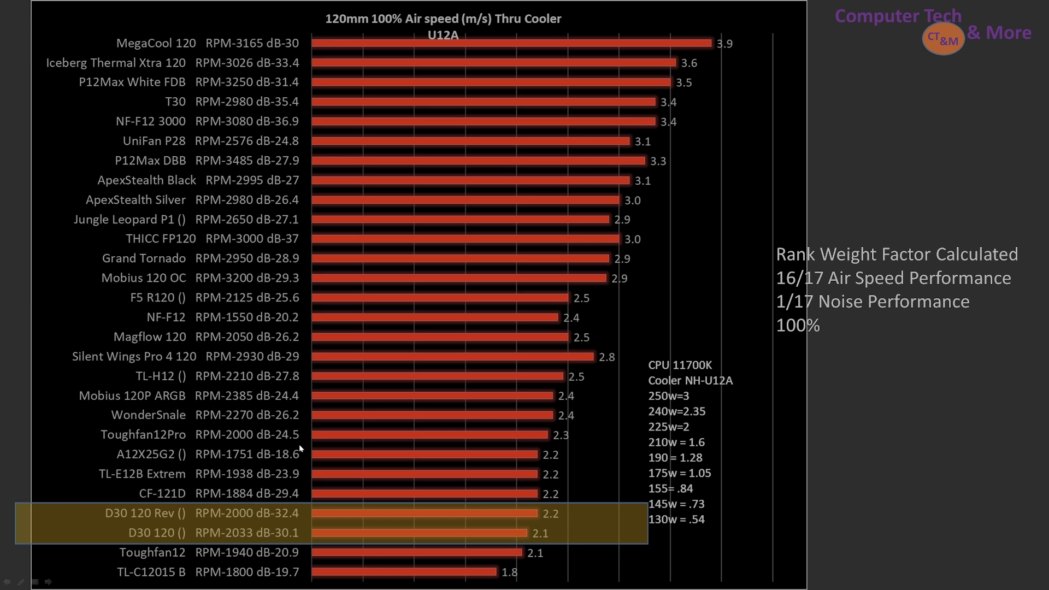
{"action": "mouse_move", "coordinate": [367, 63]}
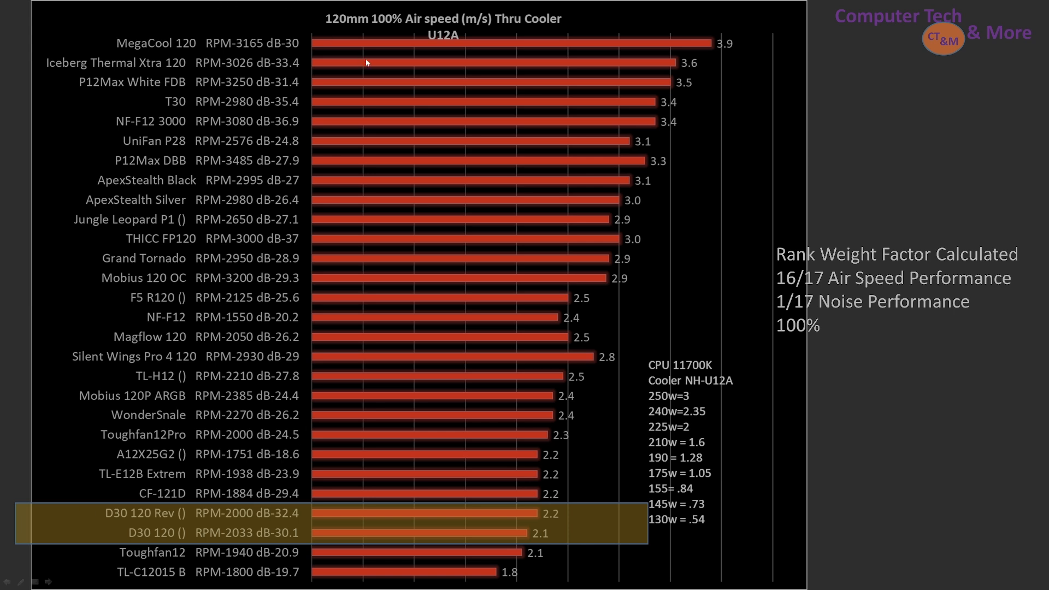
{"action": "mouse_move", "coordinate": [422, 238]}
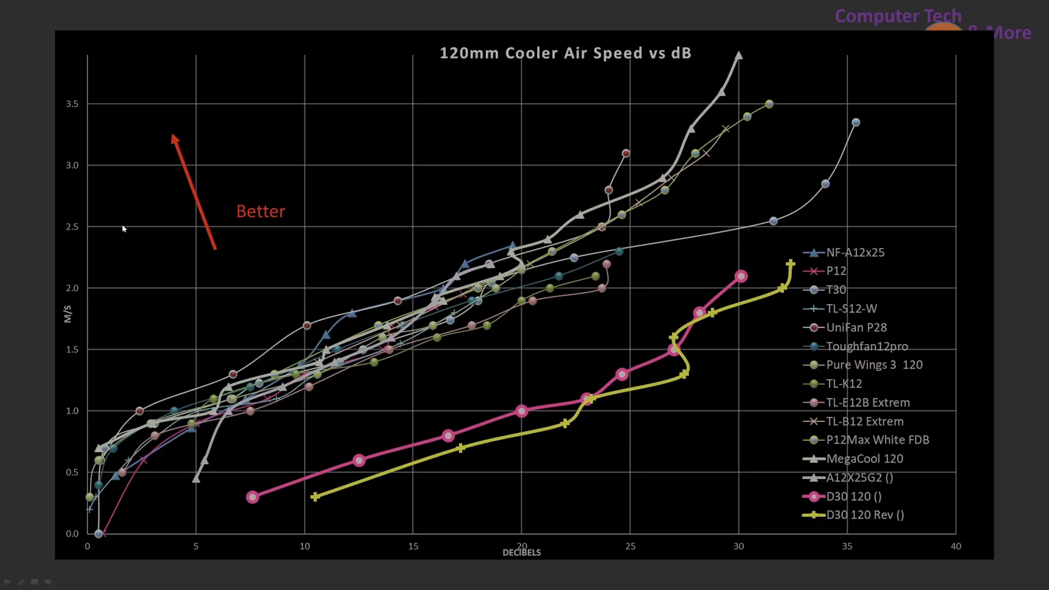
{"action": "mouse_move", "coordinate": [602, 548]}
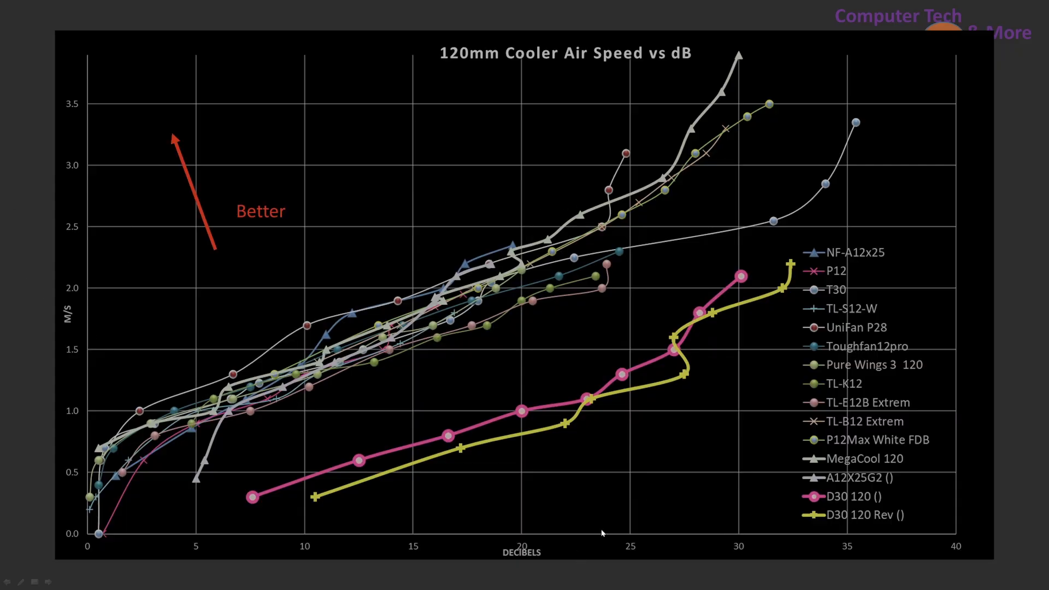
{"action": "mouse_move", "coordinate": [706, 141]}
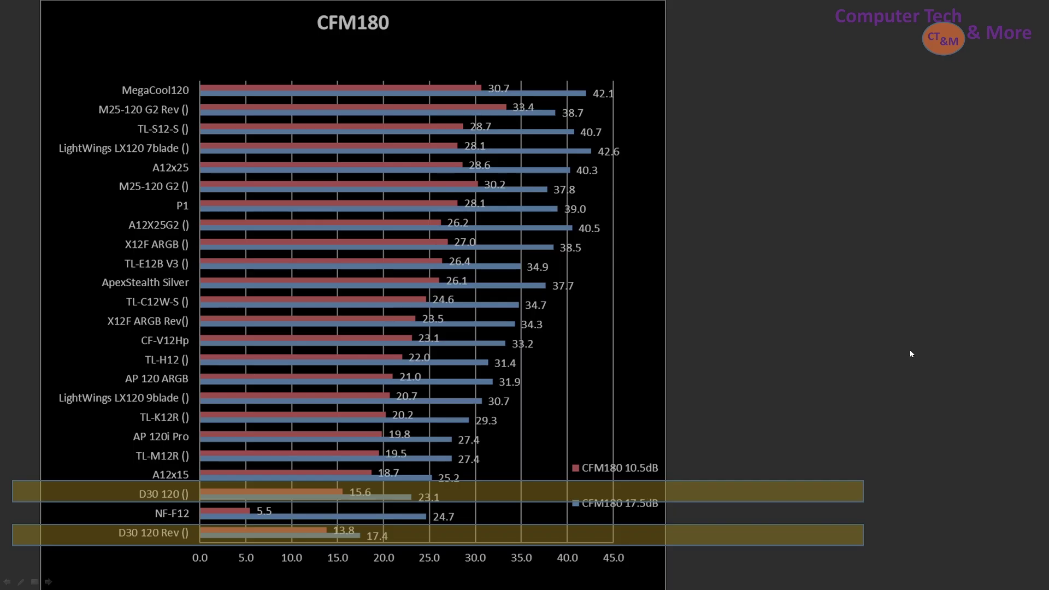
{"action": "mouse_move", "coordinate": [905, 332]}
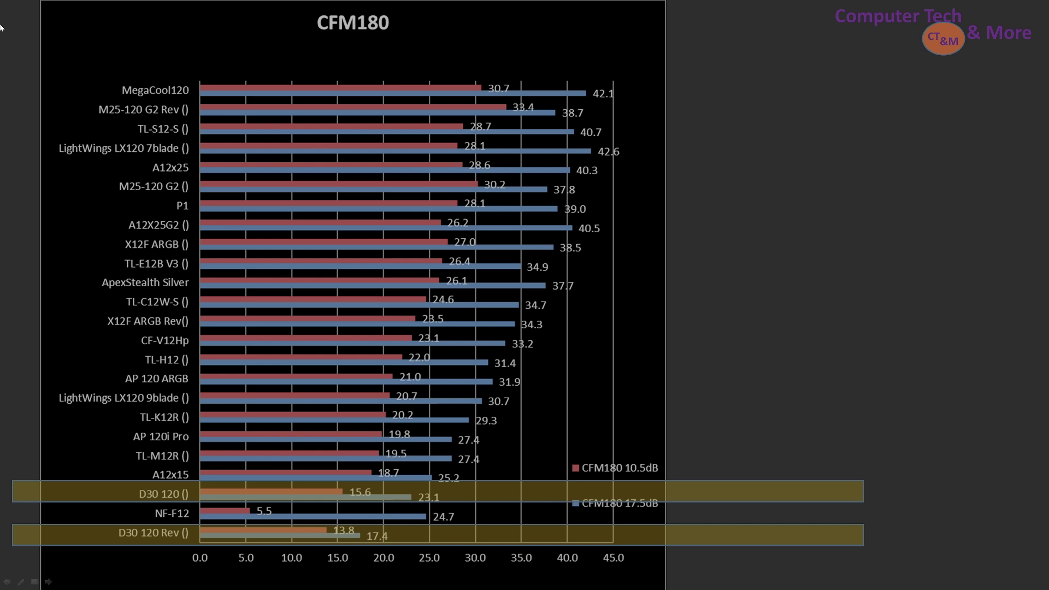
{"action": "mouse_move", "coordinate": [128, 113]}
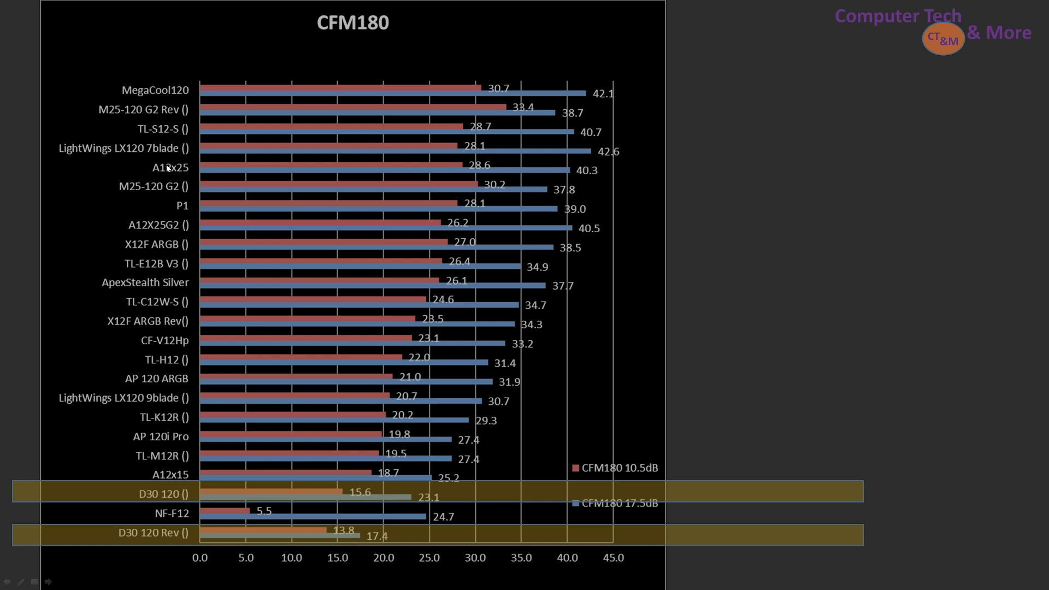
{"action": "mouse_move", "coordinate": [698, 140]}
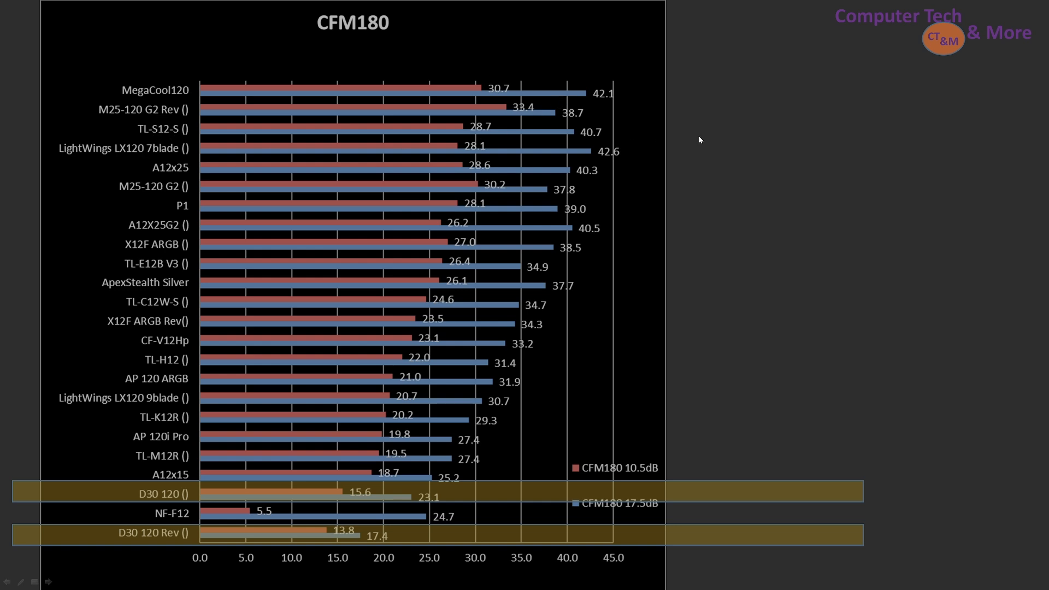
{"action": "mouse_move", "coordinate": [552, 130]}
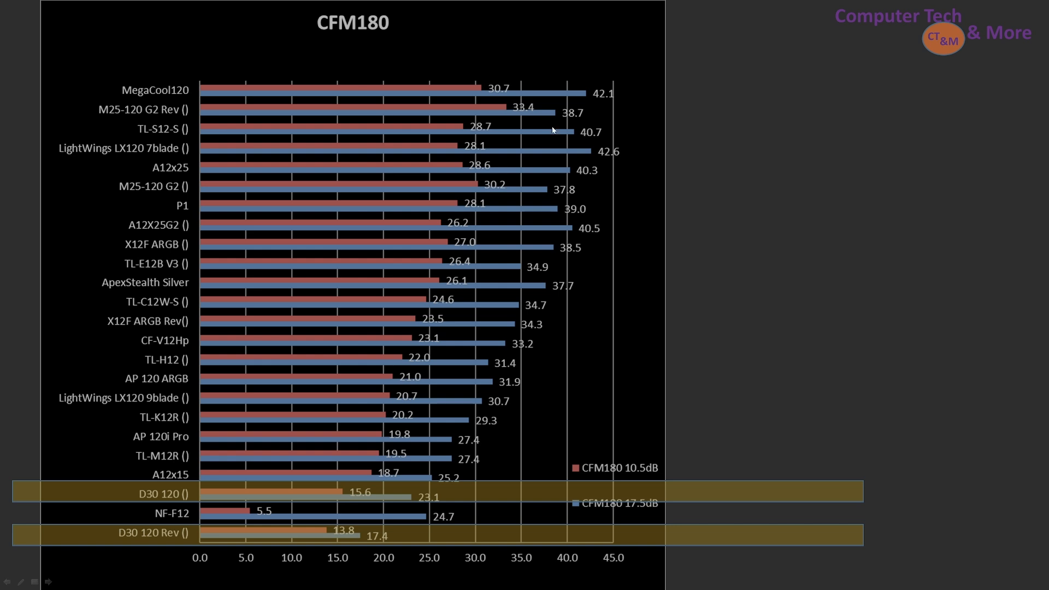
{"action": "mouse_move", "coordinate": [498, 105]}
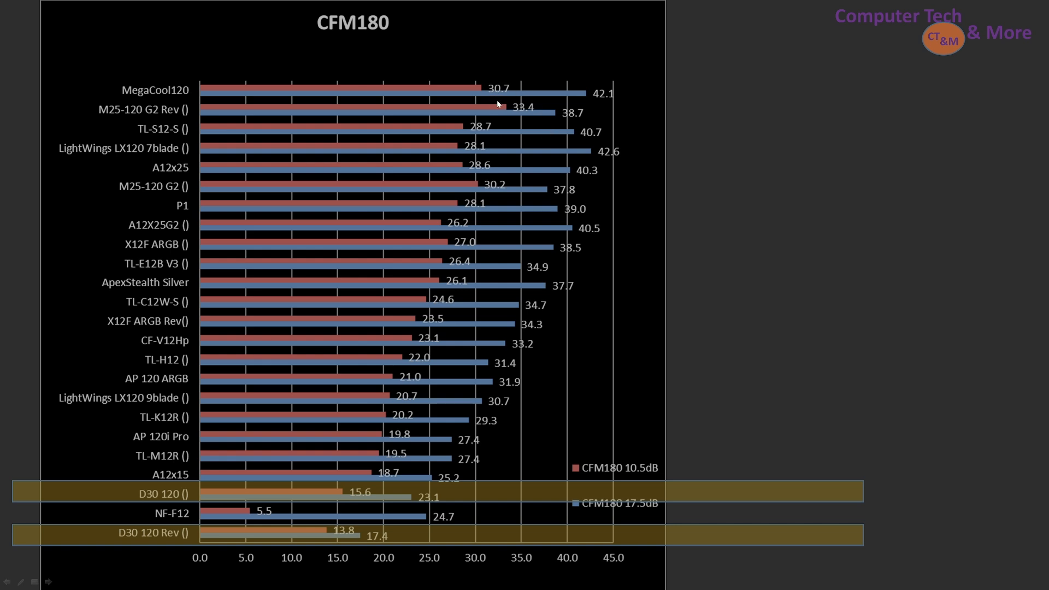
{"action": "mouse_move", "coordinate": [492, 94]}
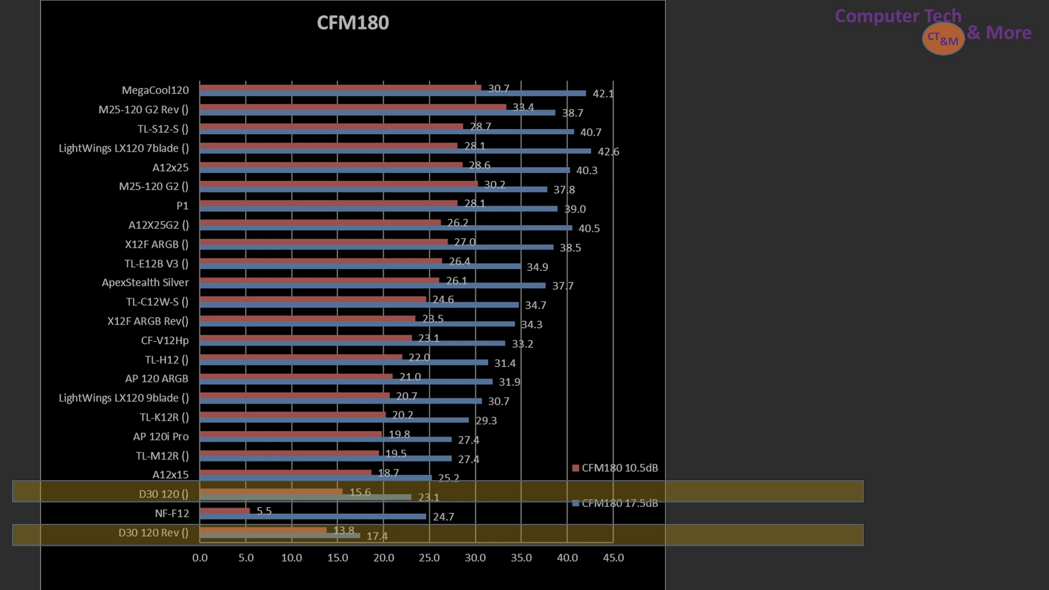
{"action": "mouse_move", "coordinate": [584, 269]}
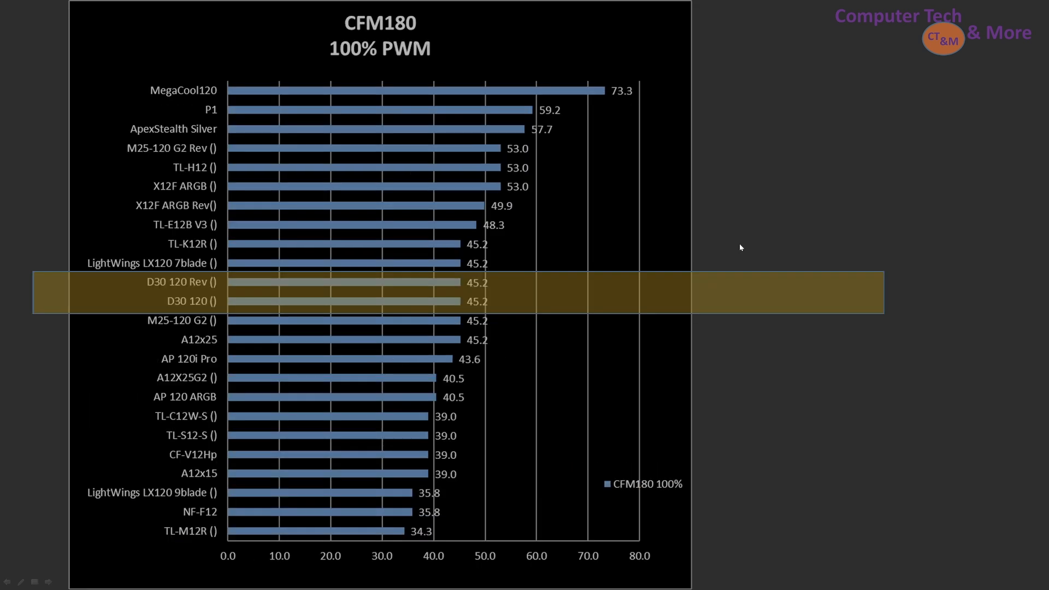
{"action": "mouse_move", "coordinate": [471, 219]}
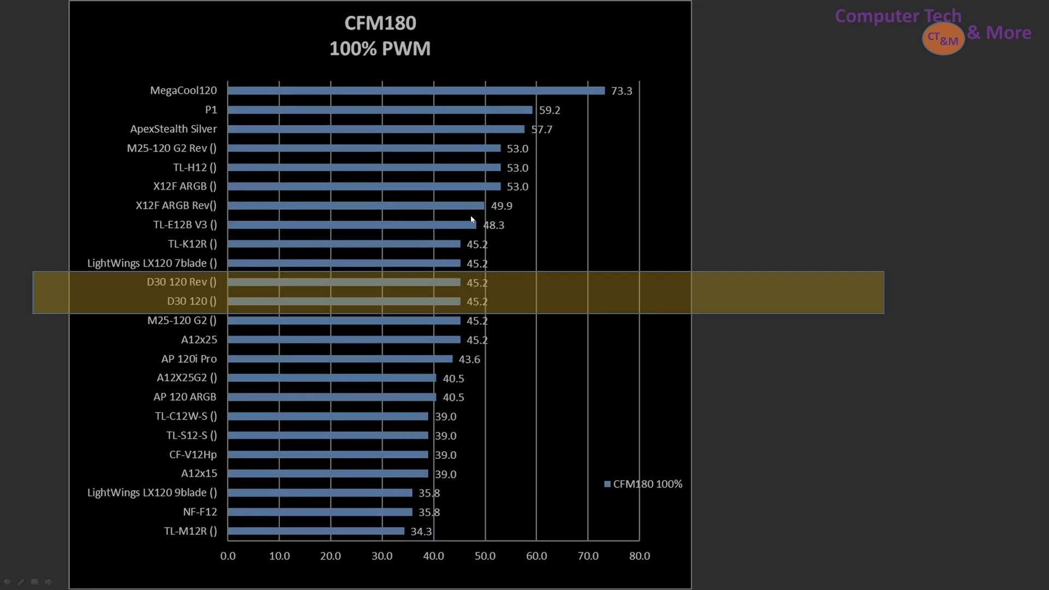
{"action": "mouse_move", "coordinate": [202, 307]}
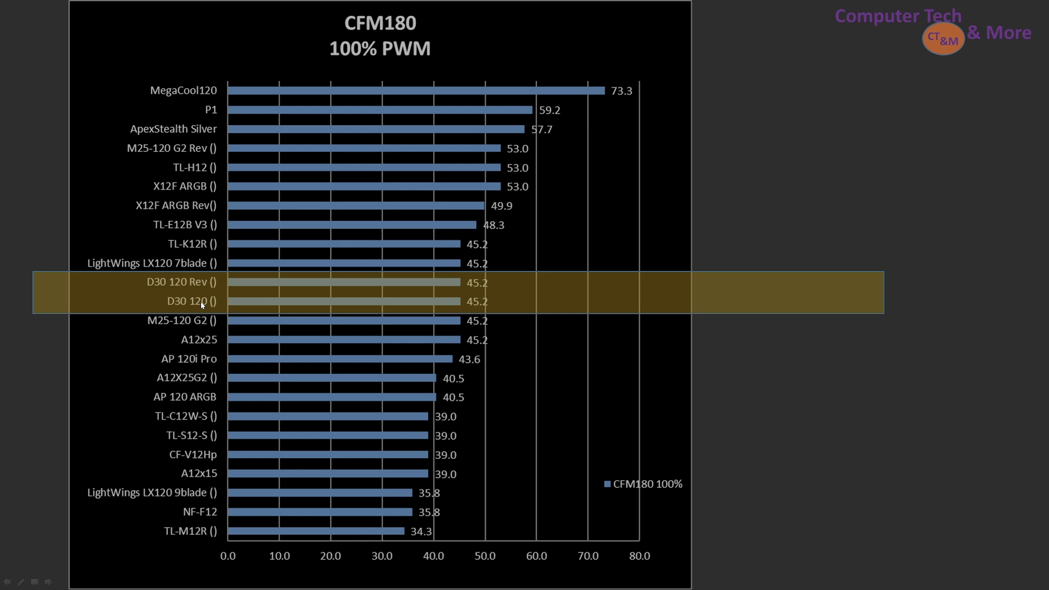
{"action": "mouse_move", "coordinate": [515, 286]}
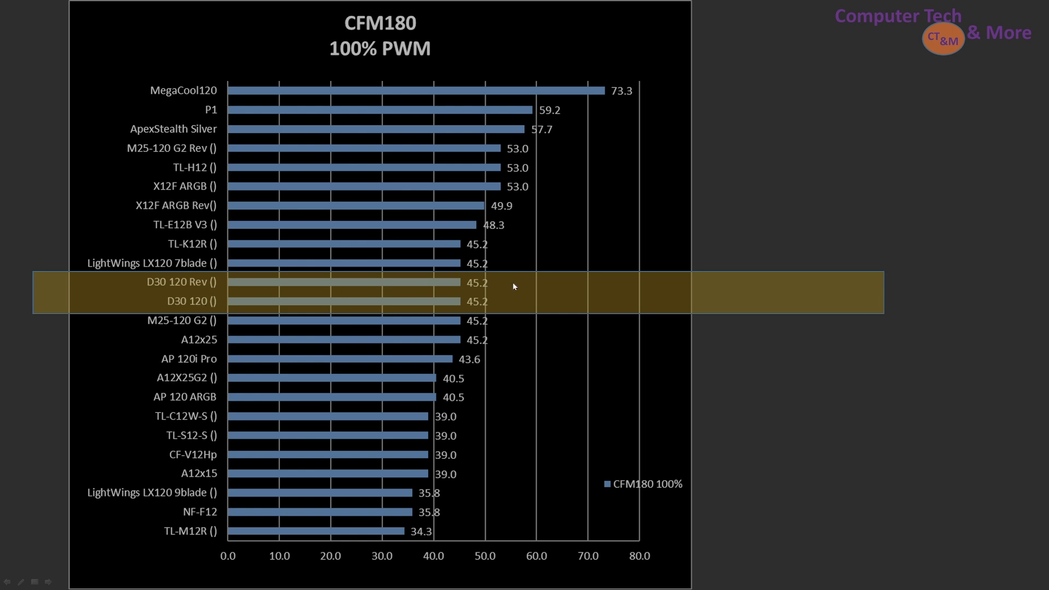
{"action": "mouse_move", "coordinate": [434, 291]}
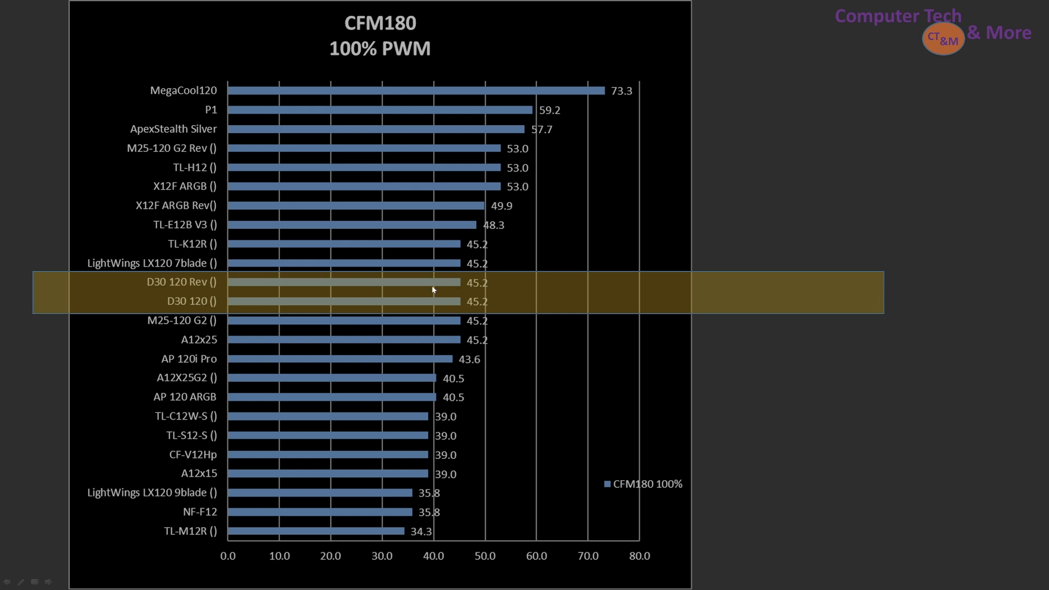
{"action": "mouse_move", "coordinate": [214, 303]}
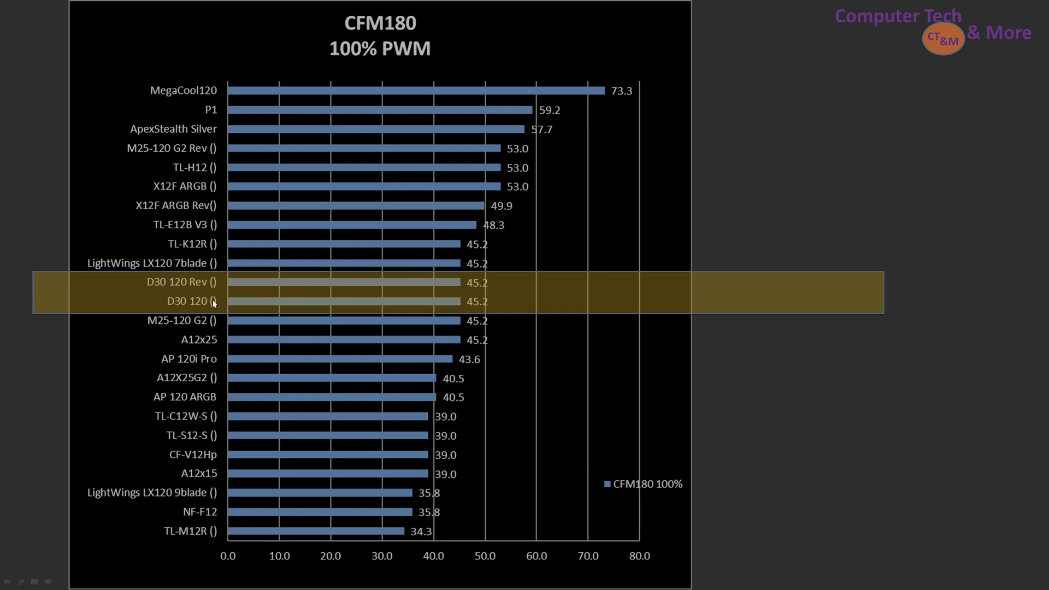
{"action": "mouse_move", "coordinate": [817, 387]}
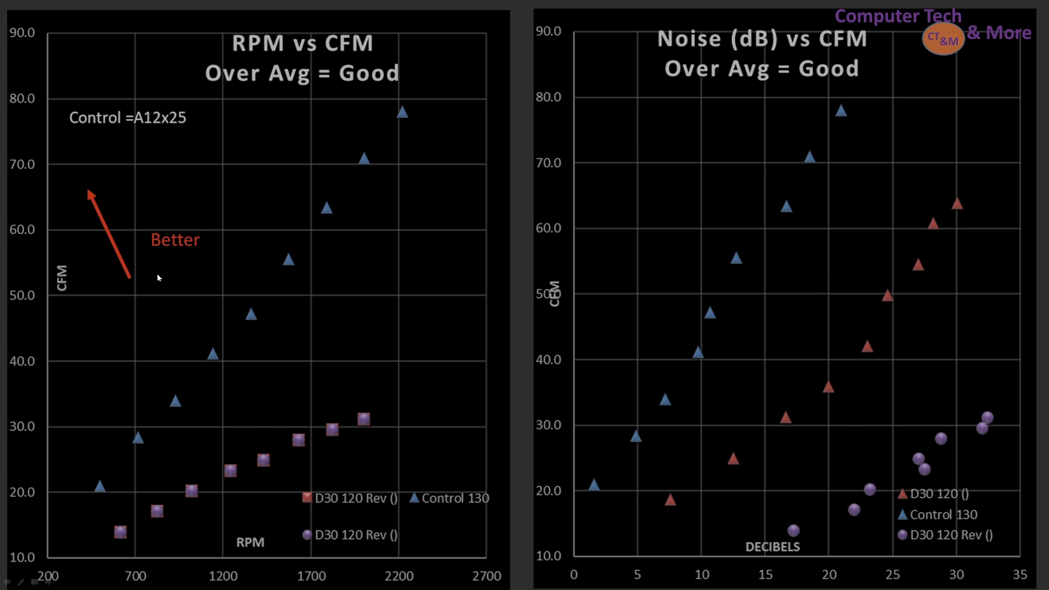
{"action": "mouse_move", "coordinate": [26, 315]}
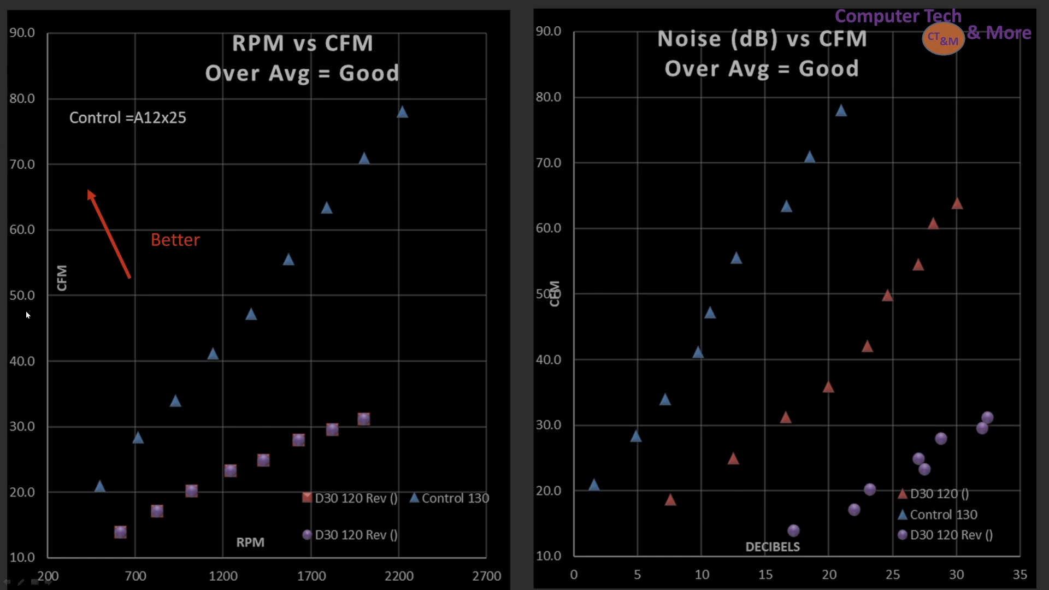
{"action": "mouse_move", "coordinate": [145, 512]}
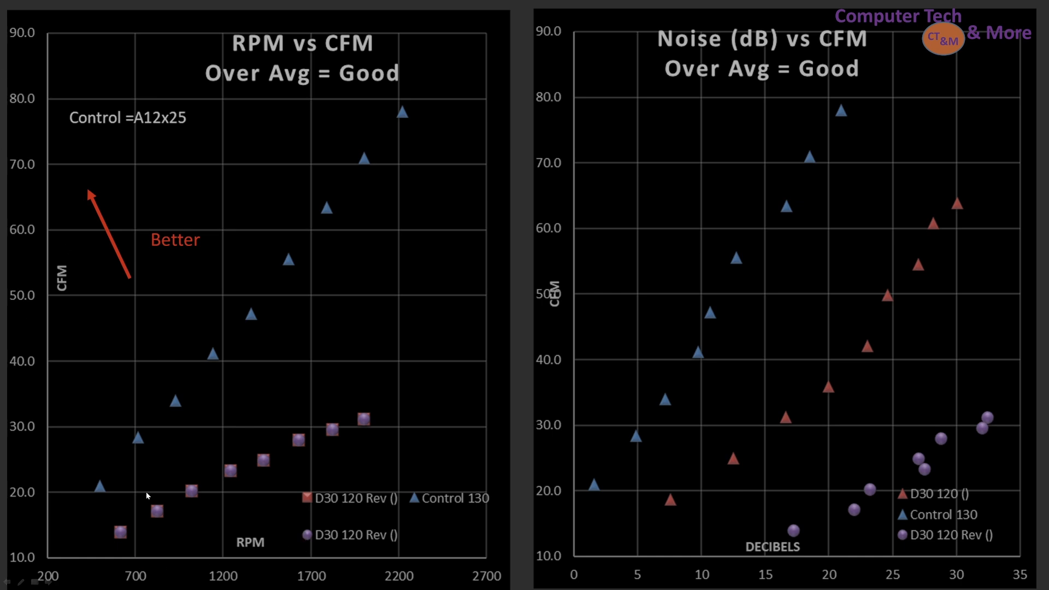
{"action": "mouse_move", "coordinate": [358, 141]}
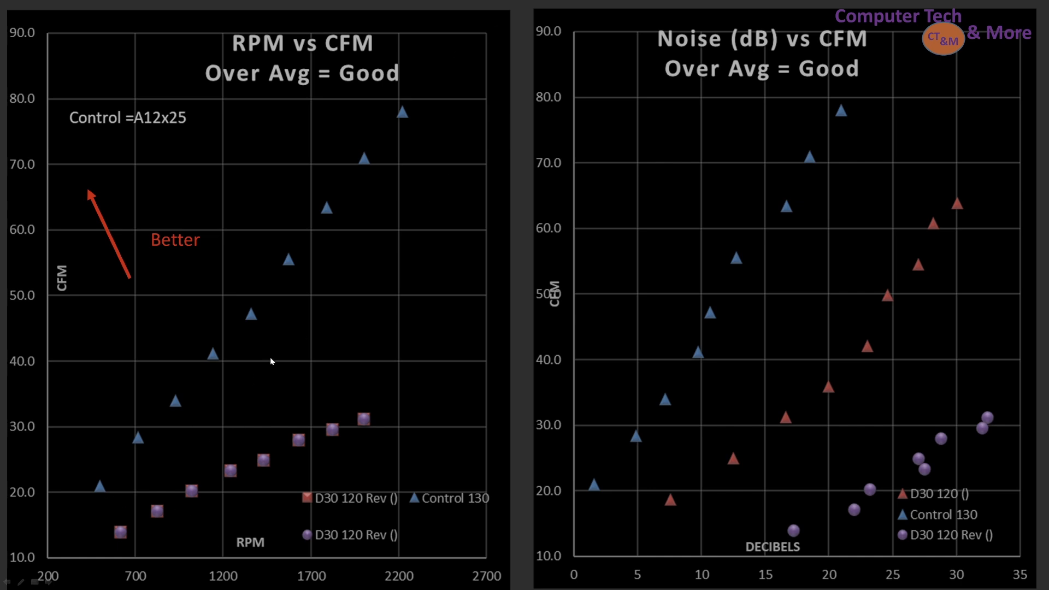
{"action": "mouse_move", "coordinate": [323, 250]}
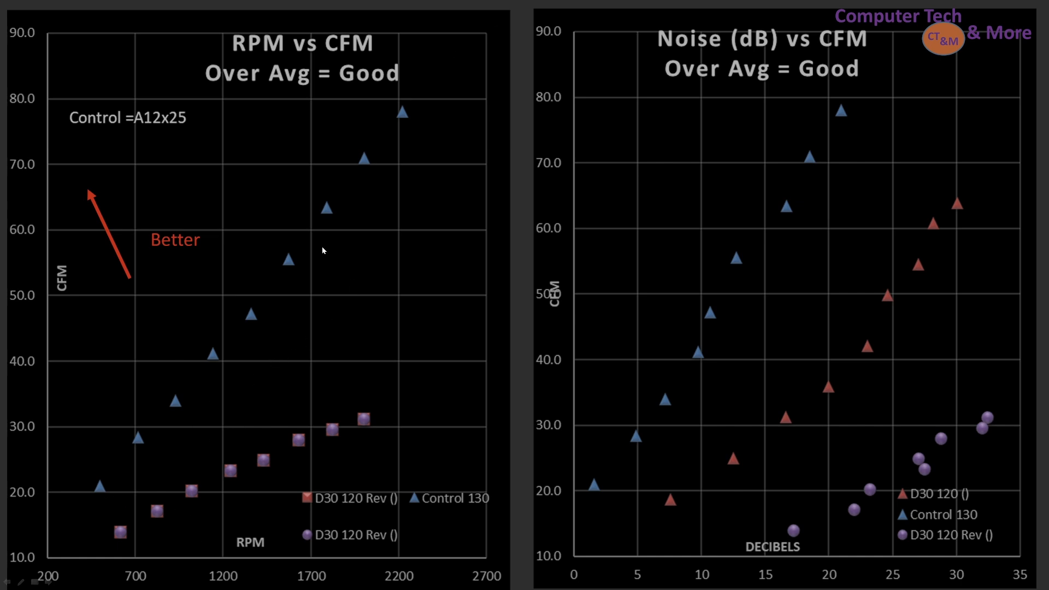
{"action": "mouse_move", "coordinate": [803, 118]}
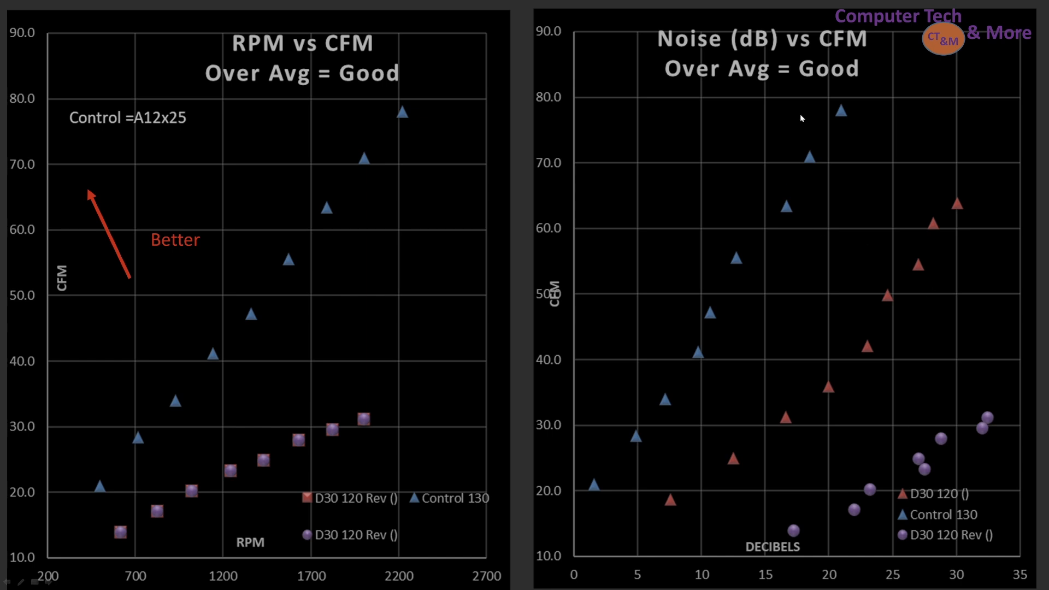
{"action": "mouse_move", "coordinate": [802, 107]}
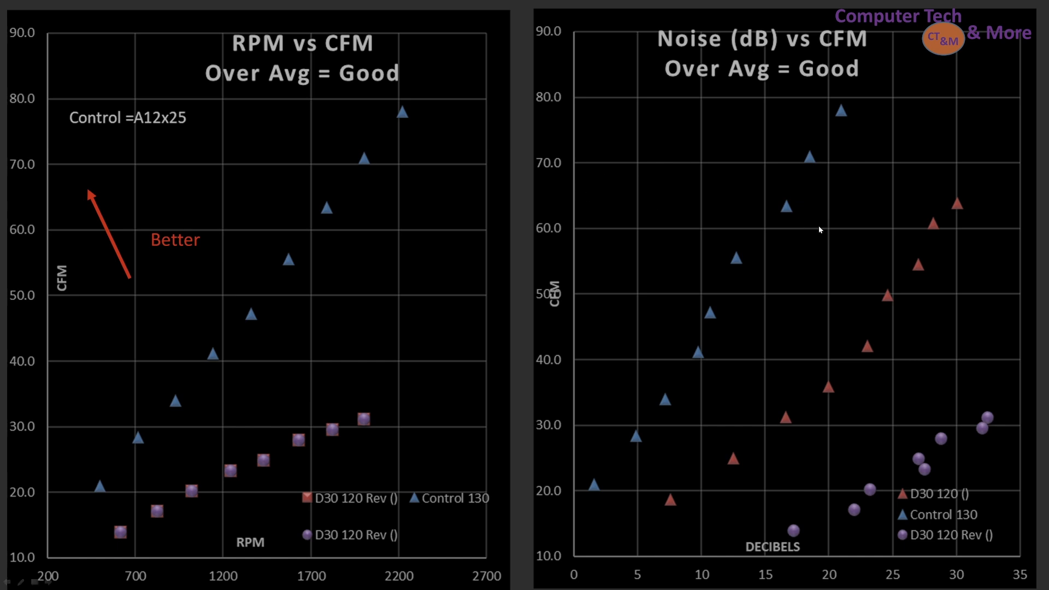
{"action": "mouse_move", "coordinate": [891, 492]}
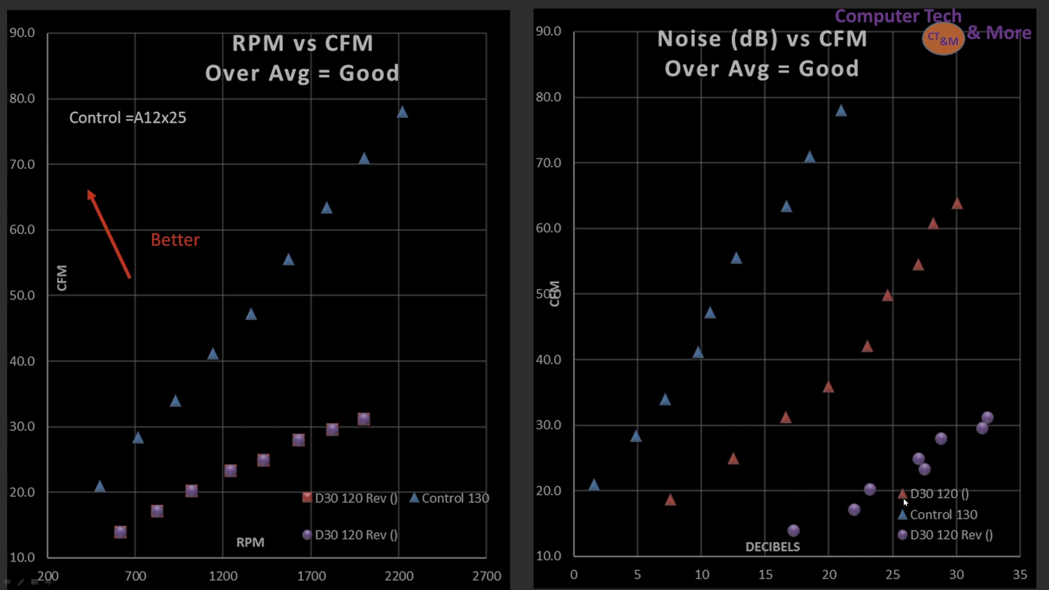
{"action": "mouse_move", "coordinate": [809, 300]}
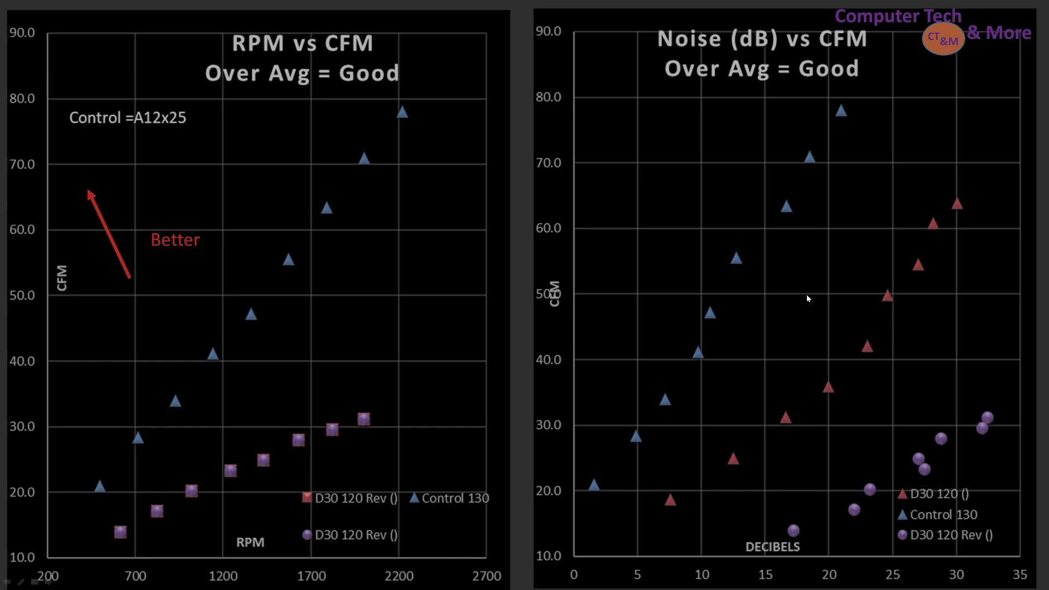
{"action": "mouse_move", "coordinate": [296, 429]}
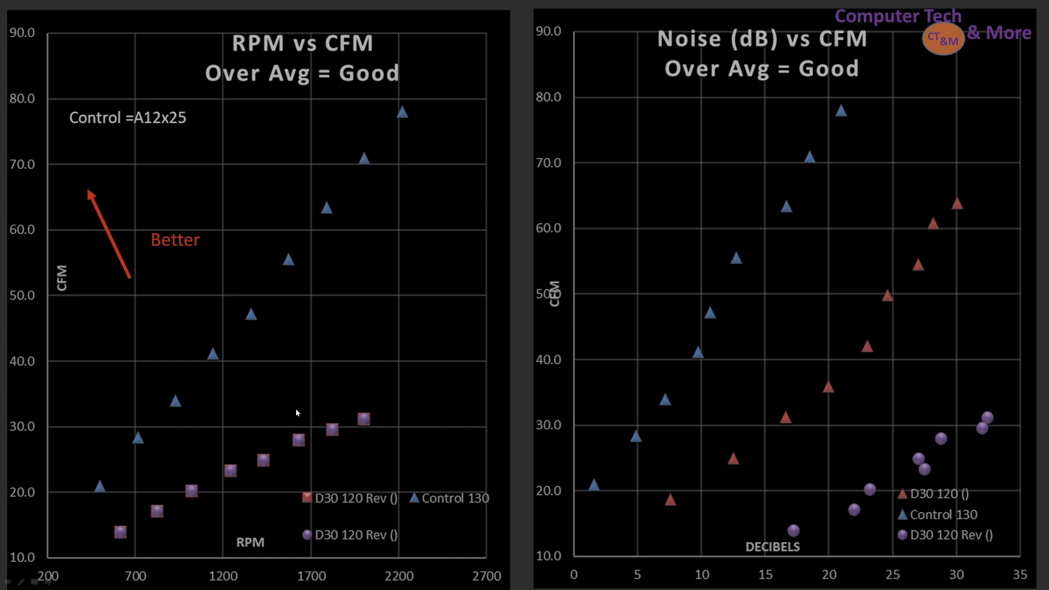
{"action": "mouse_move", "coordinate": [384, 437]}
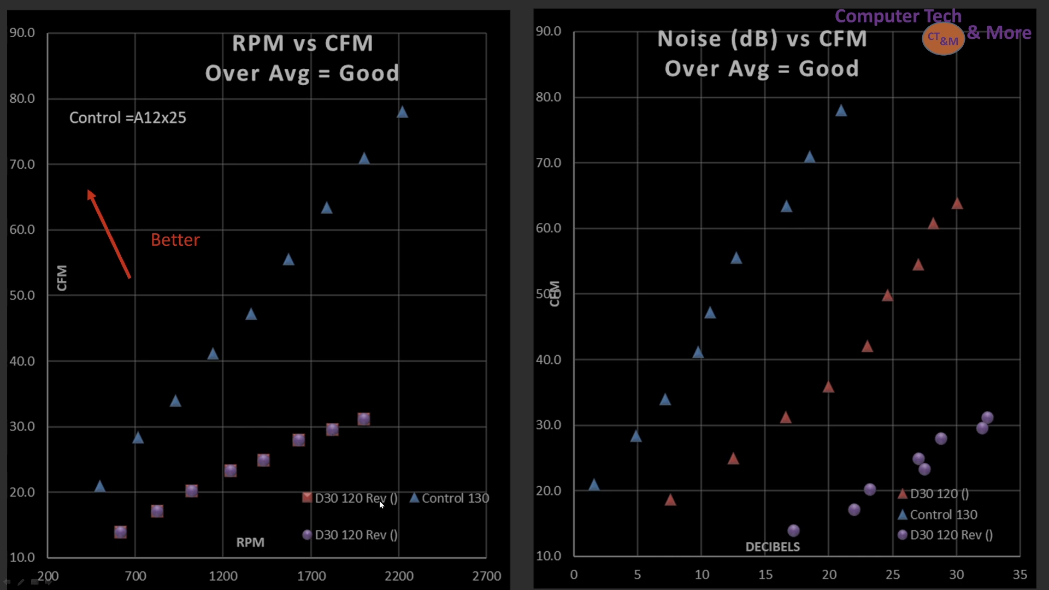
{"action": "mouse_move", "coordinate": [230, 409]}
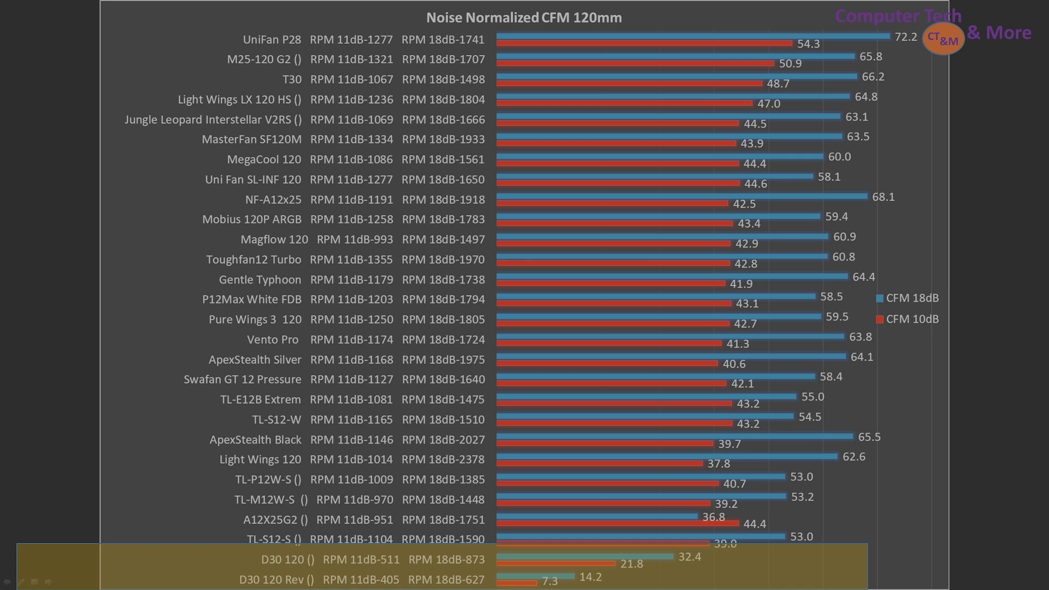
{"action": "mouse_move", "coordinate": [857, 489]}
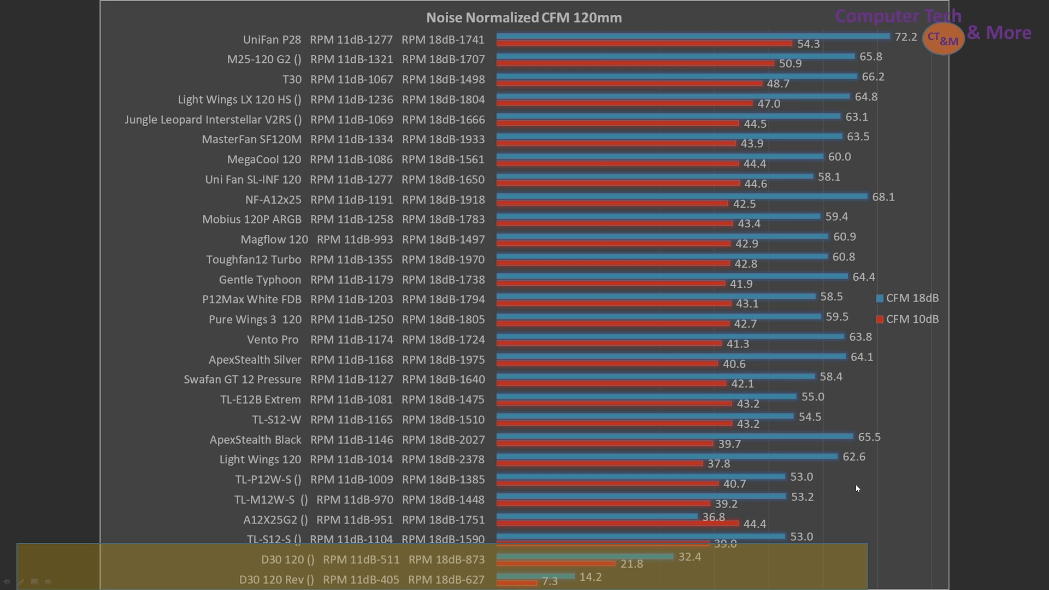
{"action": "mouse_move", "coordinate": [969, 145]}
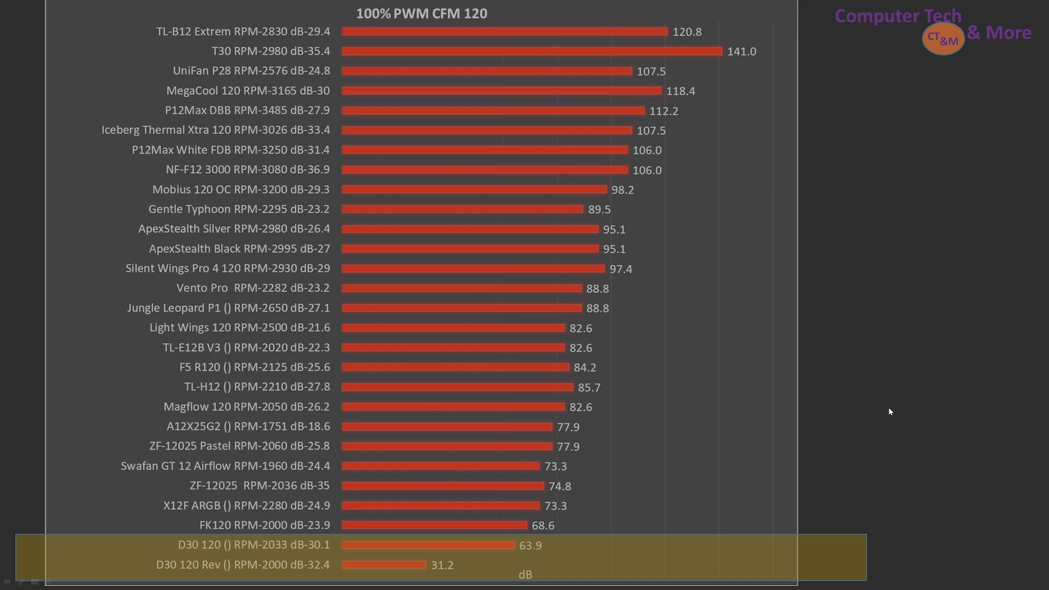
{"action": "mouse_move", "coordinate": [314, 545]}
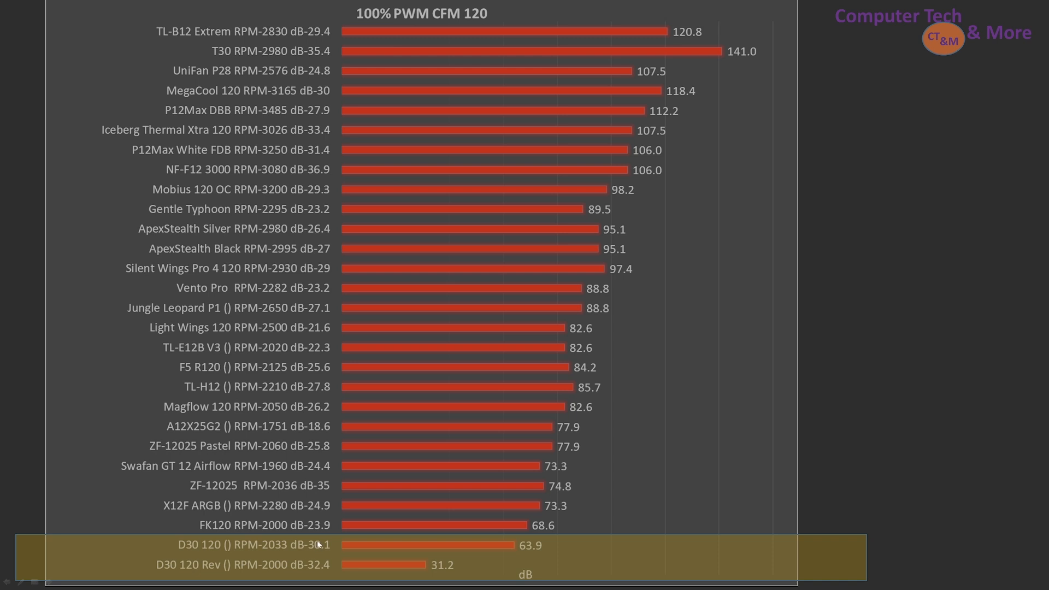
{"action": "mouse_move", "coordinate": [596, 432]}
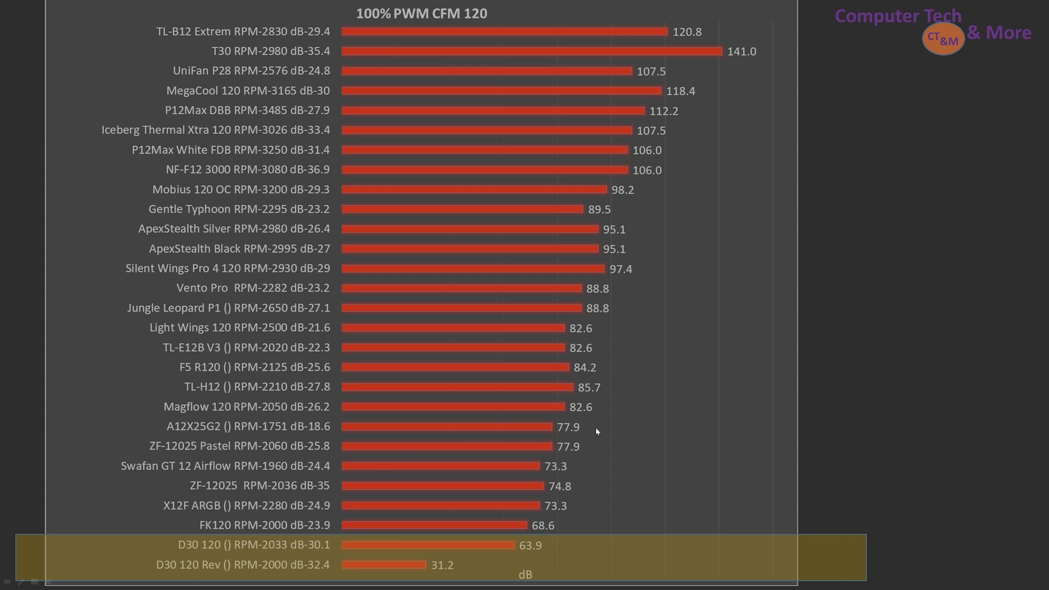
{"action": "mouse_move", "coordinate": [543, 487]}
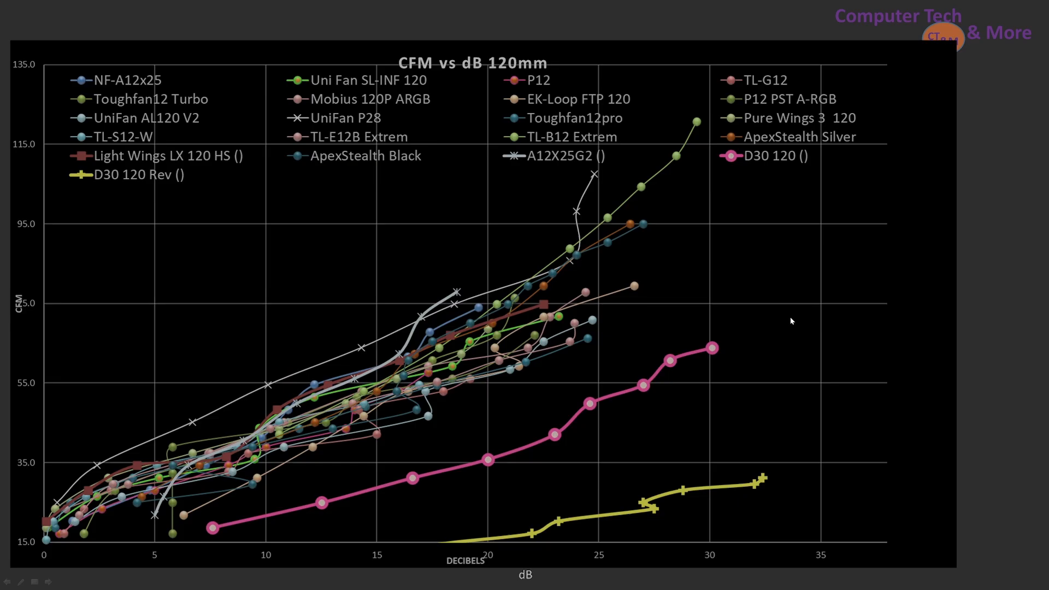
{"action": "mouse_move", "coordinate": [549, 538]}
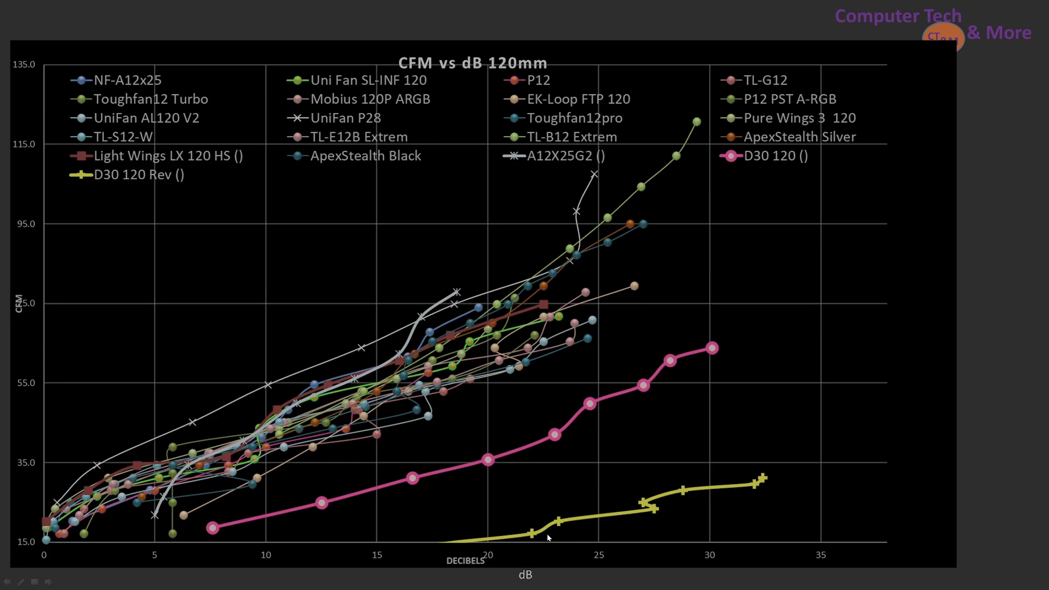
{"action": "mouse_move", "coordinate": [536, 431]}
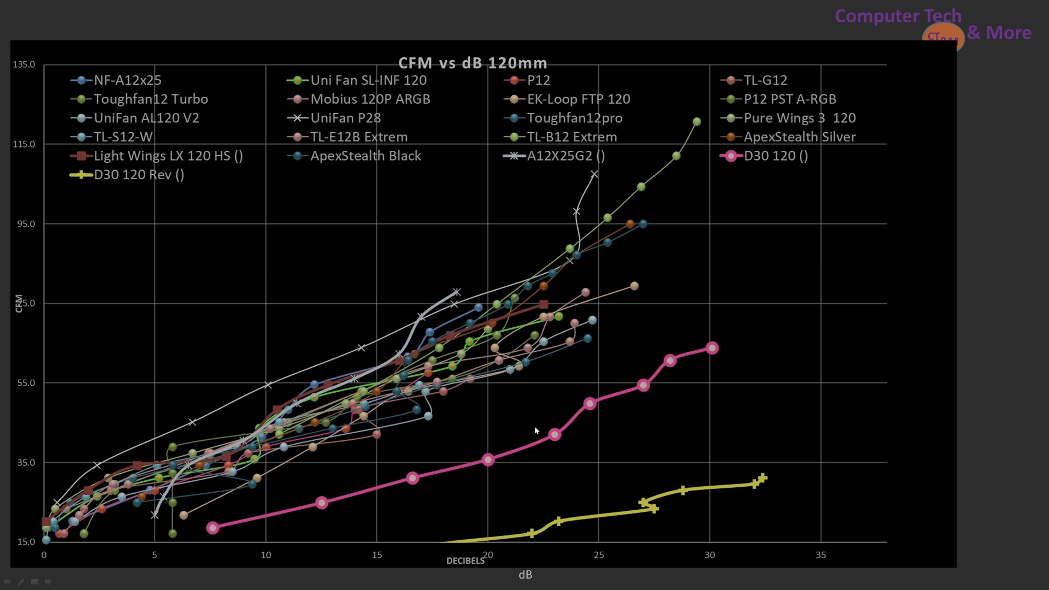
{"action": "mouse_move", "coordinate": [404, 493]}
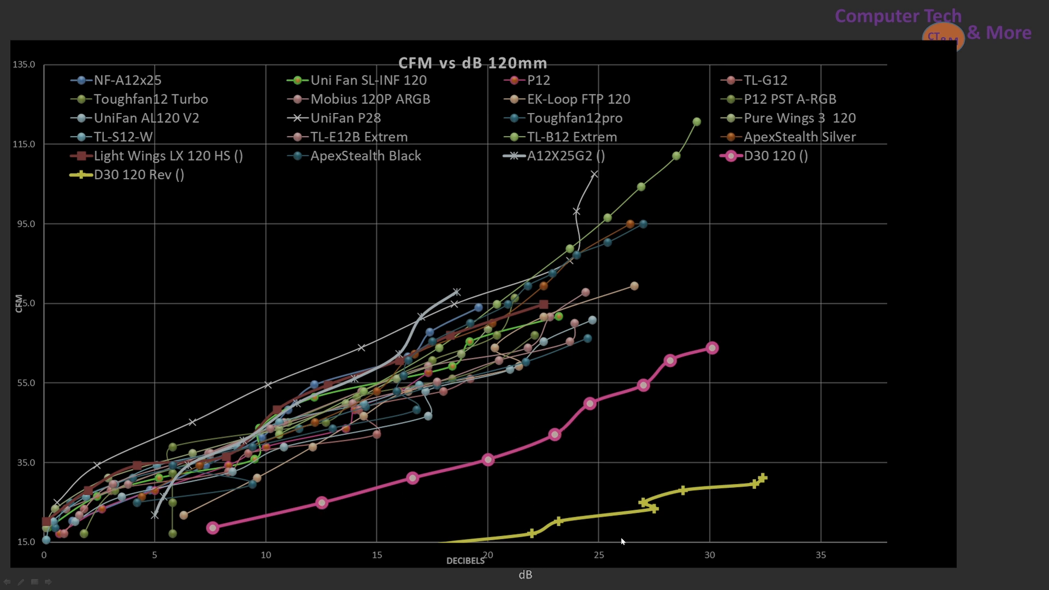
{"action": "mouse_move", "coordinate": [612, 516]}
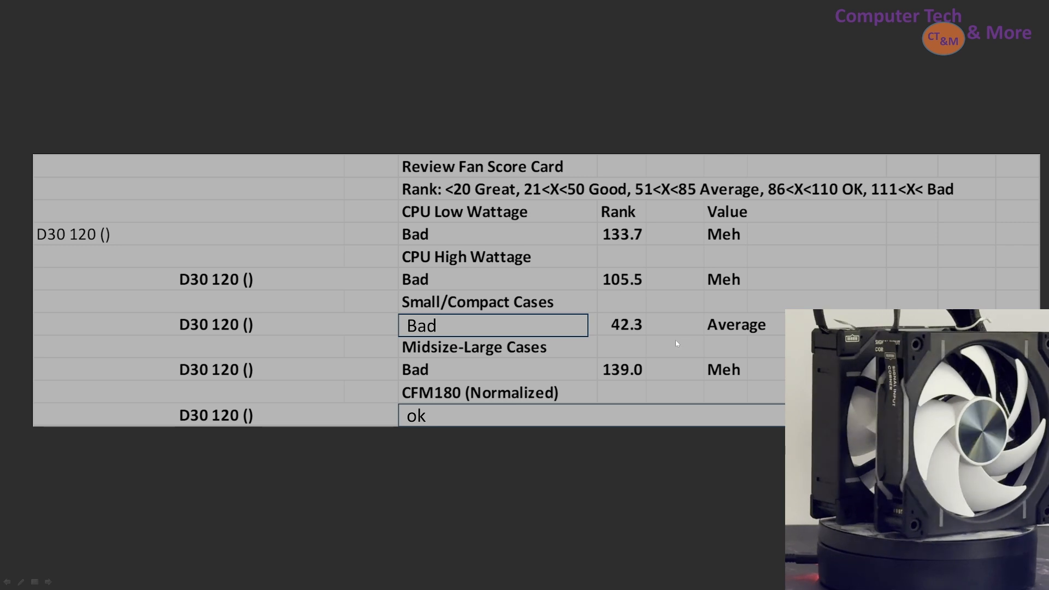
{"action": "mouse_move", "coordinate": [459, 368]}
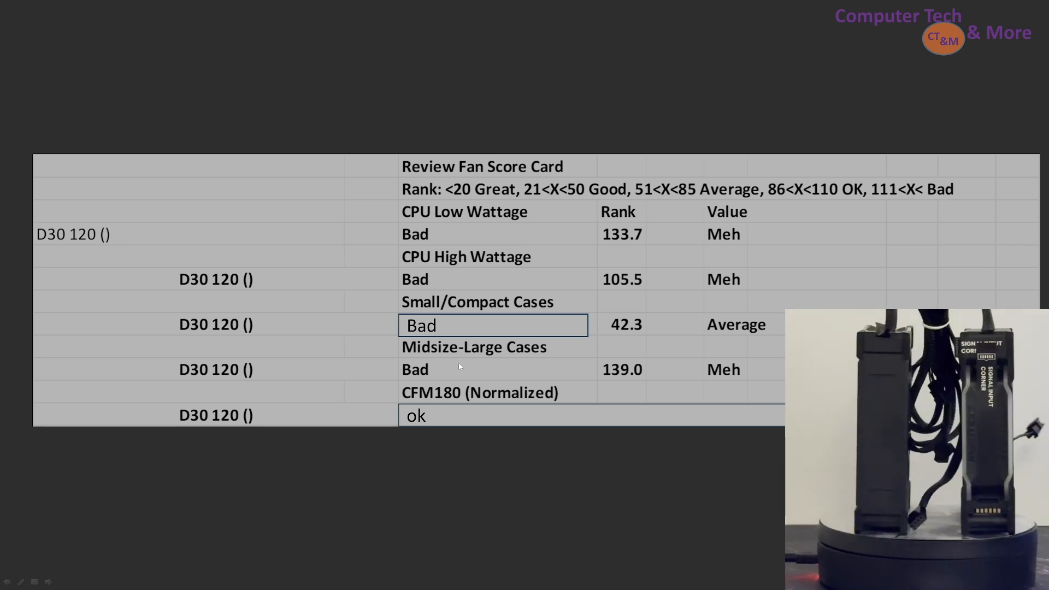